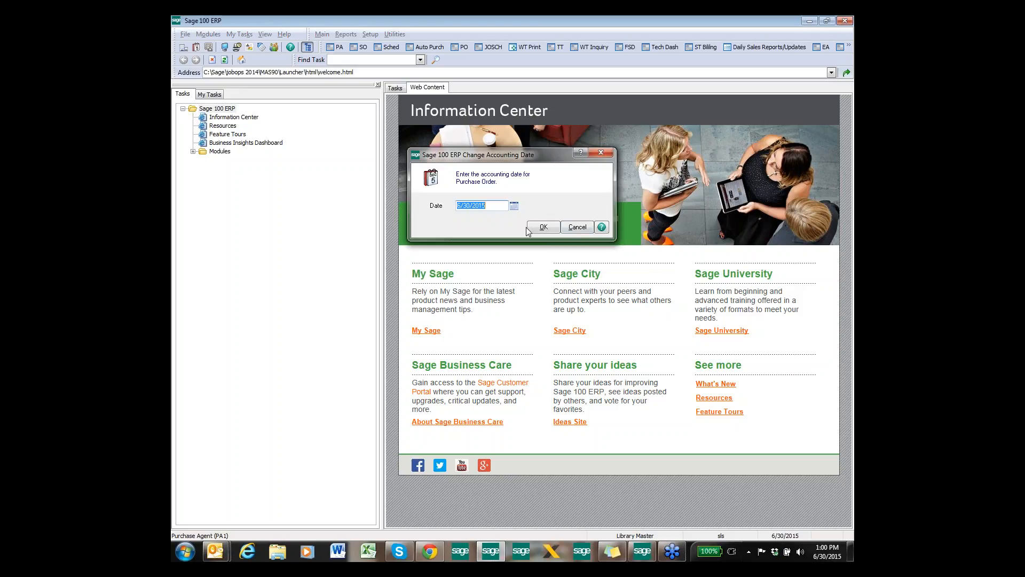
Accept the accounting date and expand Modules > Purchase Order > Main in the Tasks tree
left_click(542, 226)
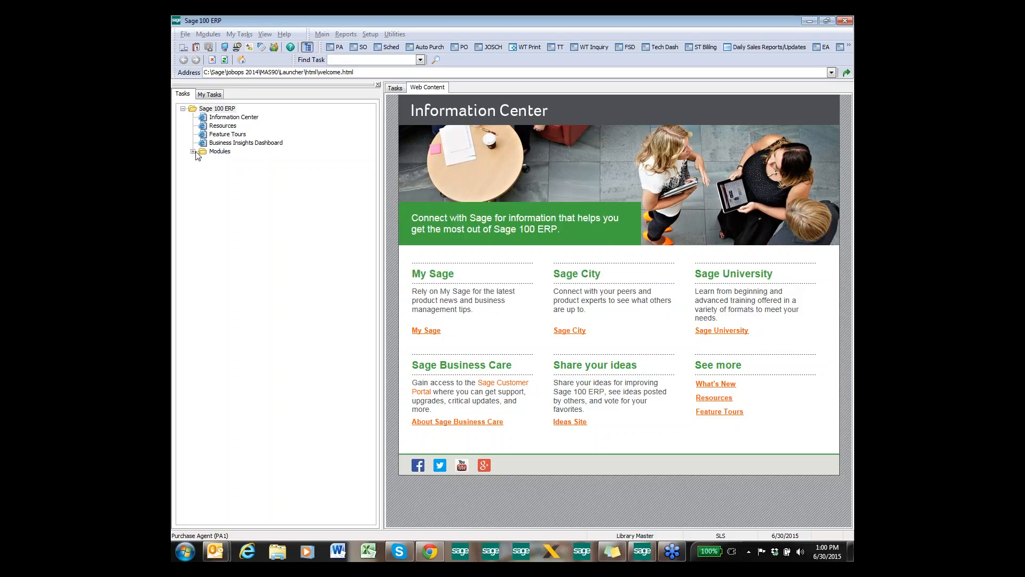
left_click(195, 151)
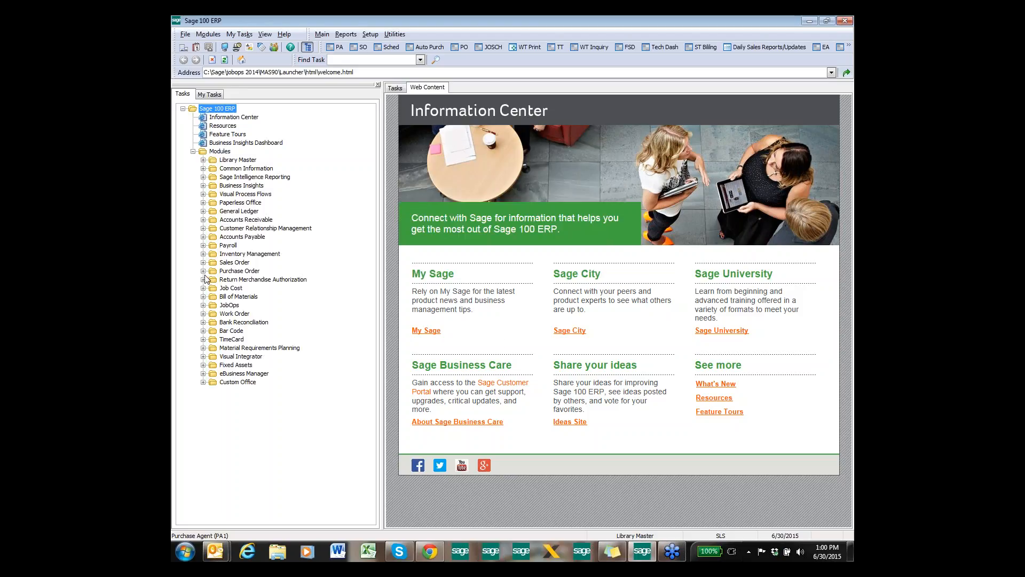
left_click(203, 271)
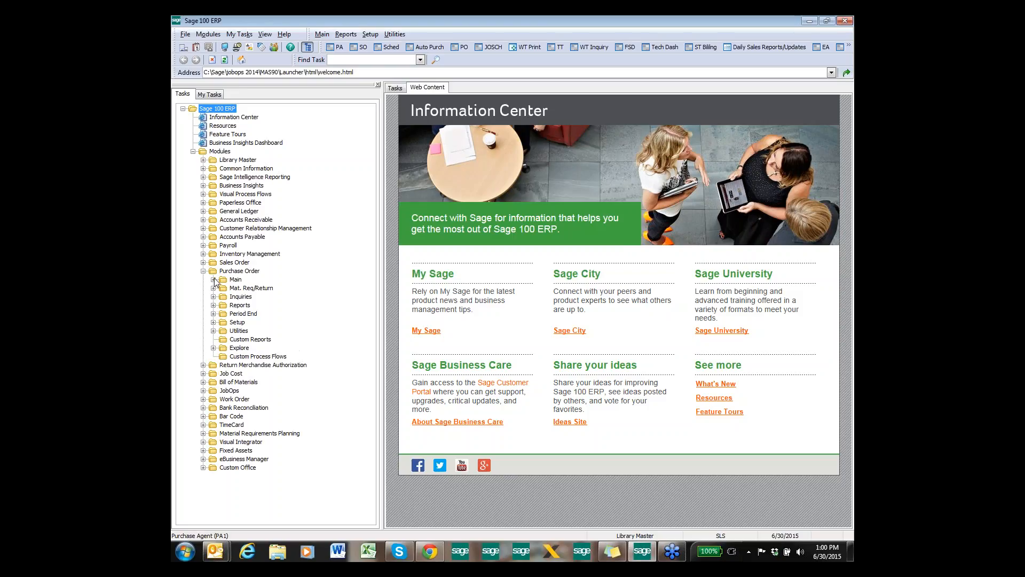
left_click(213, 280)
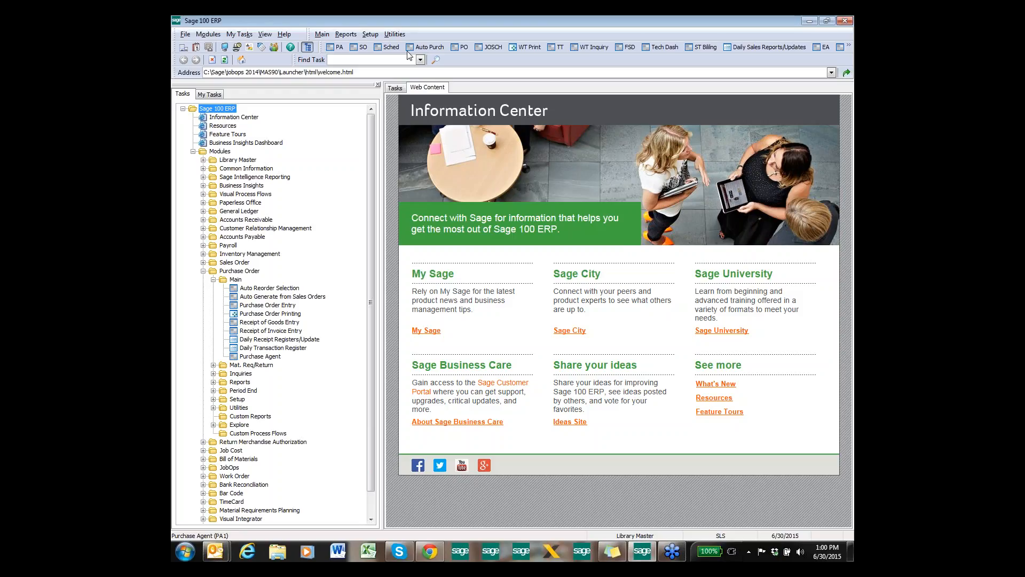
mouse_move(703, 170)
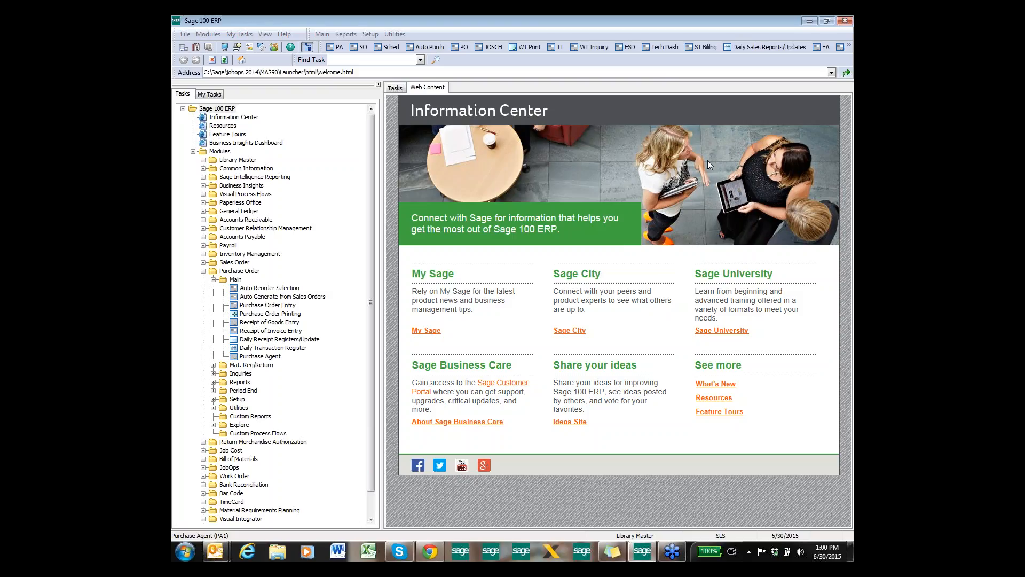
mouse_move(698, 42)
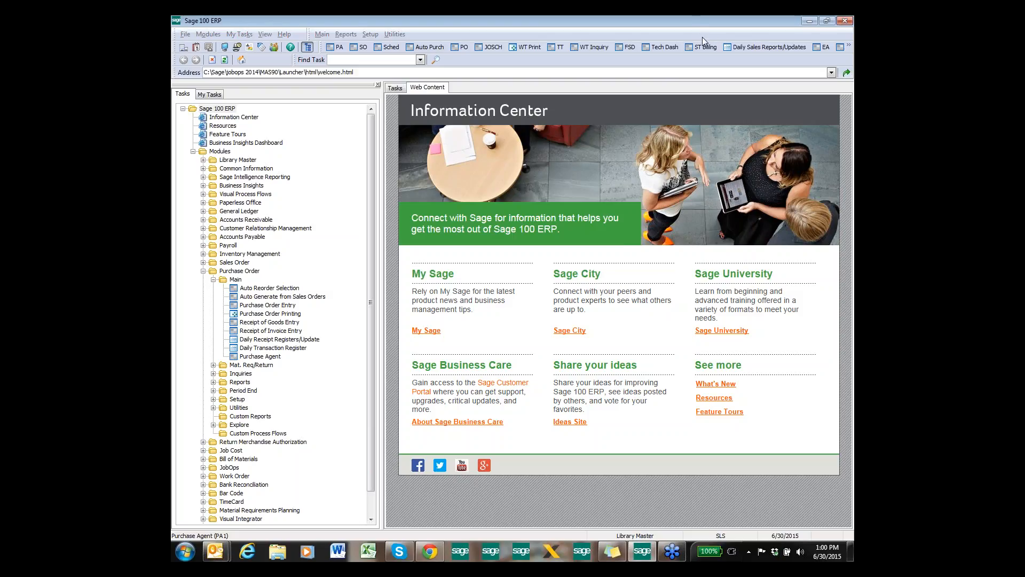
left_click(215, 109)
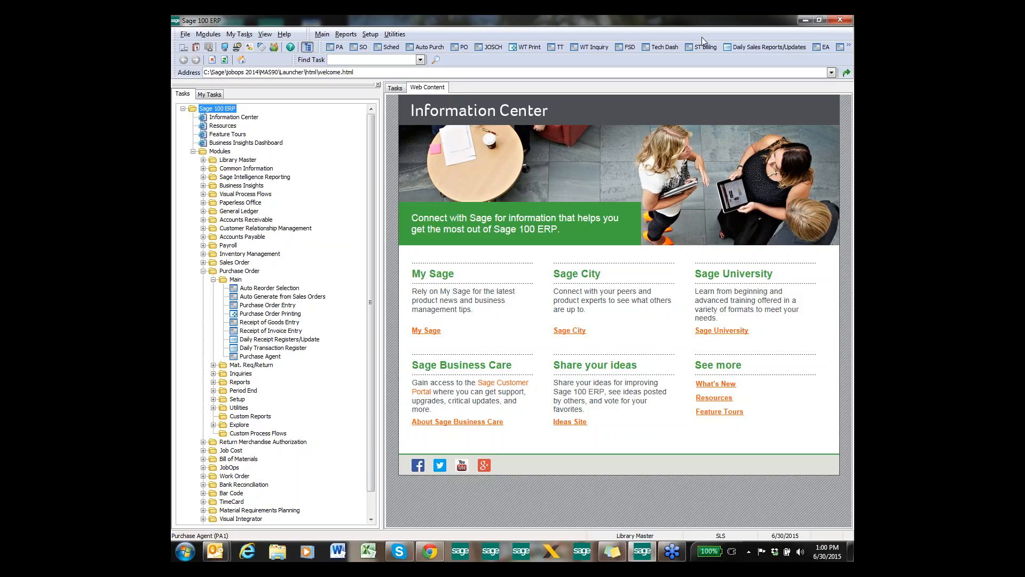
mouse_move(671, 140)
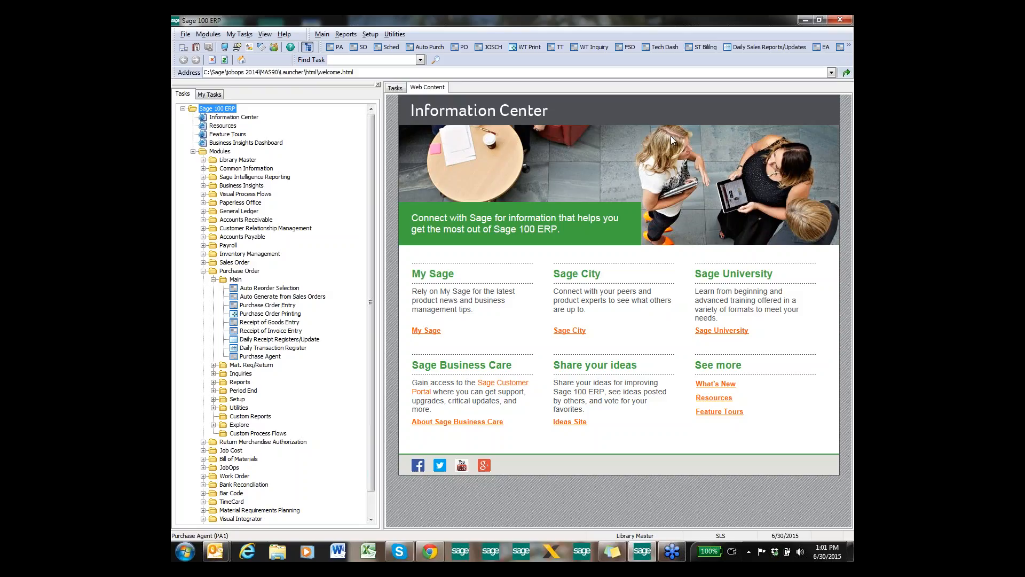
Launch the Purchase Agent task and accept the 6/30/2015 Purchase Order accounting date
left_click(269, 288)
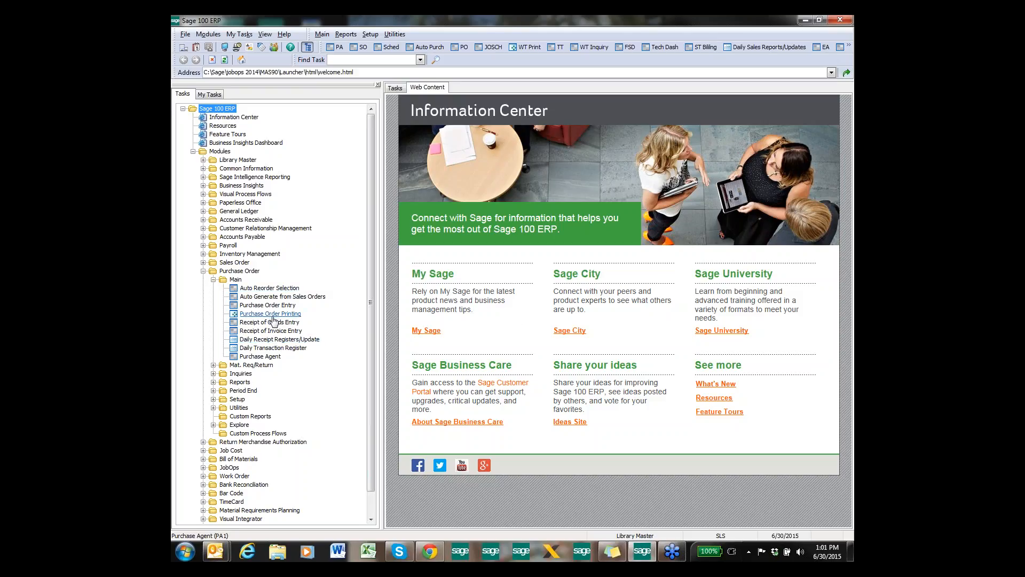
mouse_move(282, 368)
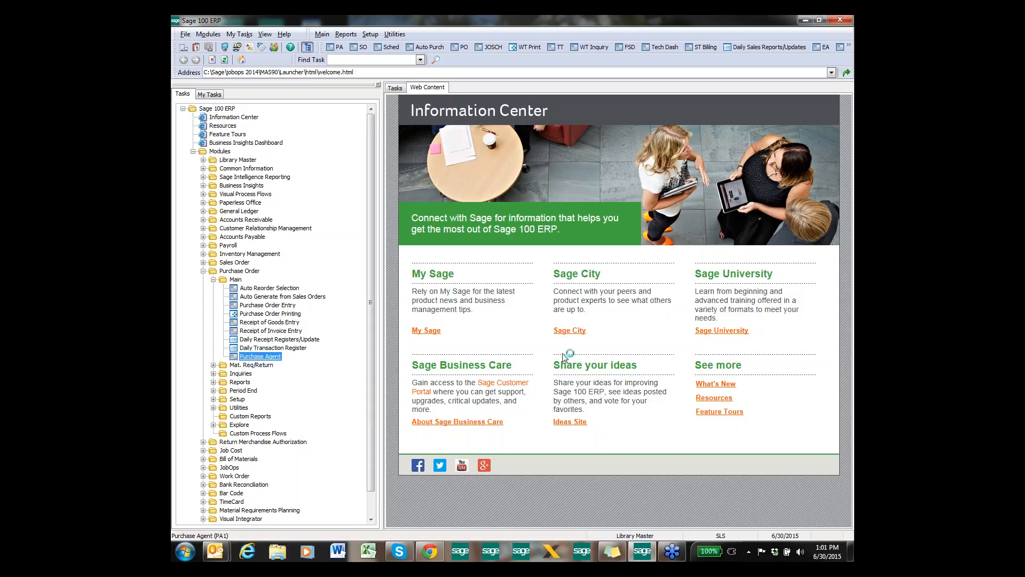
double_click(259, 356)
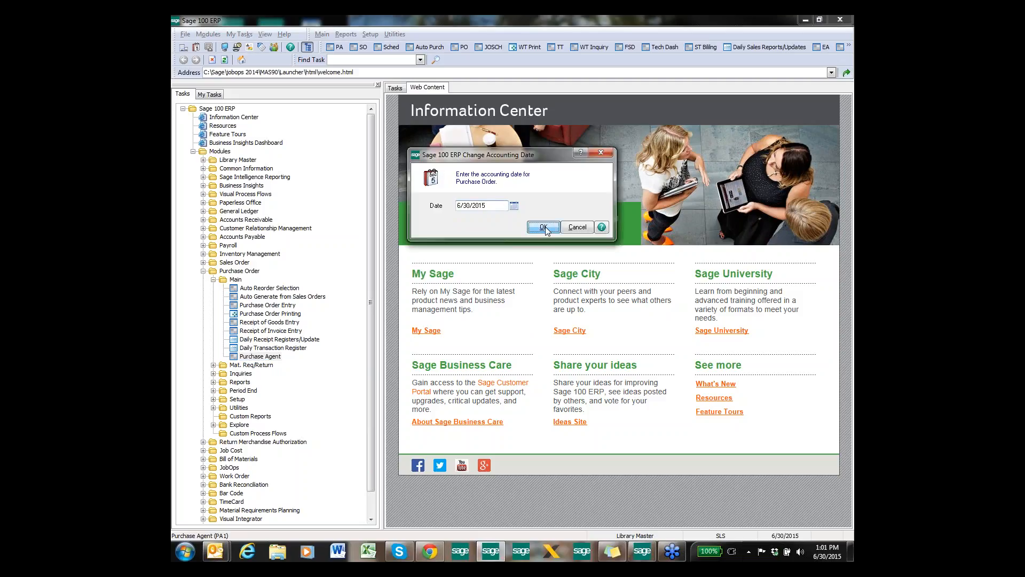
left_click(542, 226)
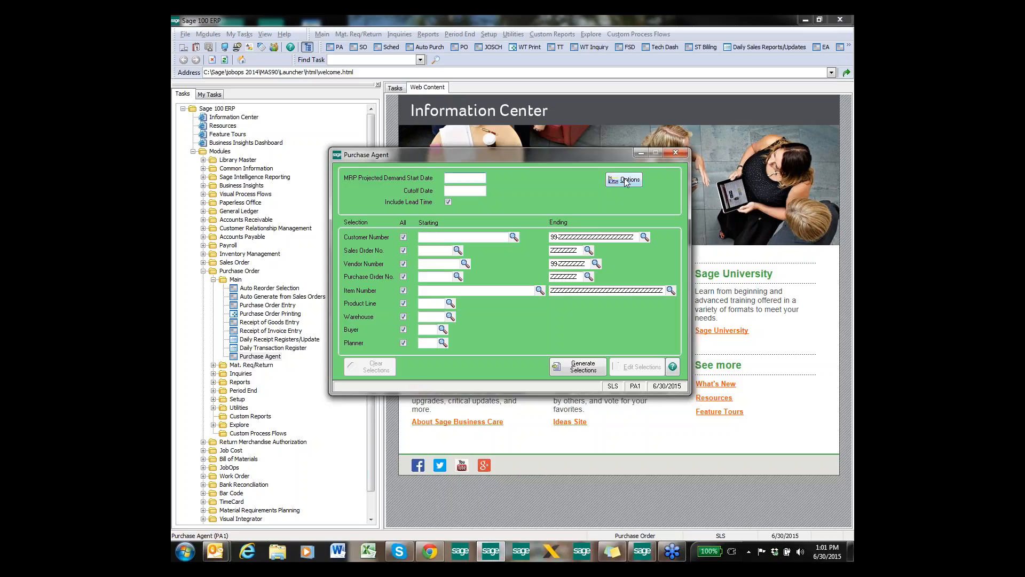
left_click(624, 179)
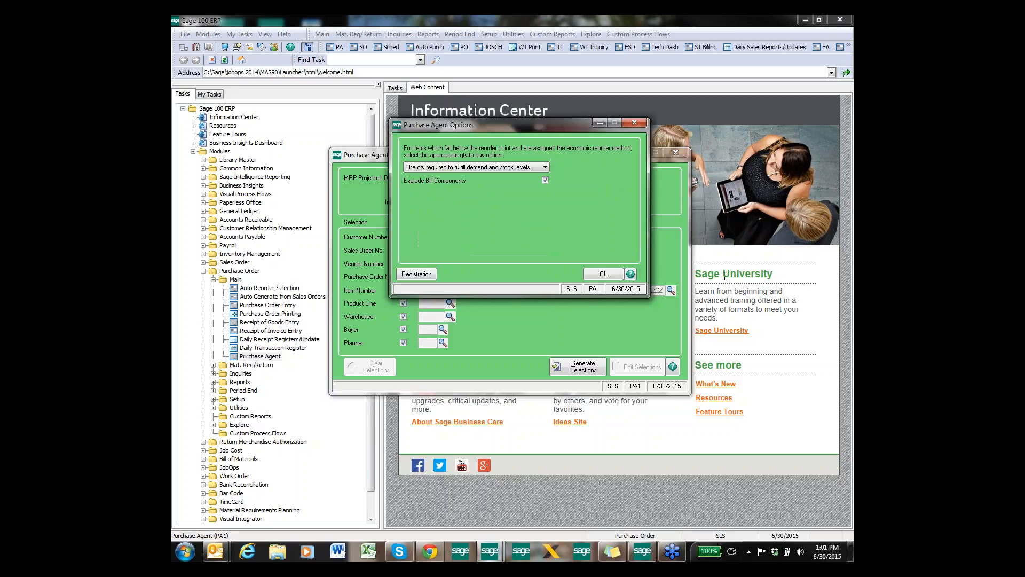
mouse_move(598, 153)
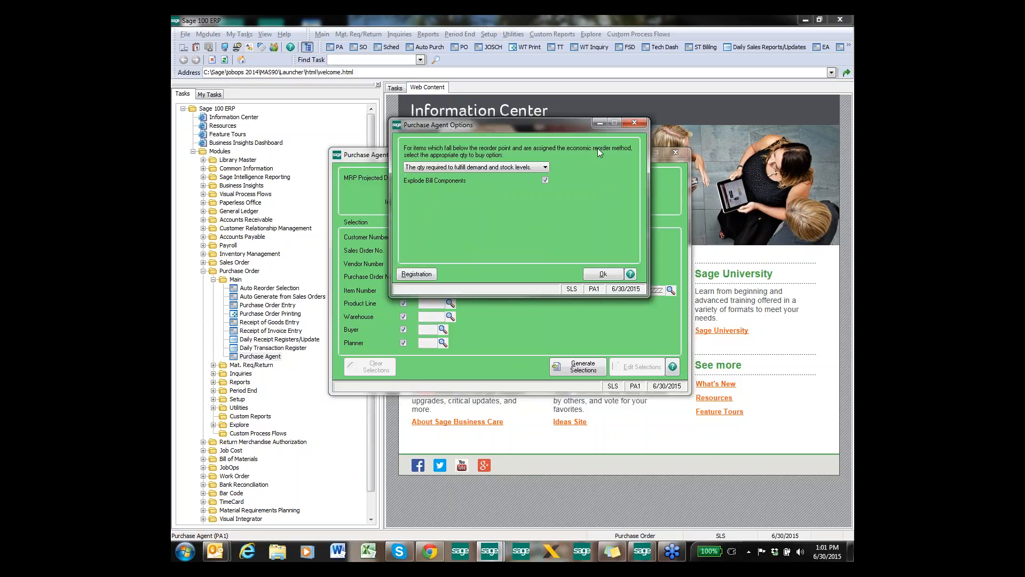
mouse_move(531, 166)
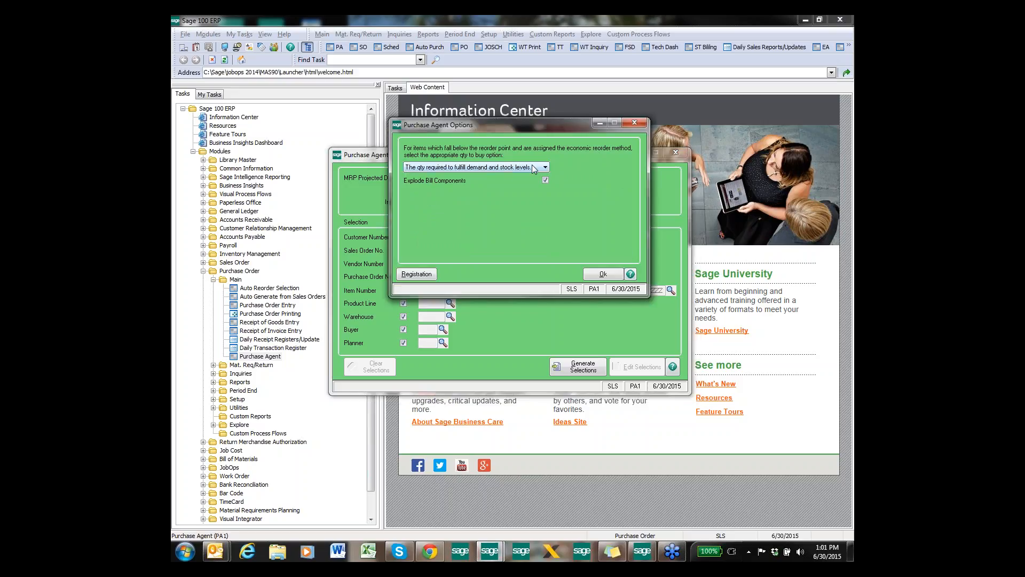
left_click(543, 166)
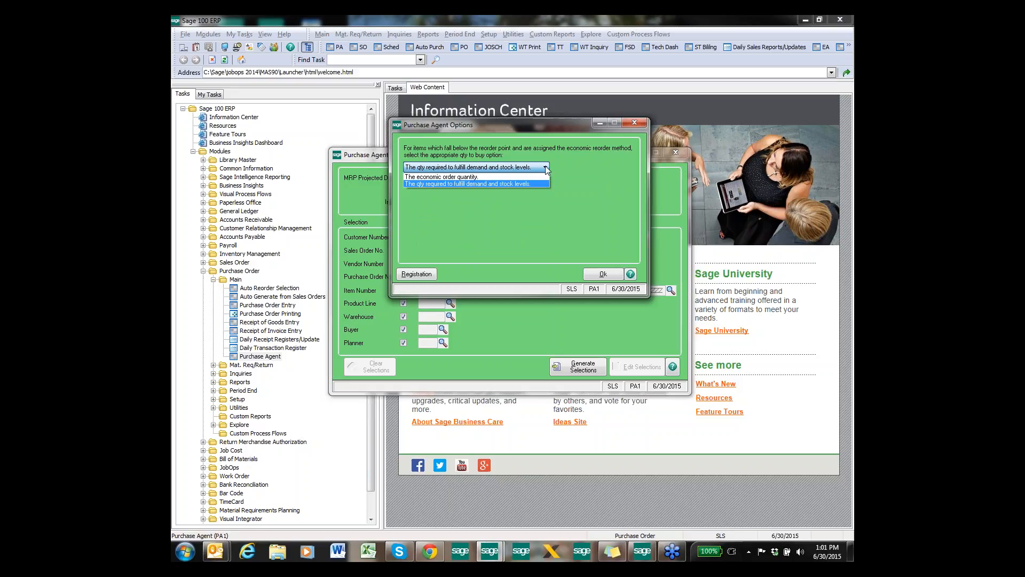
left_click(476, 184)
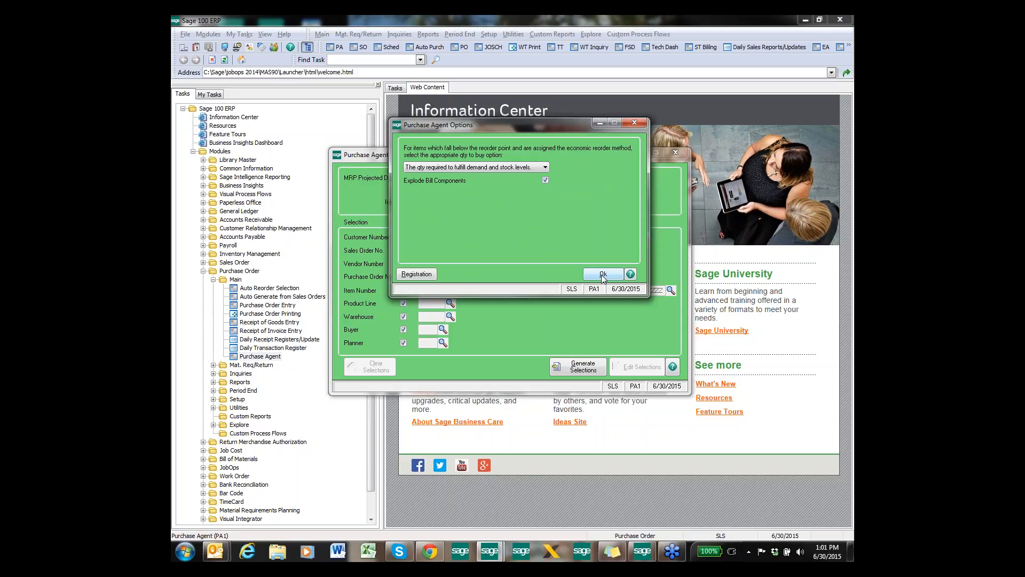
left_click(603, 273)
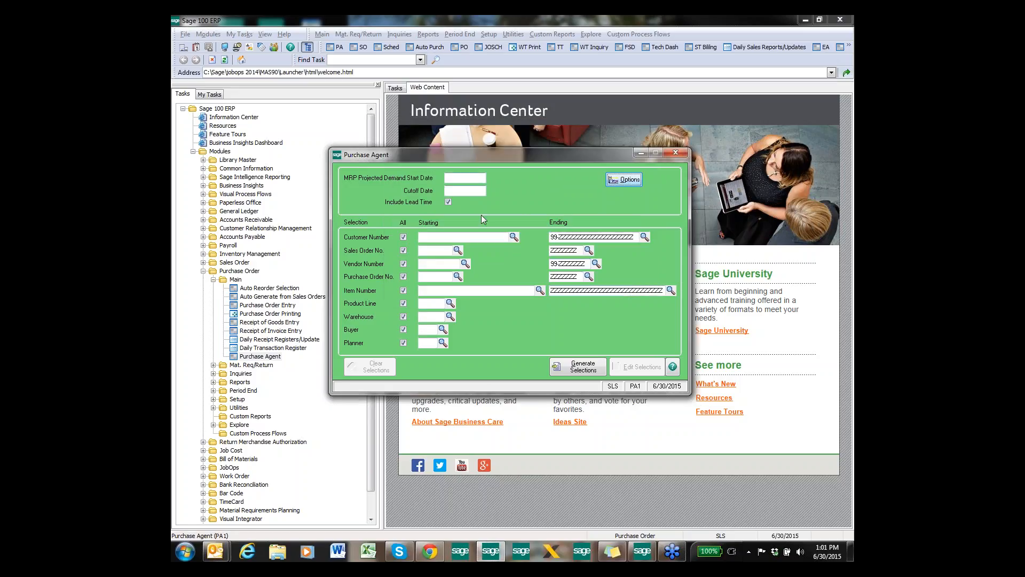
Enter 6/1 as the MRP projected demand start date and leave the cutoff date blank
left_click(463, 177)
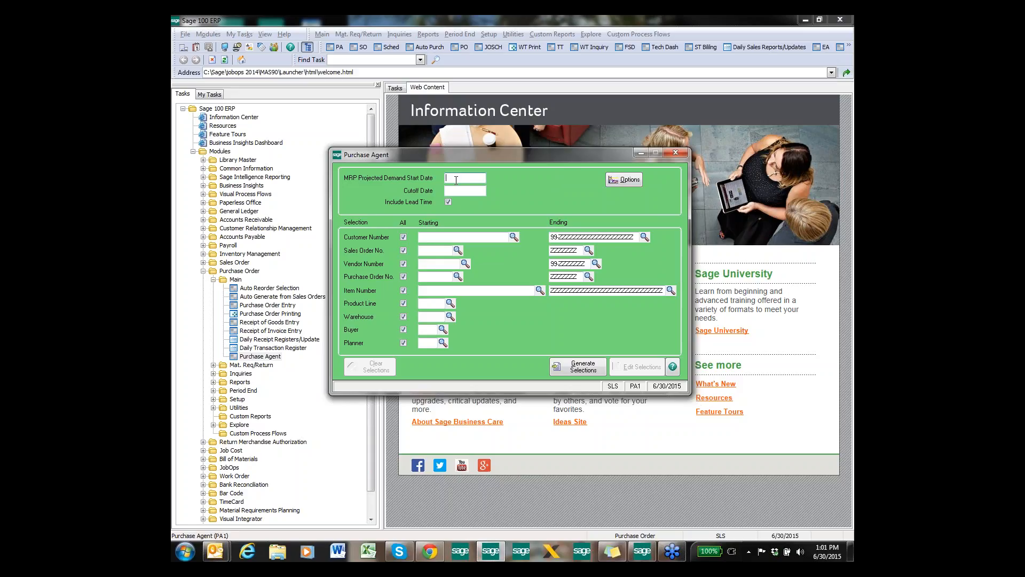
type("6/1")
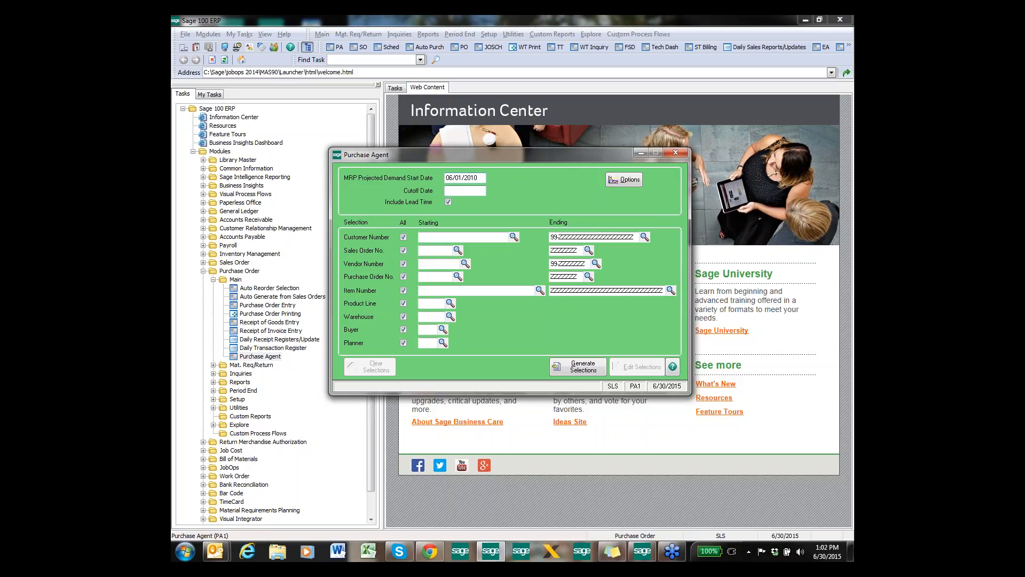
left_click(463, 190)
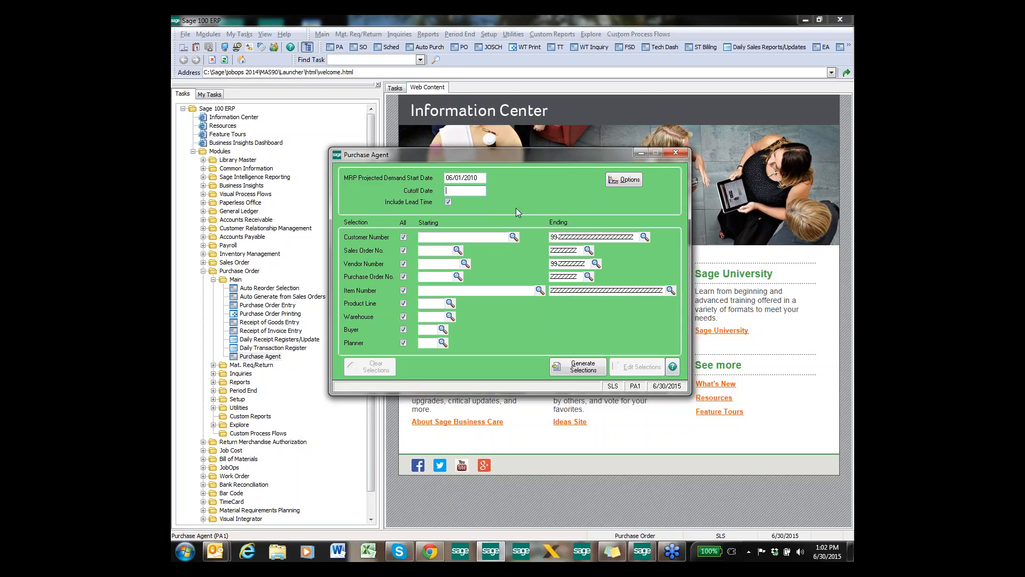
mouse_move(470, 203)
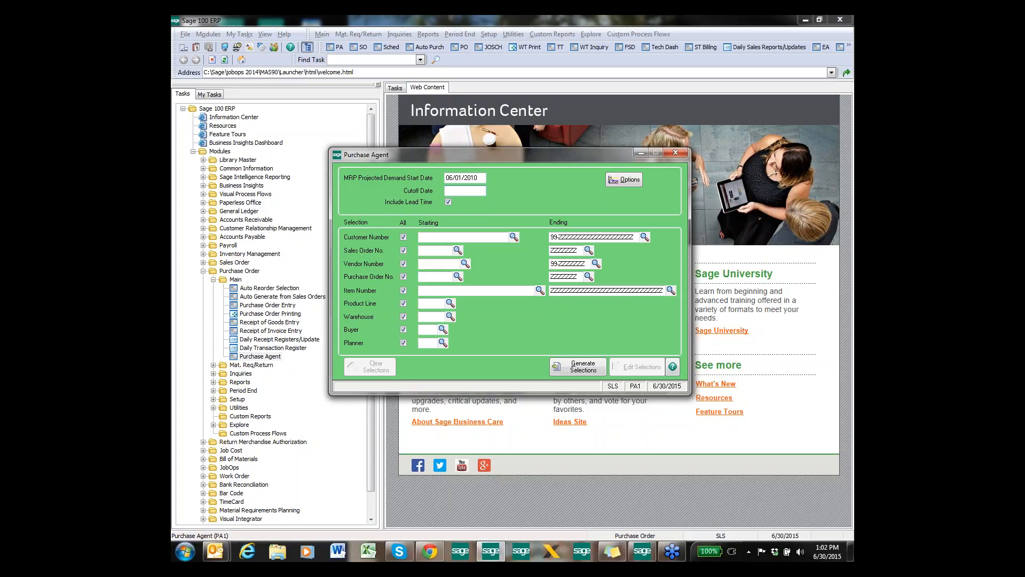
left_click(463, 190)
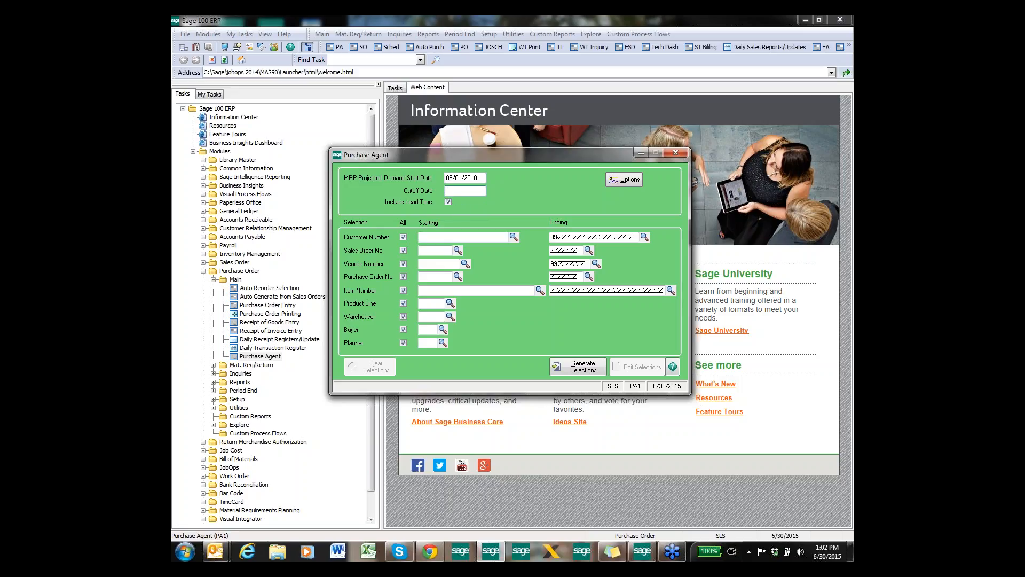
mouse_move(464, 237)
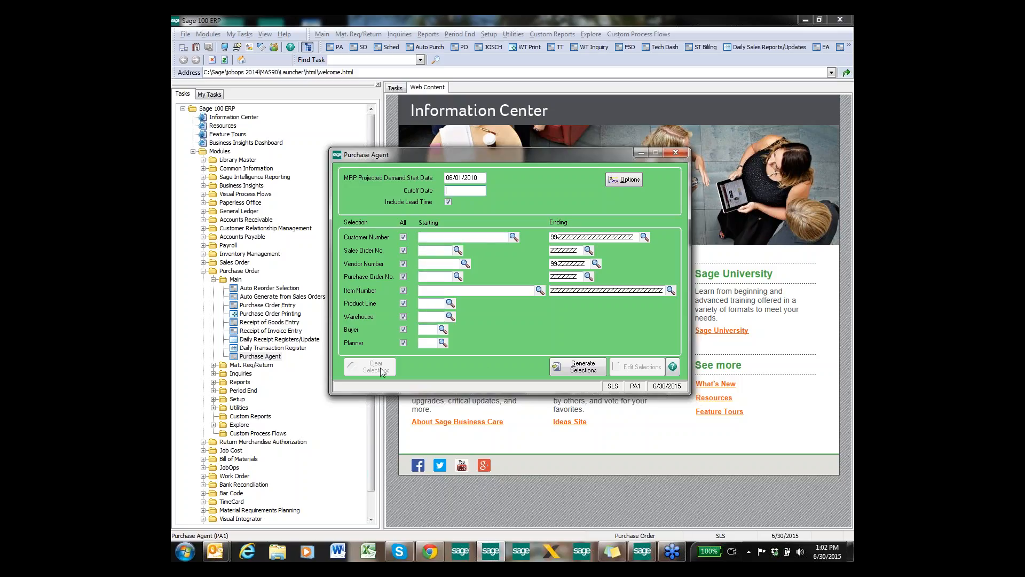
mouse_move(385, 352)
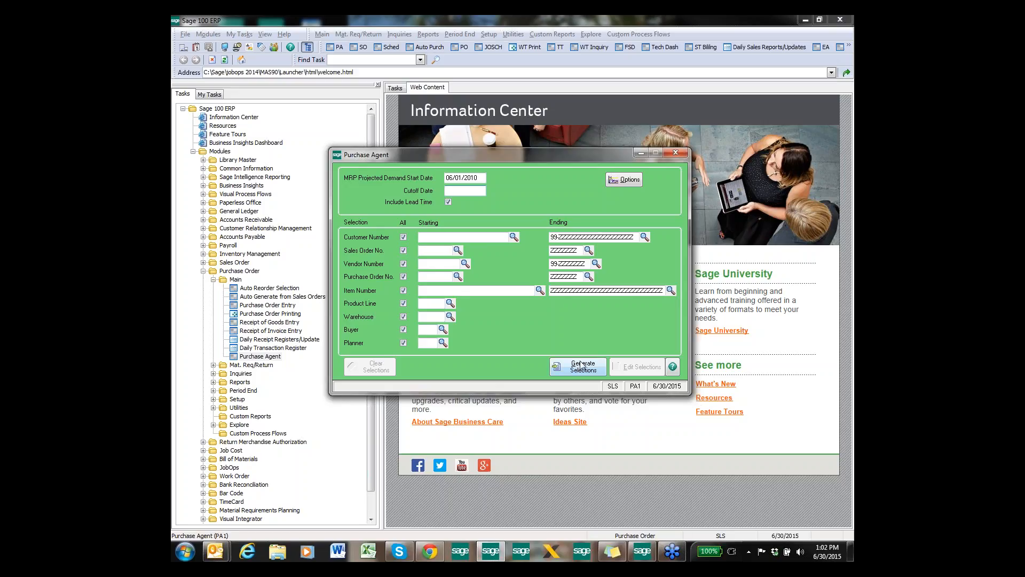
mouse_move(582, 370)
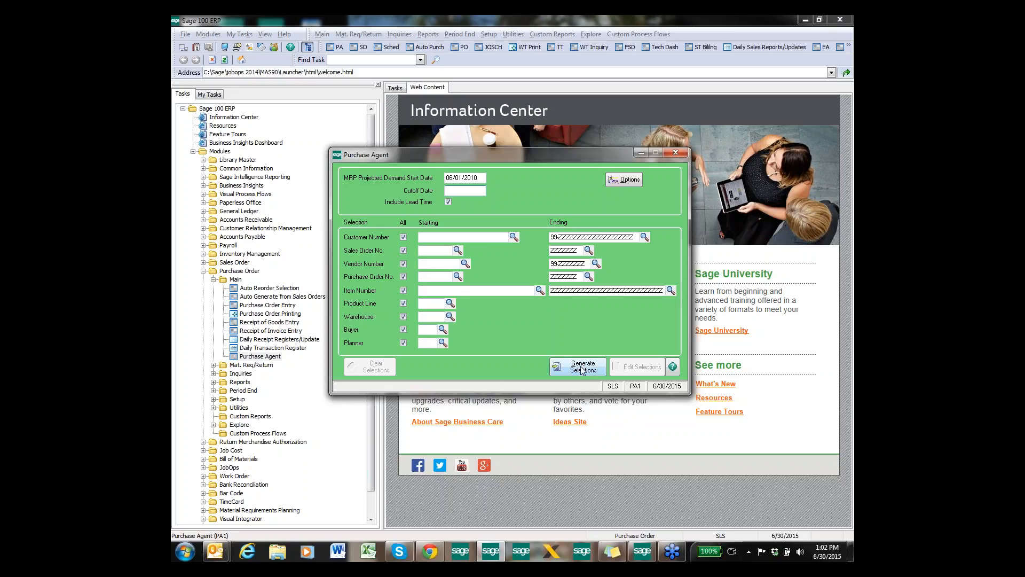
Generate the Purchase Agent selections, continuing without a cutoff date, to build the 213-record work table
left_click(579, 366)
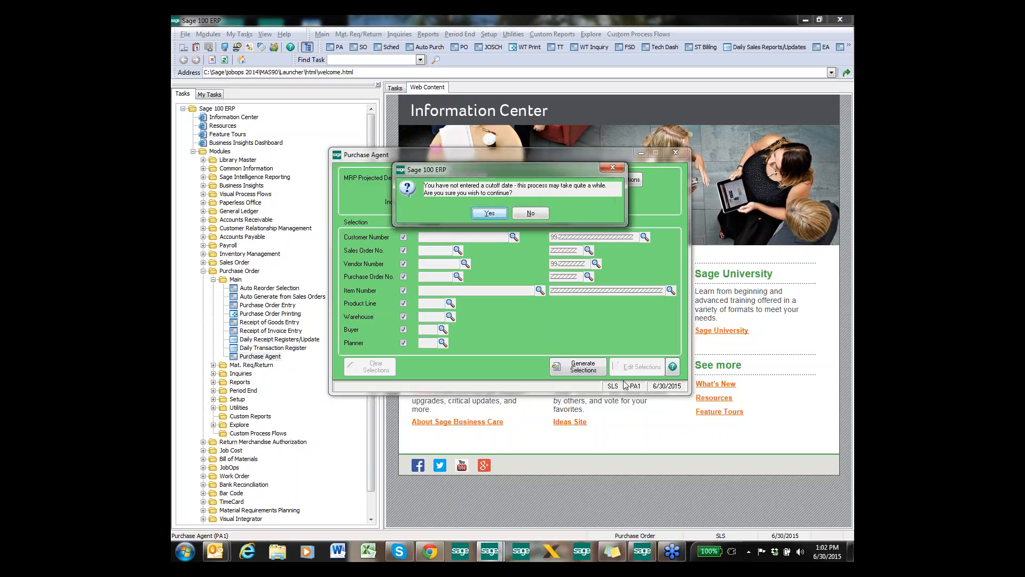
left_click(489, 212)
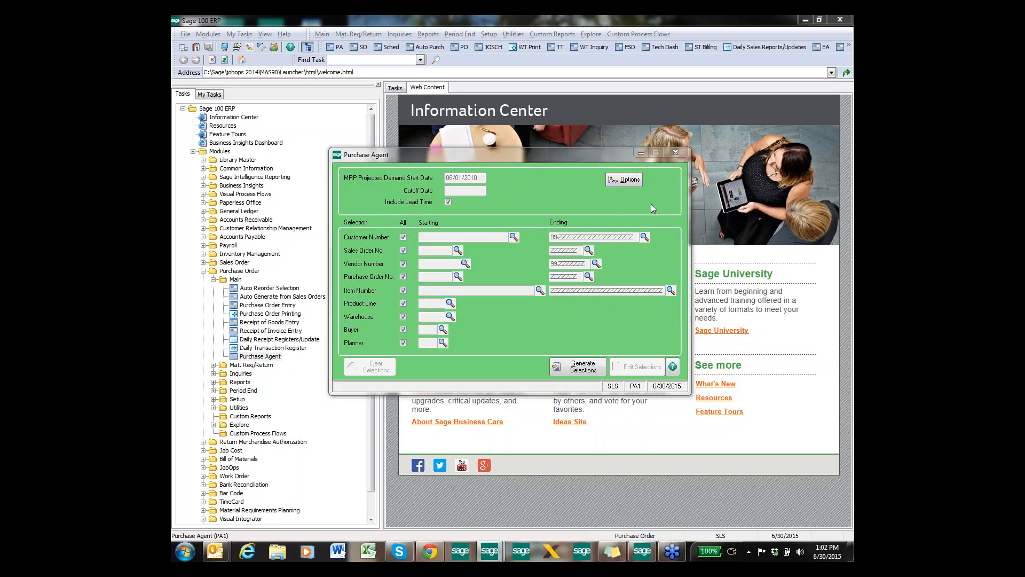
left_click(577, 367)
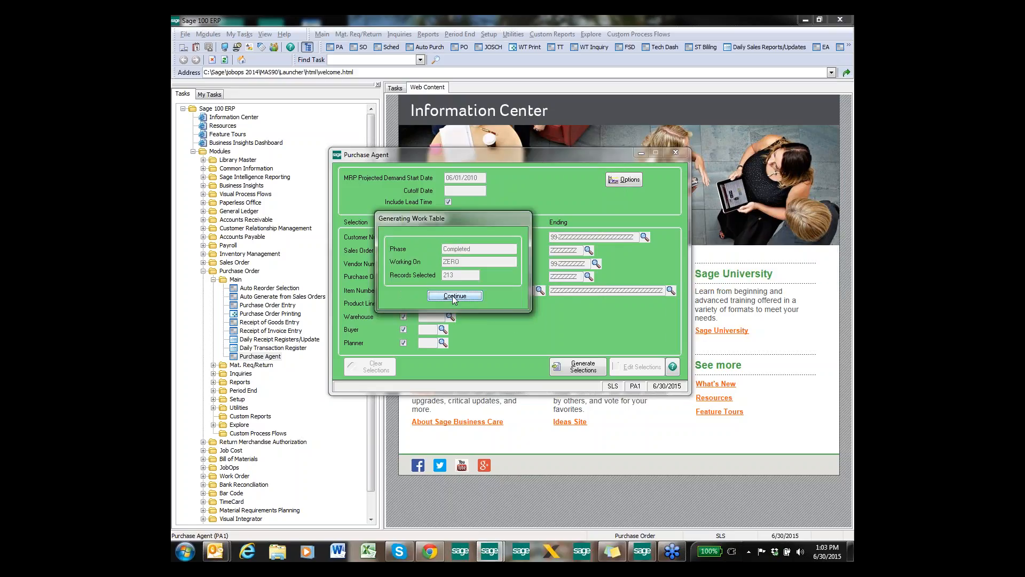
Continue past the work table and accept the unexploded bill selection to reach the summary
left_click(454, 296)
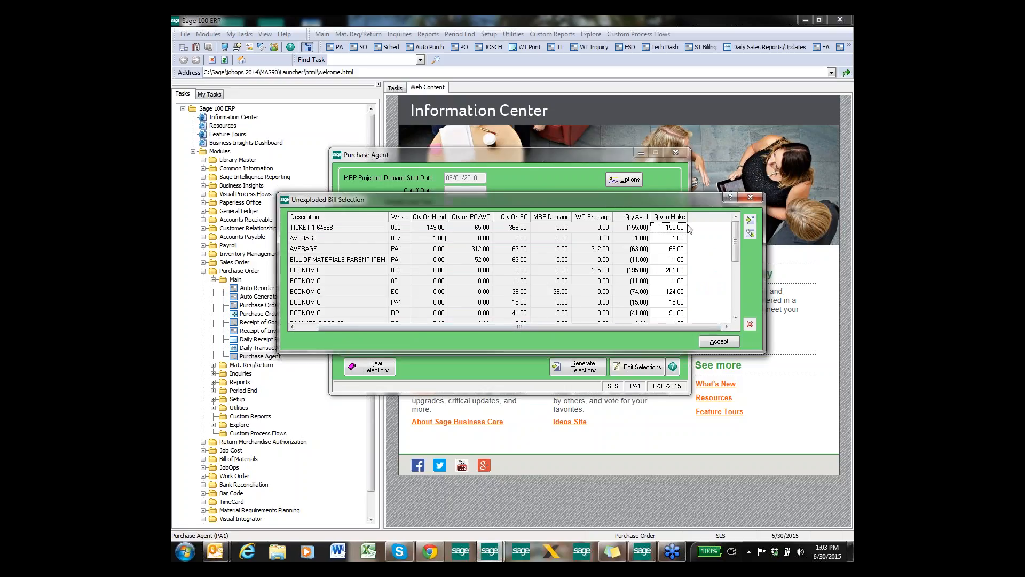
mouse_move(429, 237)
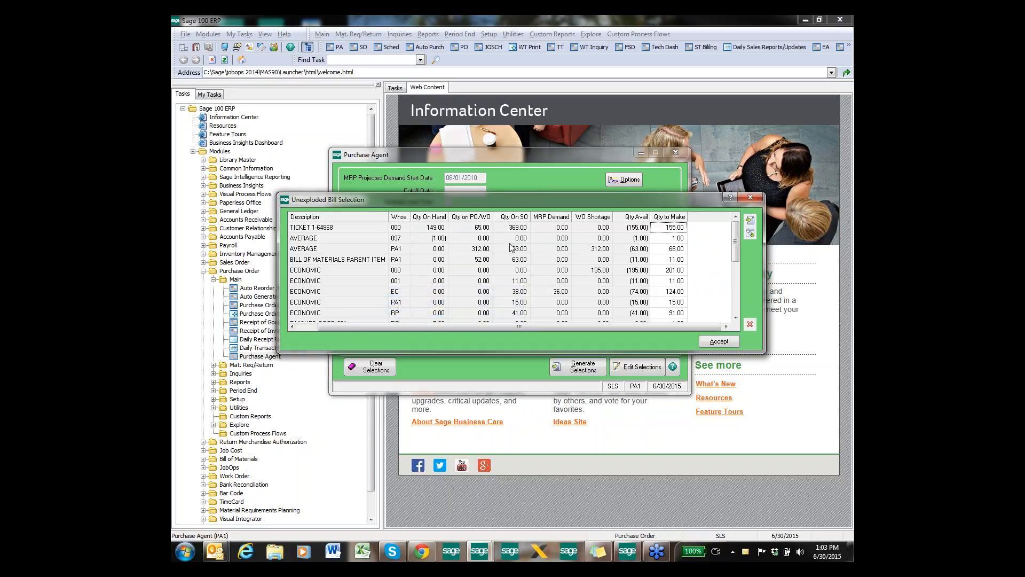
mouse_move(537, 218)
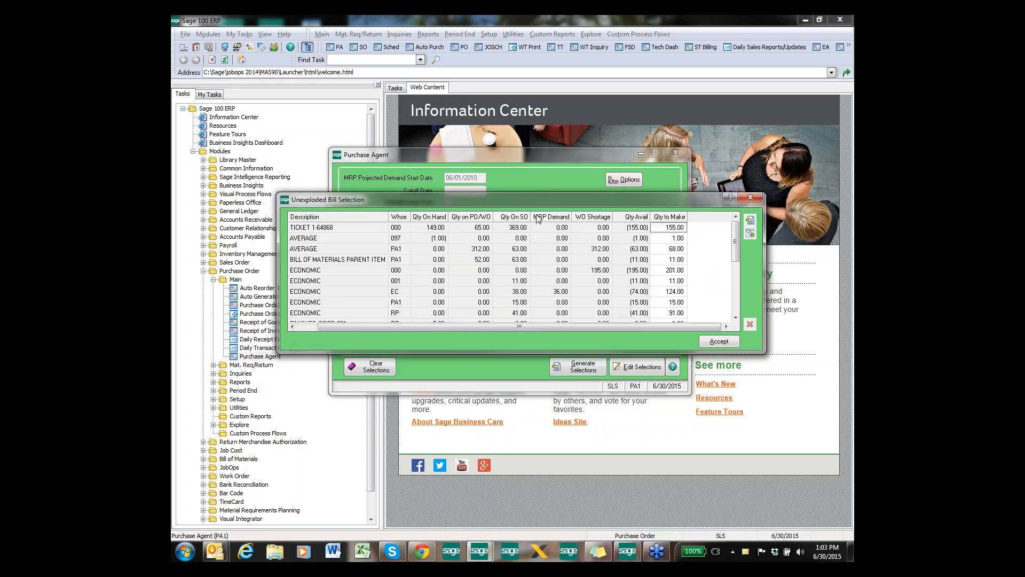
mouse_move(555, 320)
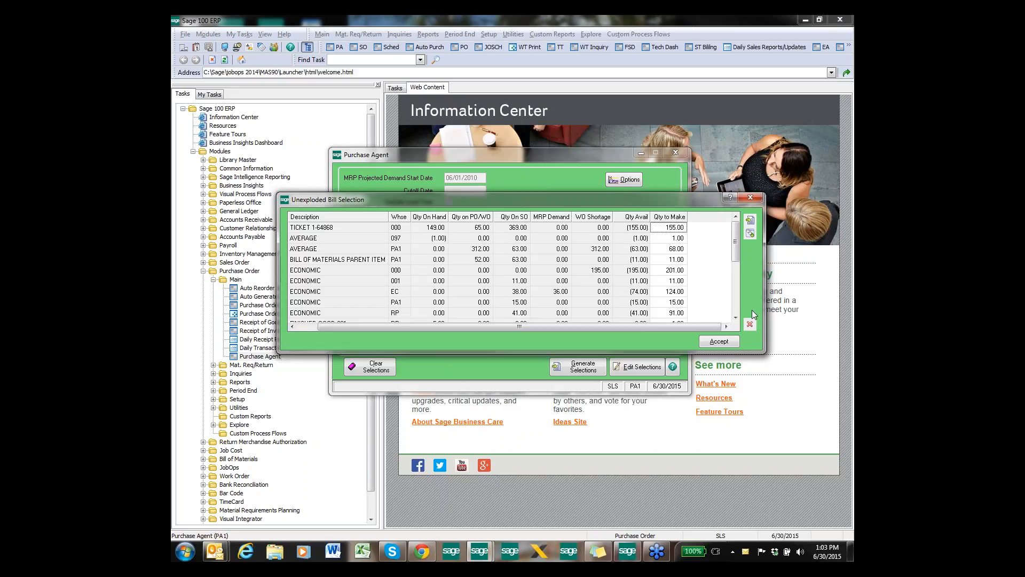
mouse_move(772, 331)
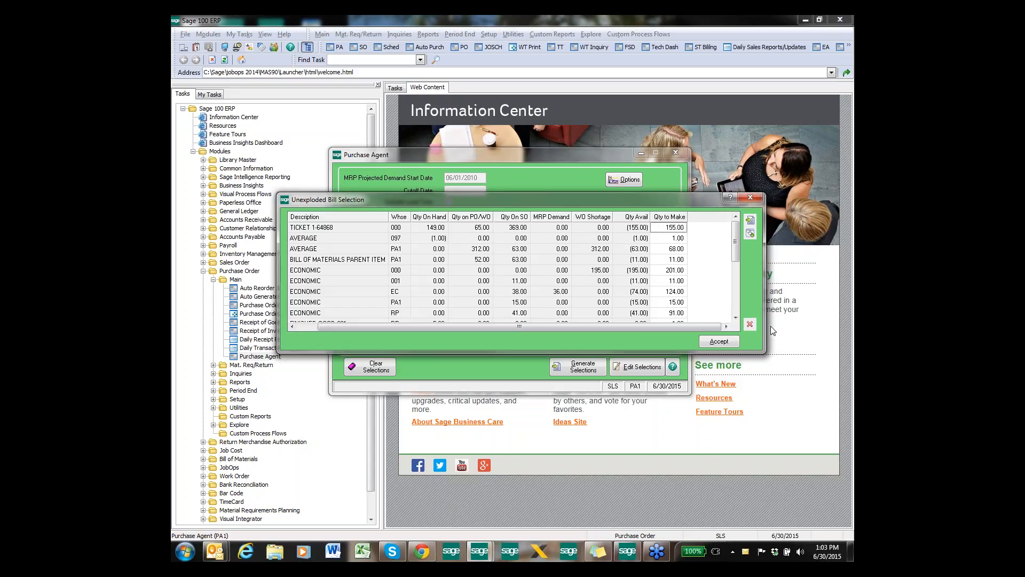
mouse_move(750, 325)
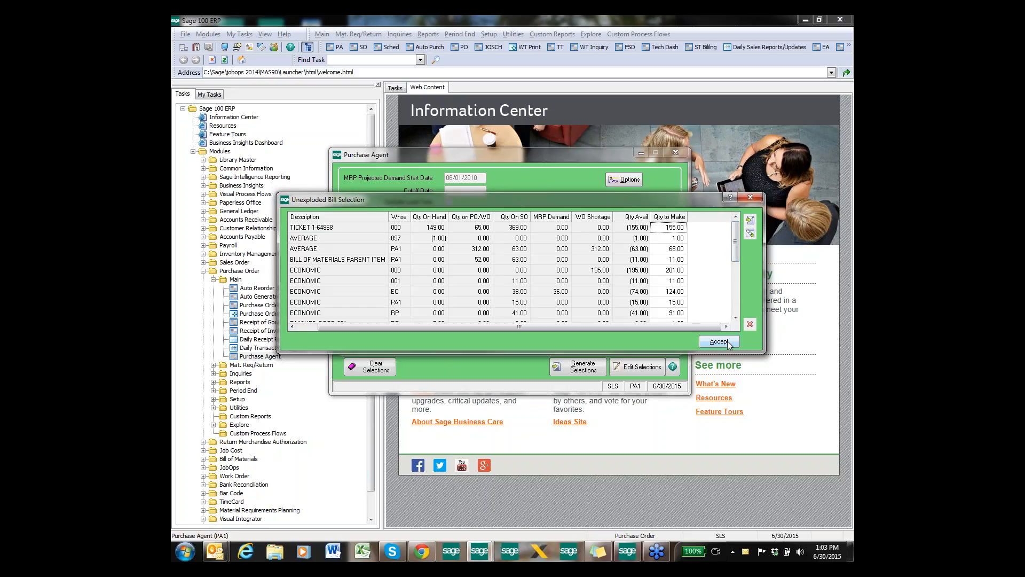
mouse_move(717, 347)
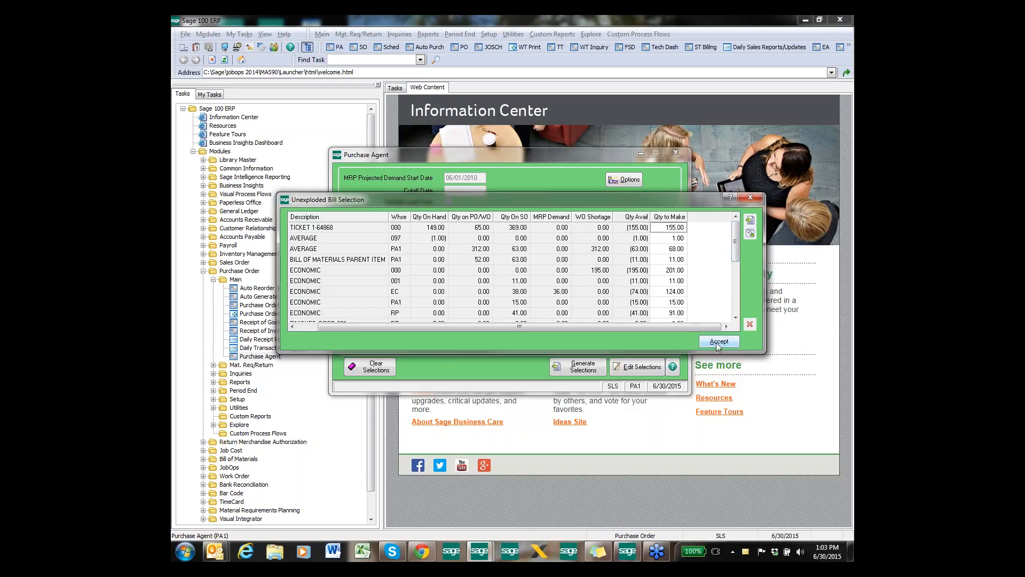
left_click(720, 341)
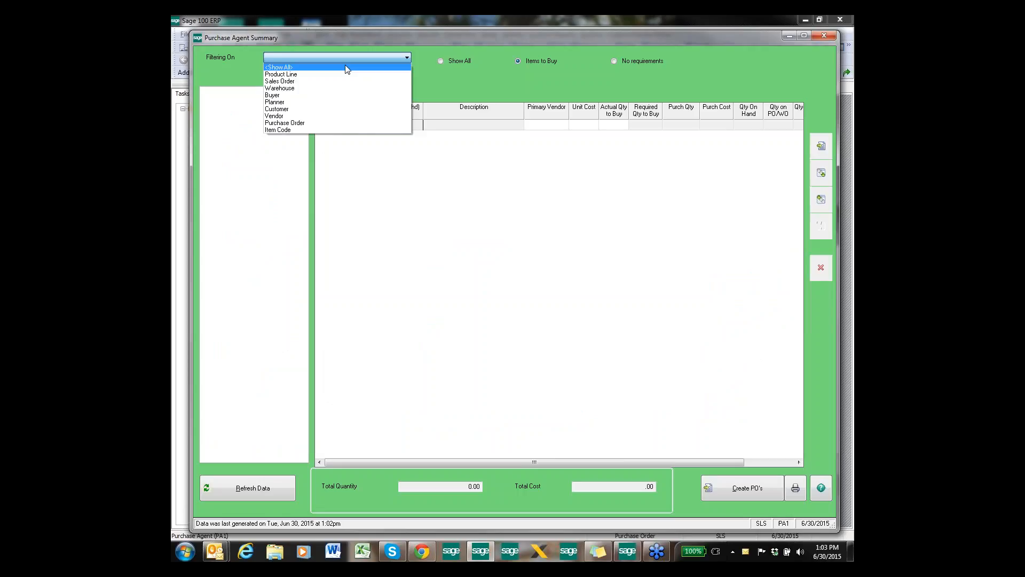
Switch the summary filter from Show All to Vendor, listing 01-COMPAQ's items
left_click(277, 66)
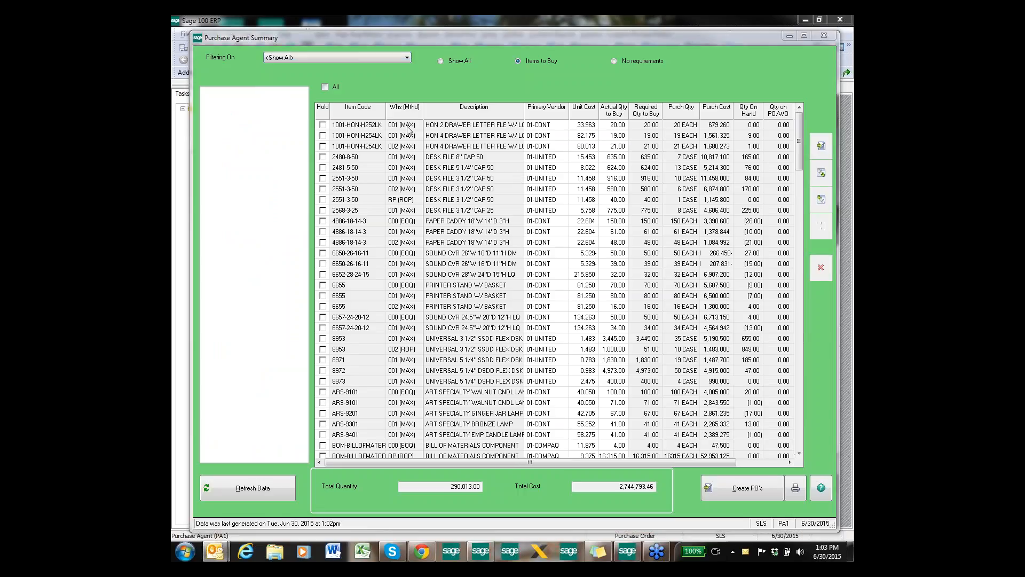
mouse_move(402, 311)
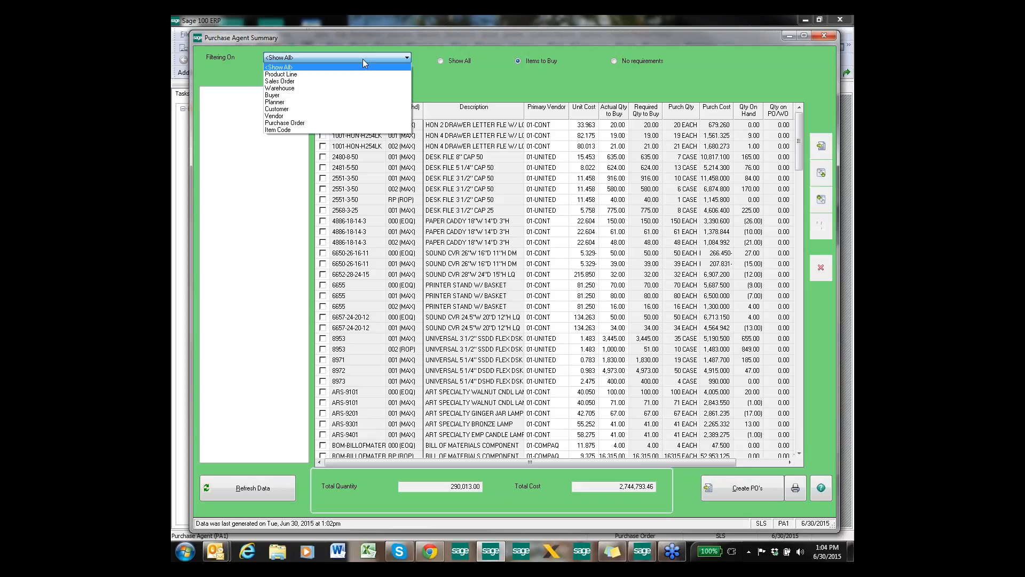
mouse_move(361, 64)
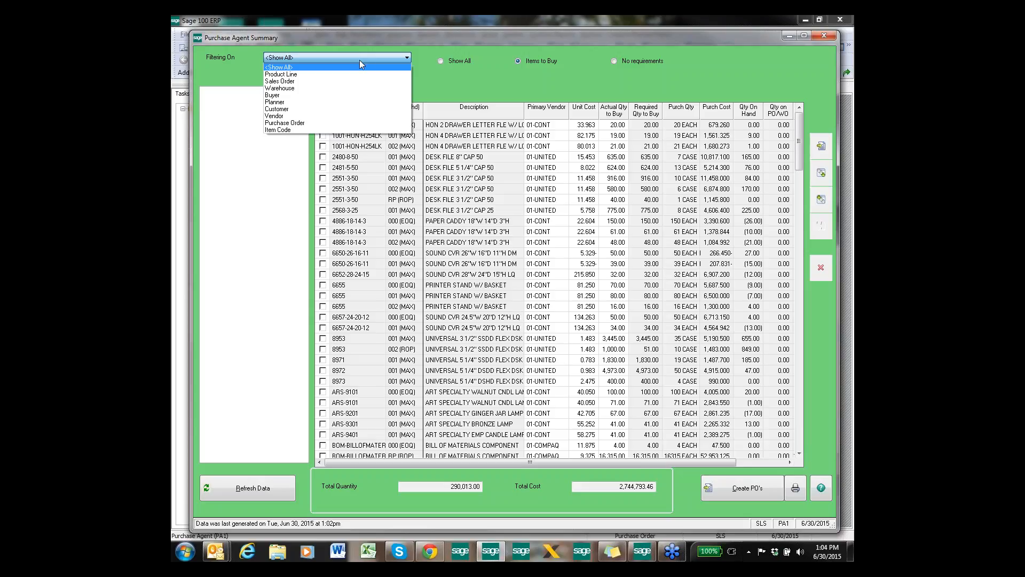
left_click(272, 116)
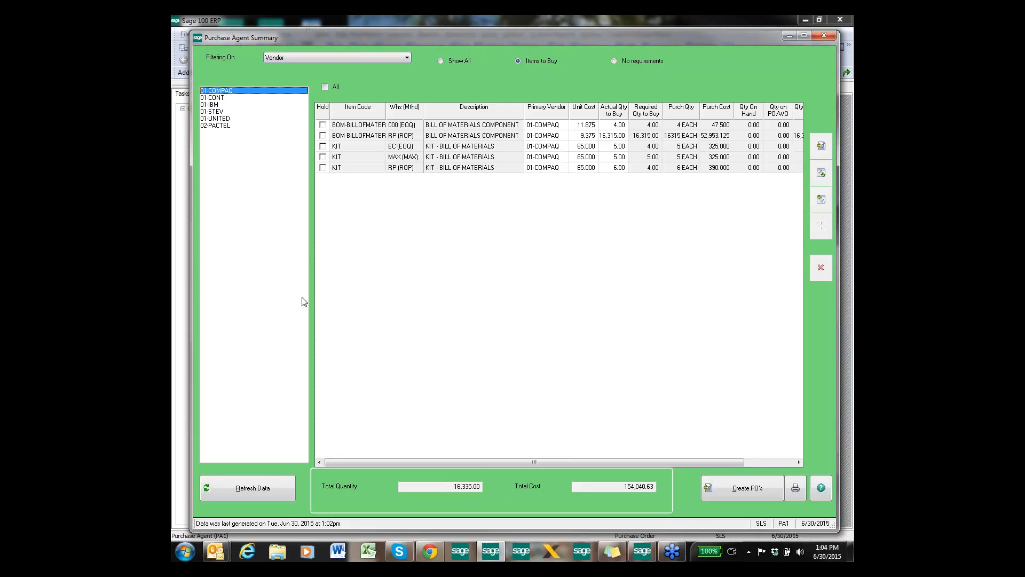
mouse_move(507, 282)
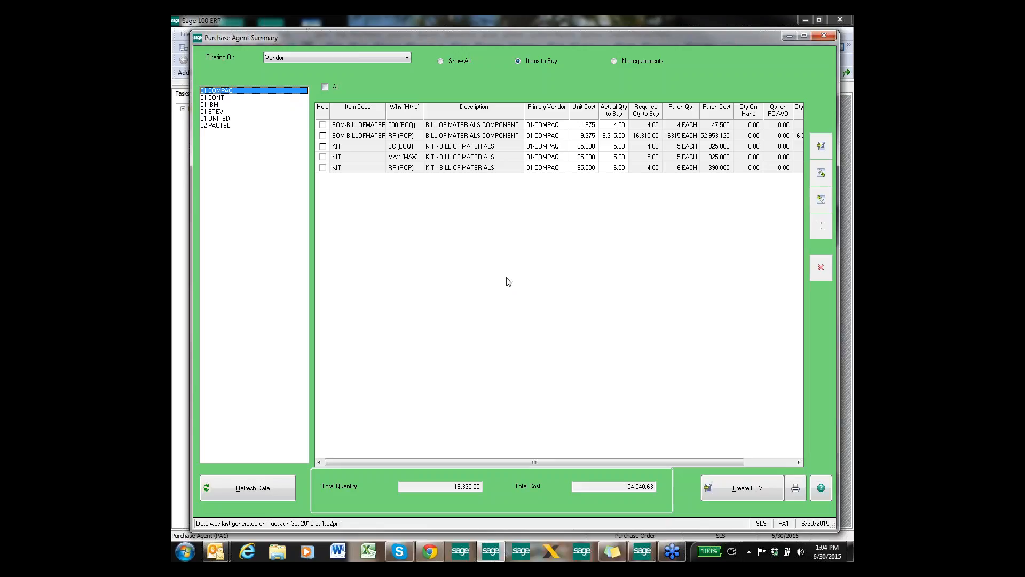
mouse_move(639, 177)
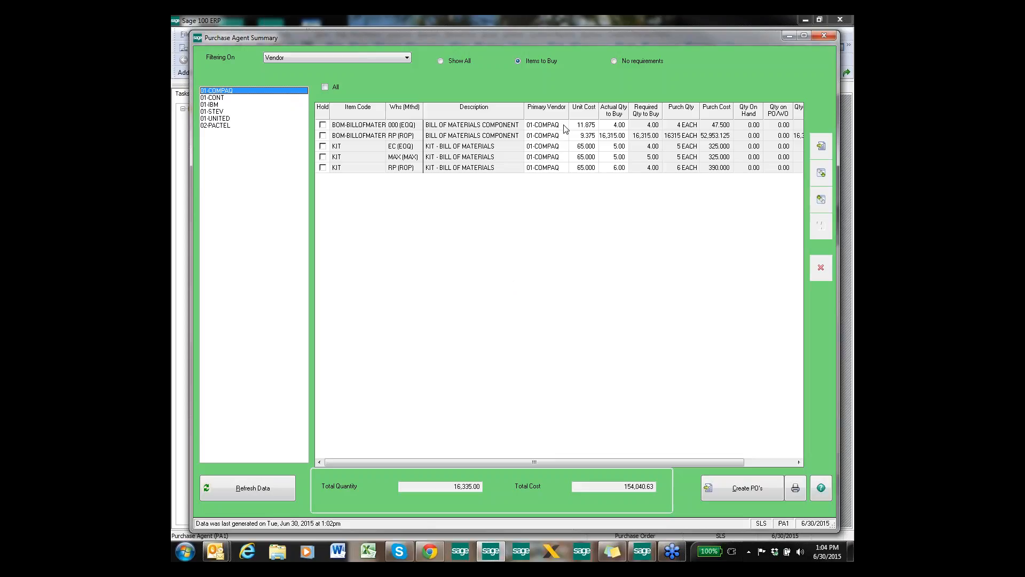
left_click(545, 125)
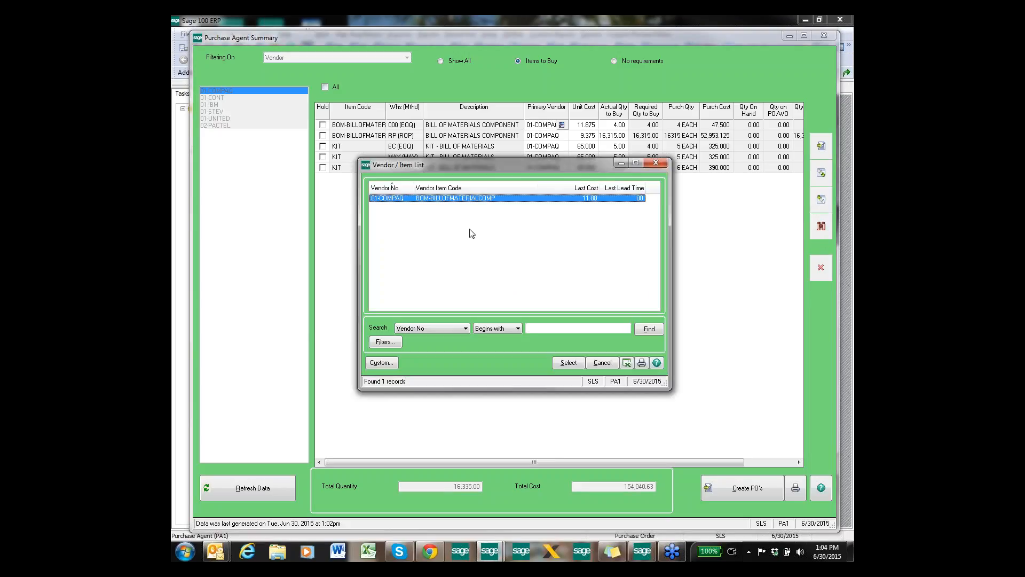
mouse_move(658, 166)
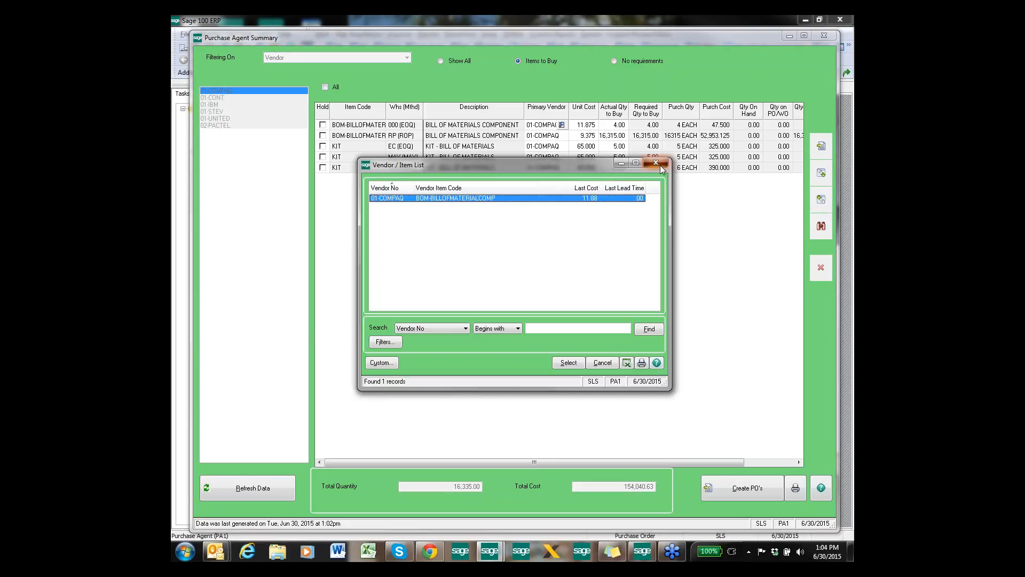
left_click(656, 162)
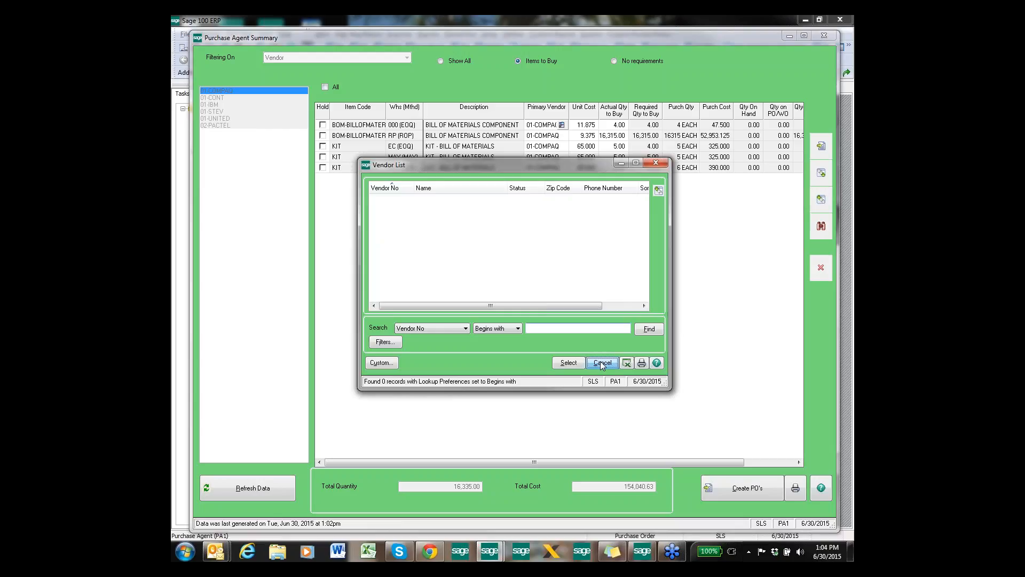
left_click(602, 363)
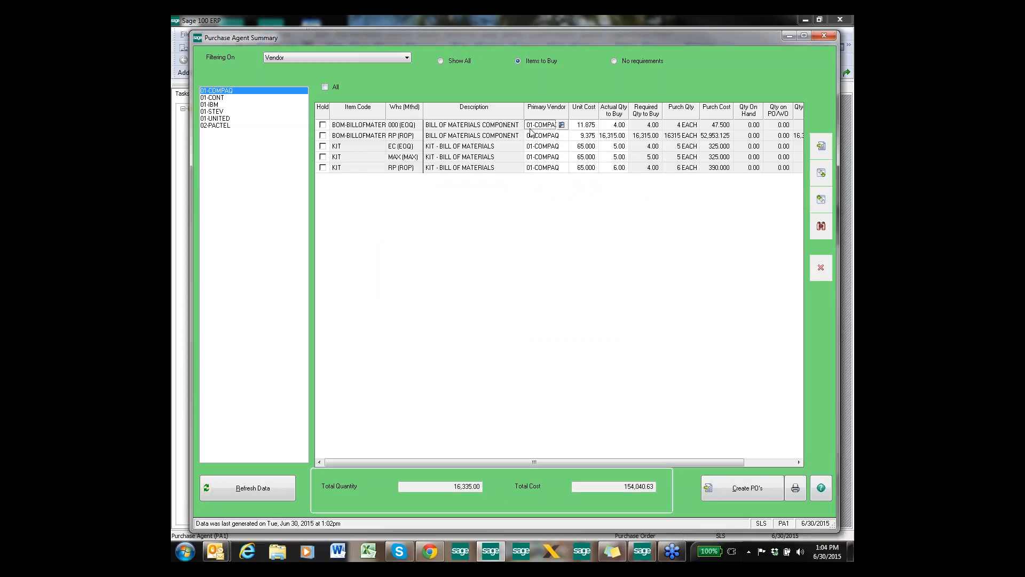
left_click(560, 124)
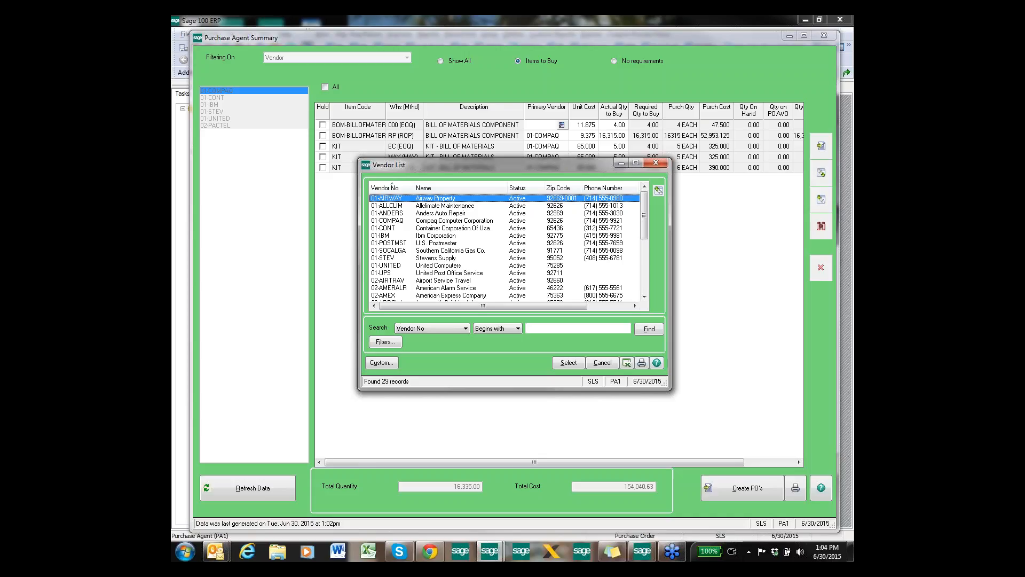
mouse_move(470, 228)
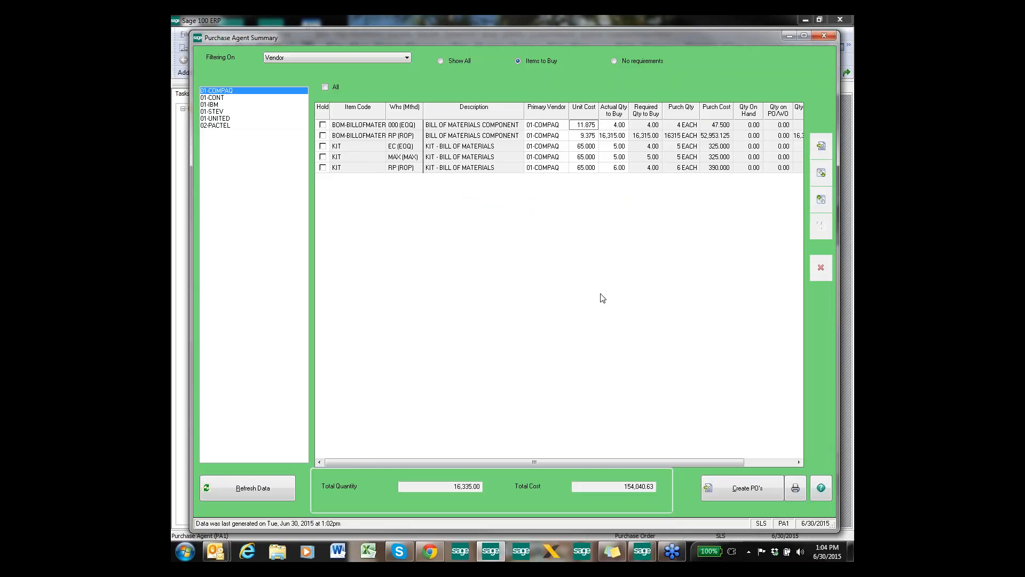
Set the first row's unit cost to 10.000 and toggle the second row's Hold box on and off
type("10.000")
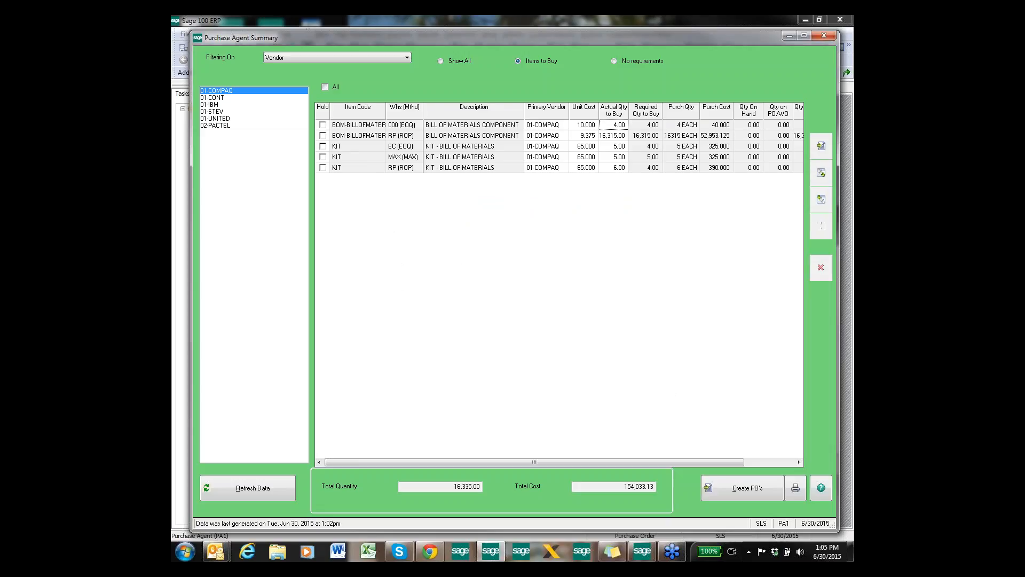
left_click(322, 136)
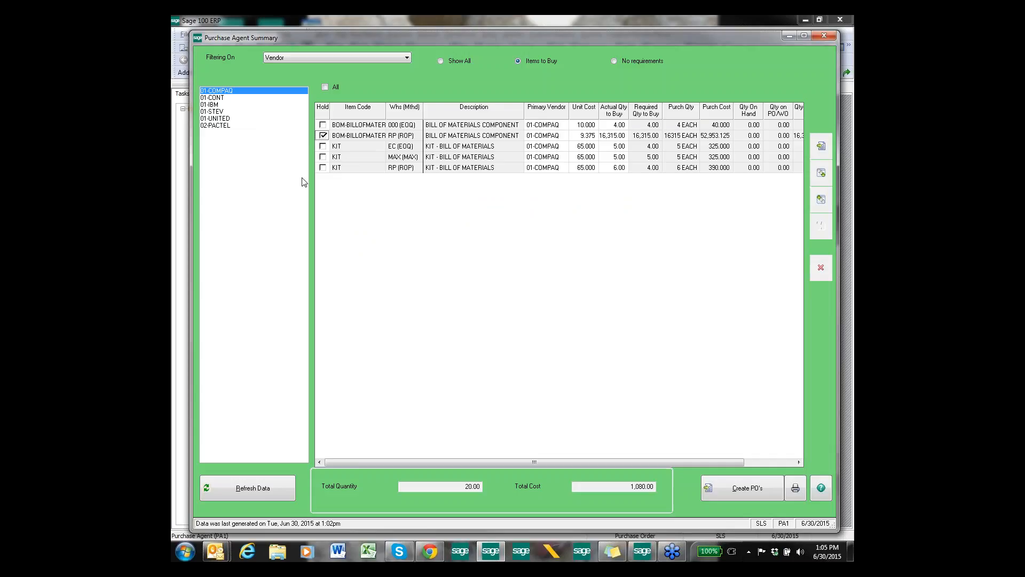
left_click(322, 136)
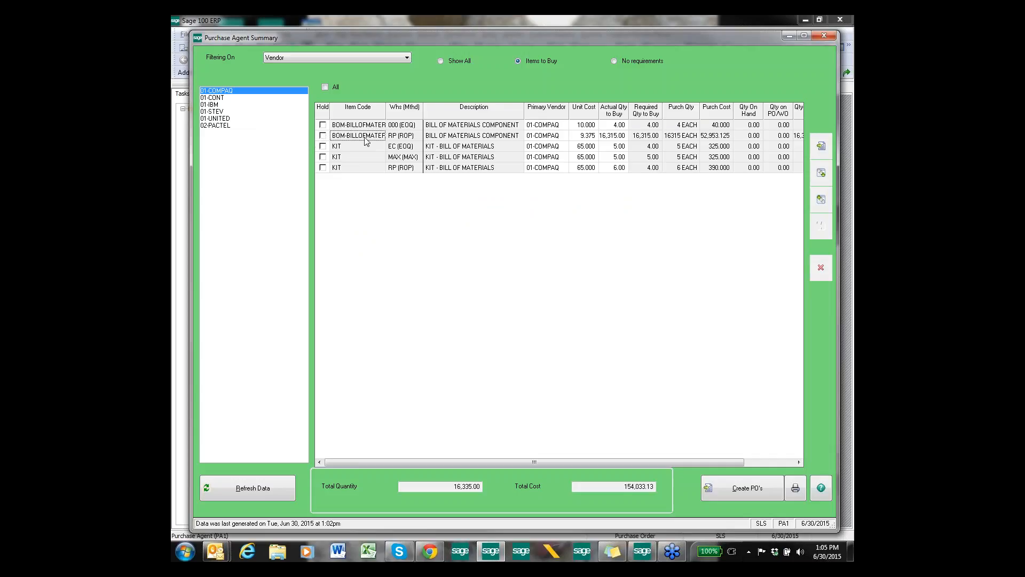
mouse_move(822, 173)
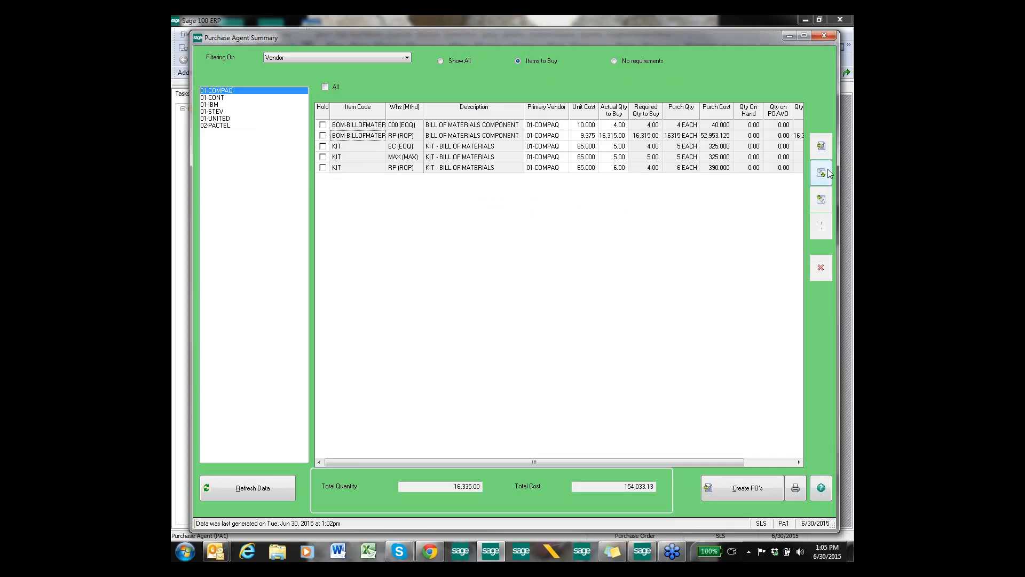
mouse_move(820, 199)
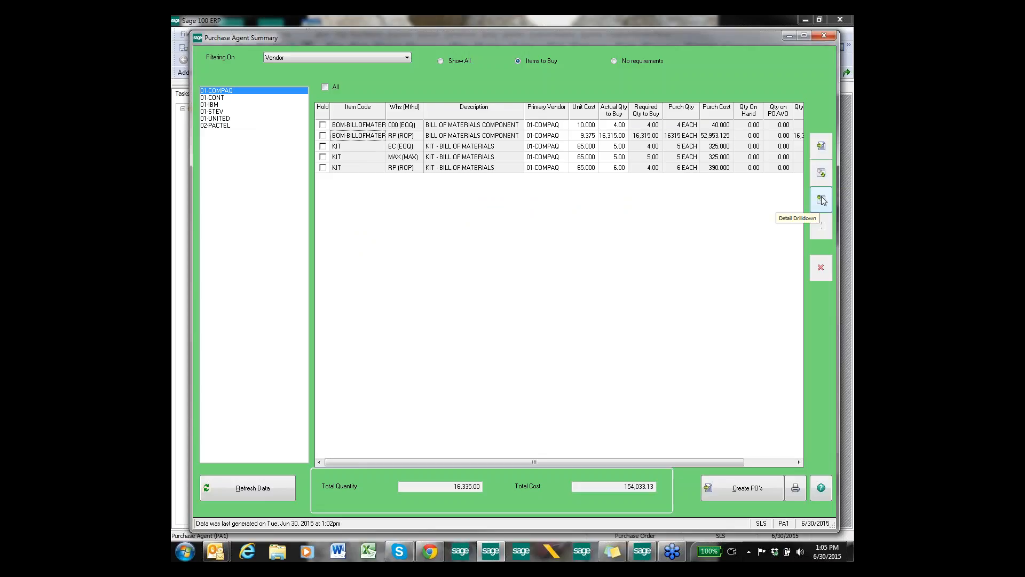
Review the second item's Purchase Agent Detail breakdown and close it
left_click(820, 199)
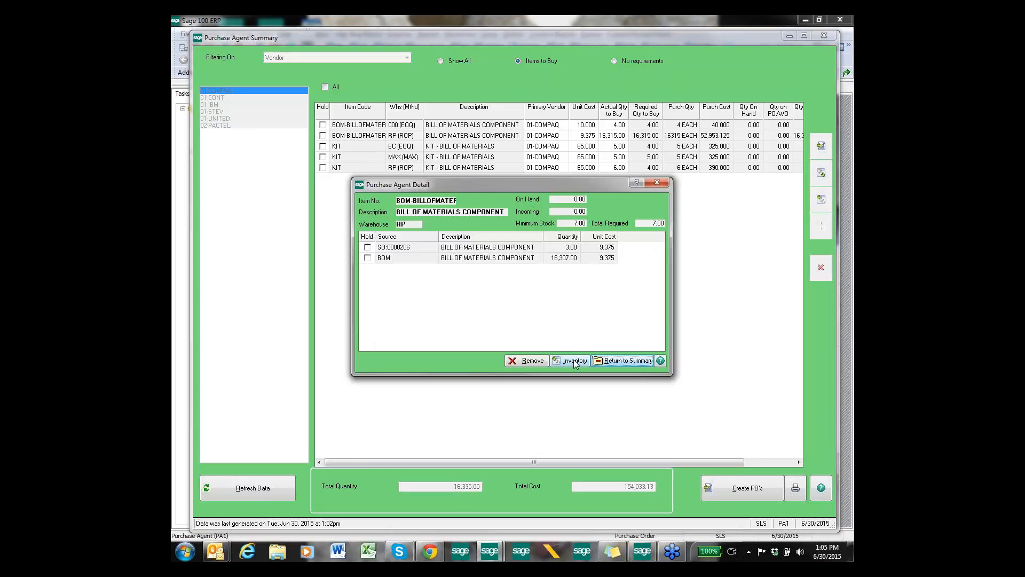
mouse_move(436, 268)
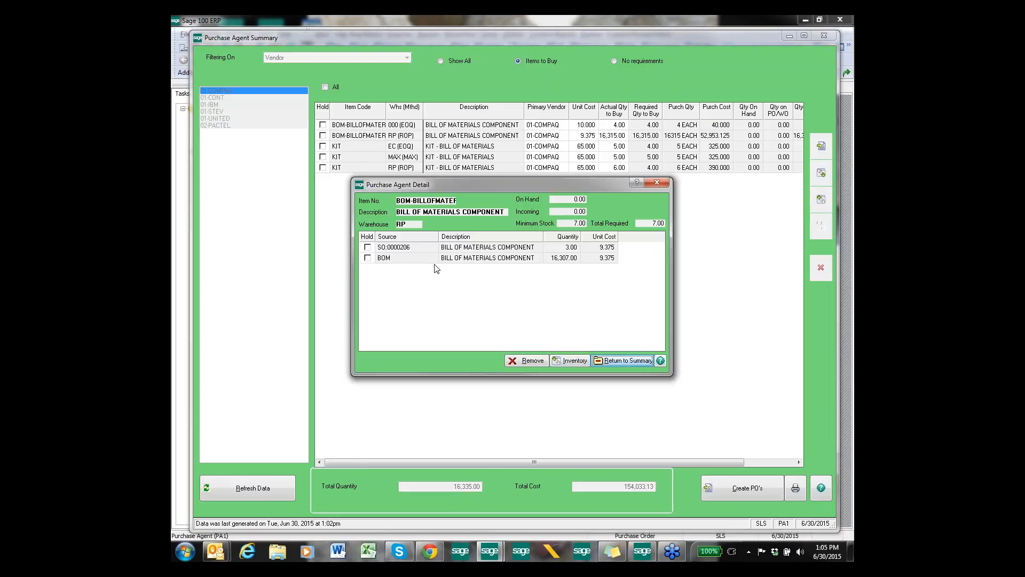
mouse_move(398, 256)
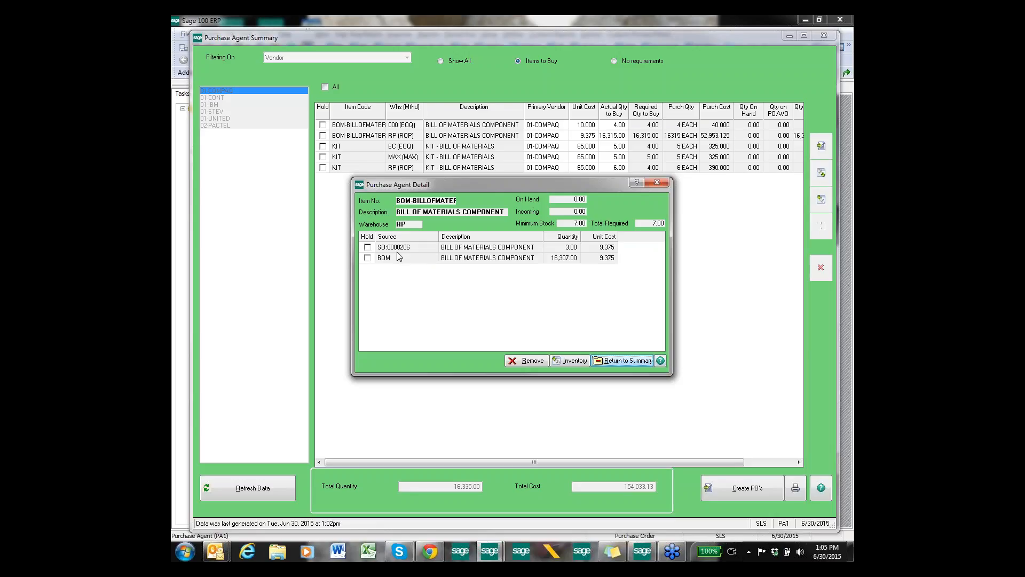
mouse_move(399, 265)
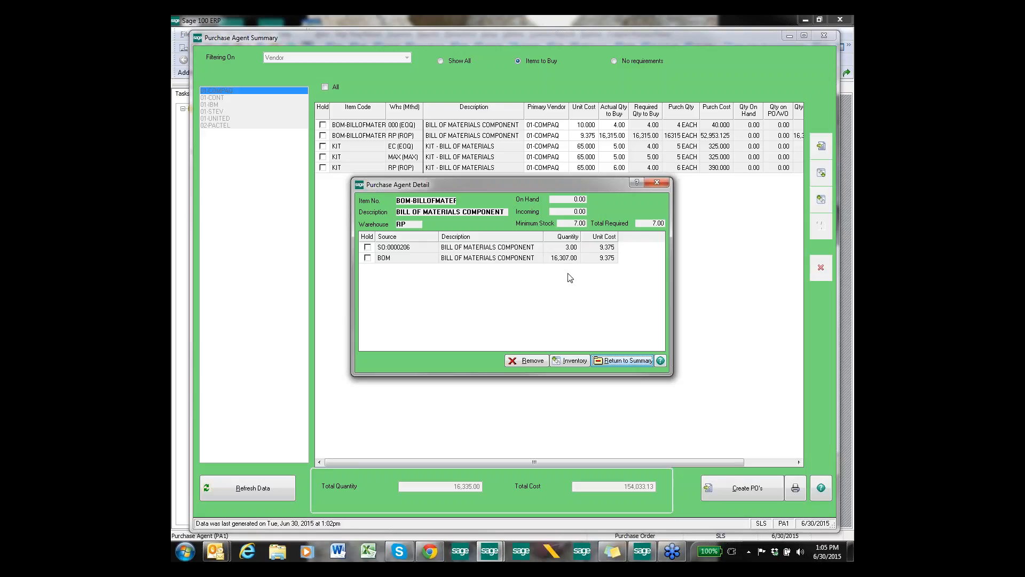
mouse_move(568, 264)
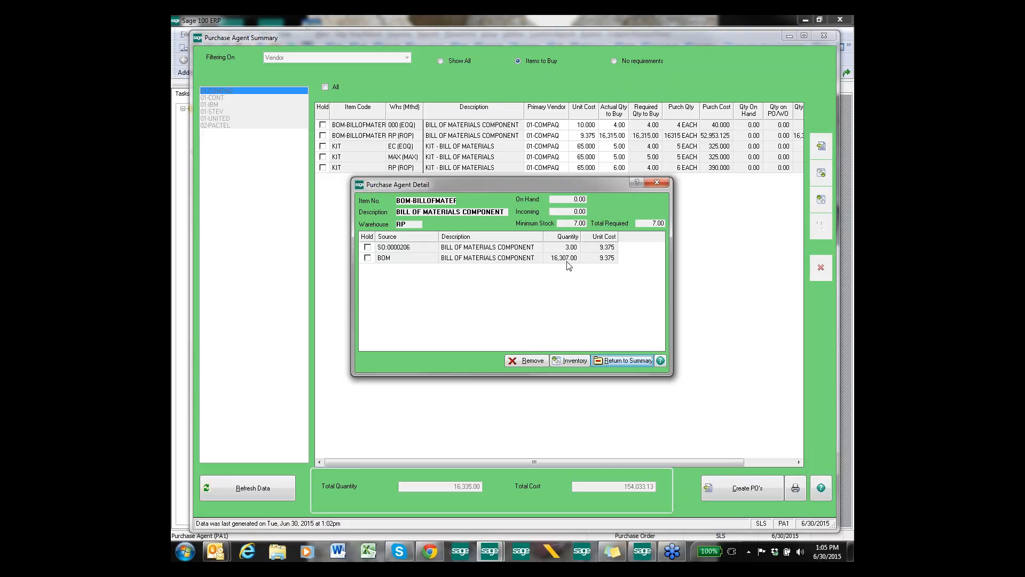
mouse_move(626, 142)
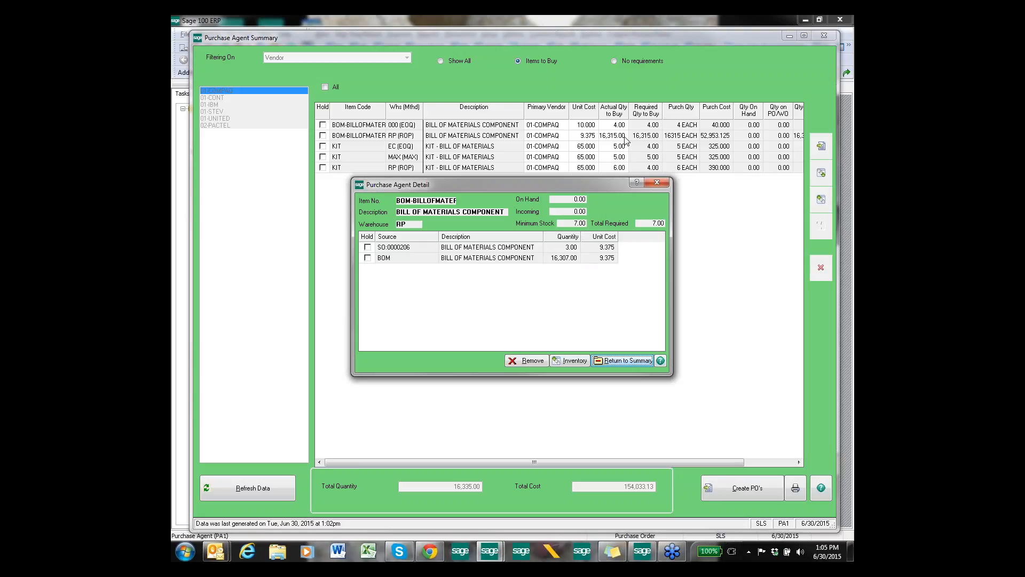
mouse_move(491, 335)
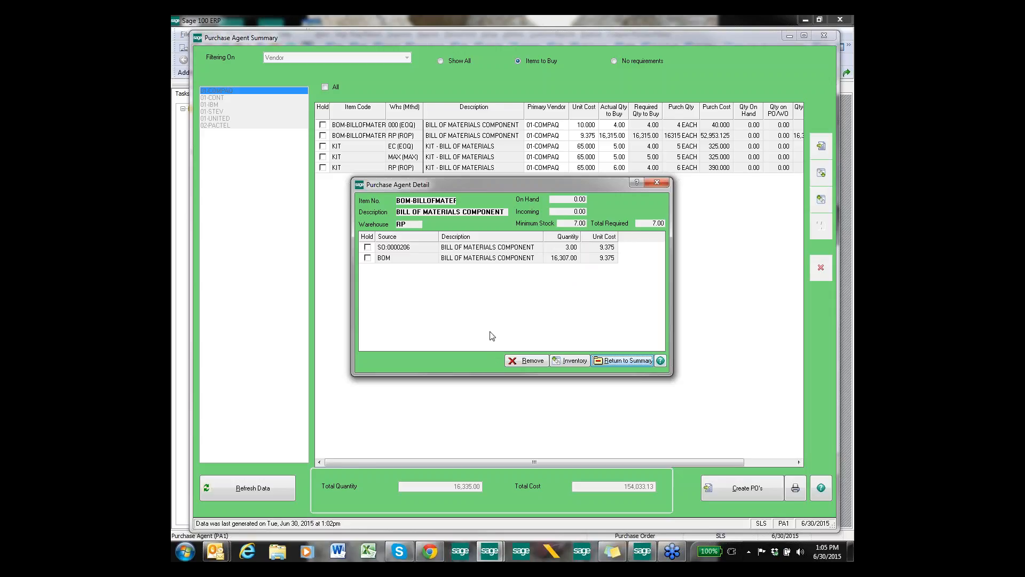
mouse_move(559, 360)
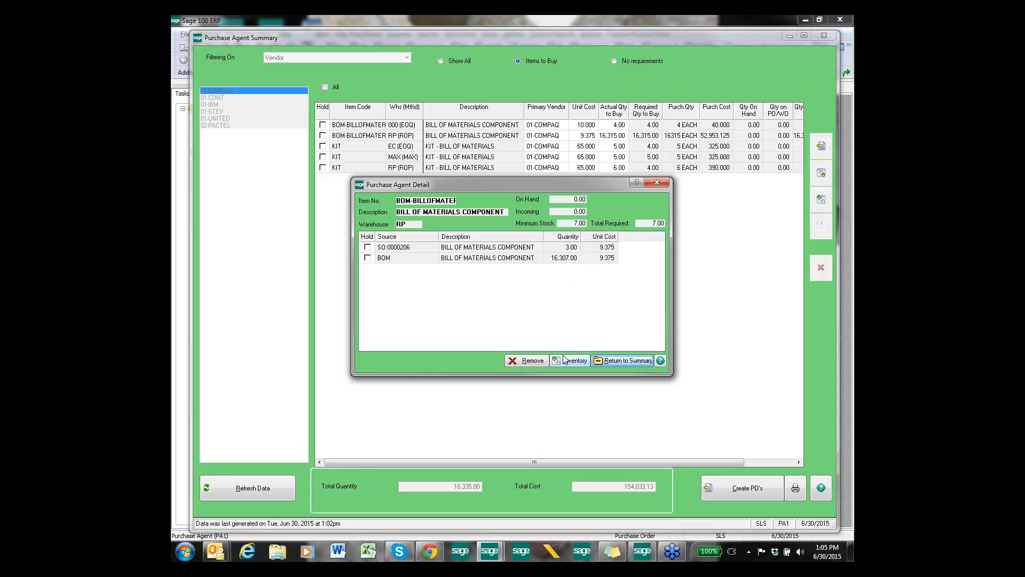
mouse_move(594, 217)
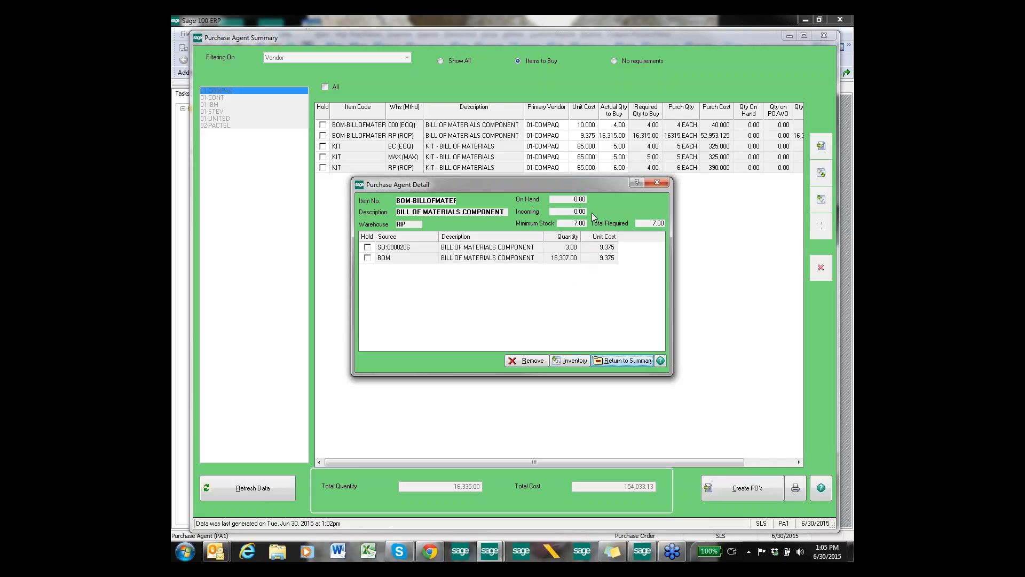
mouse_move(658, 182)
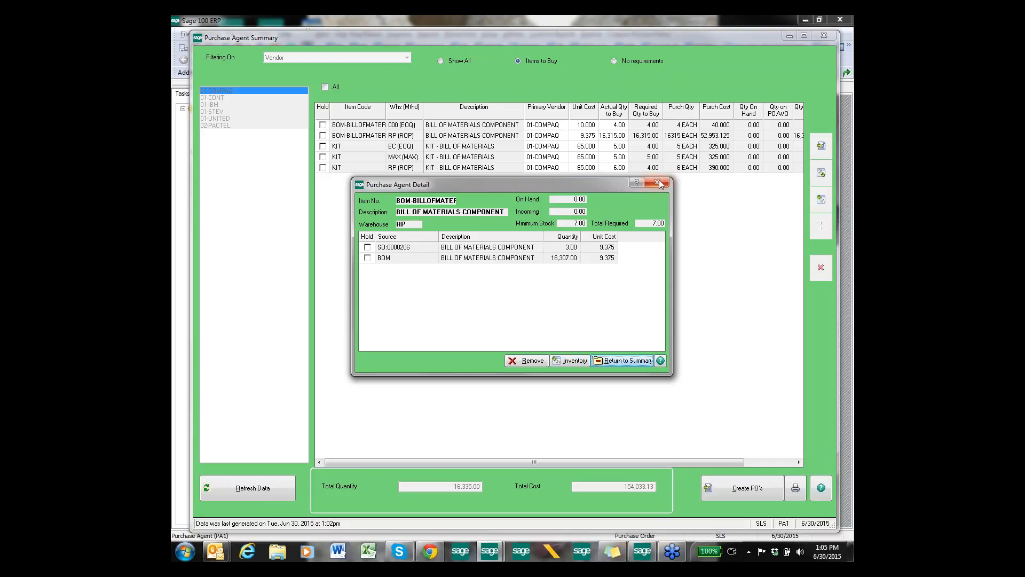
left_click(660, 181)
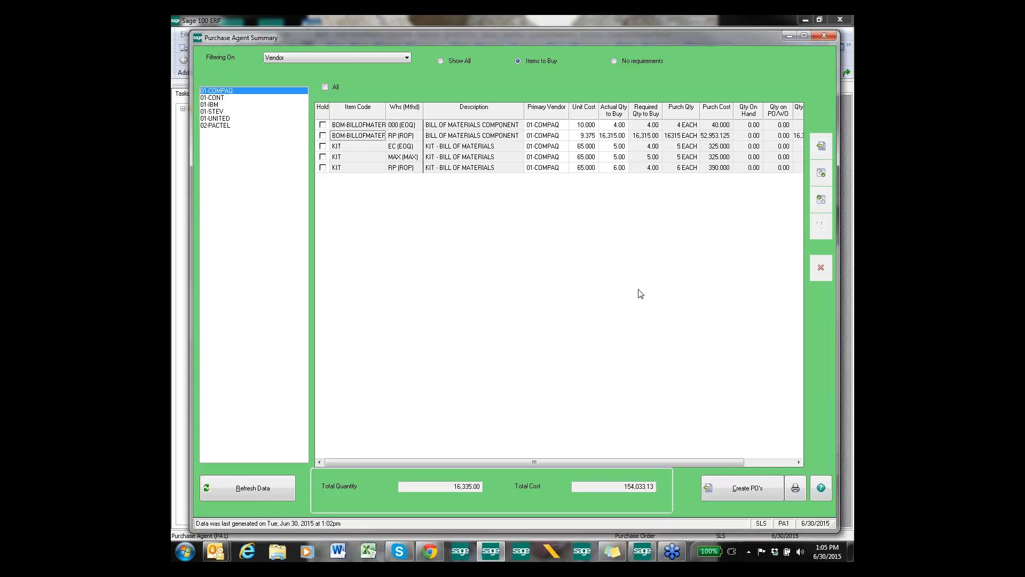
Scroll the summary grid right to view sales order, MRP demand and additional quantity columns
scroll("right", 3)
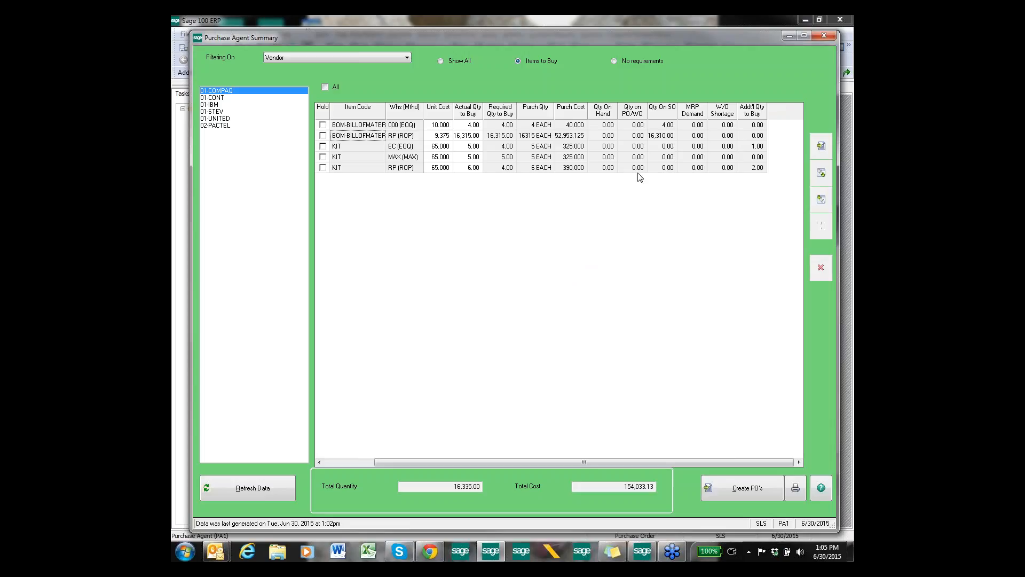
mouse_move(731, 130)
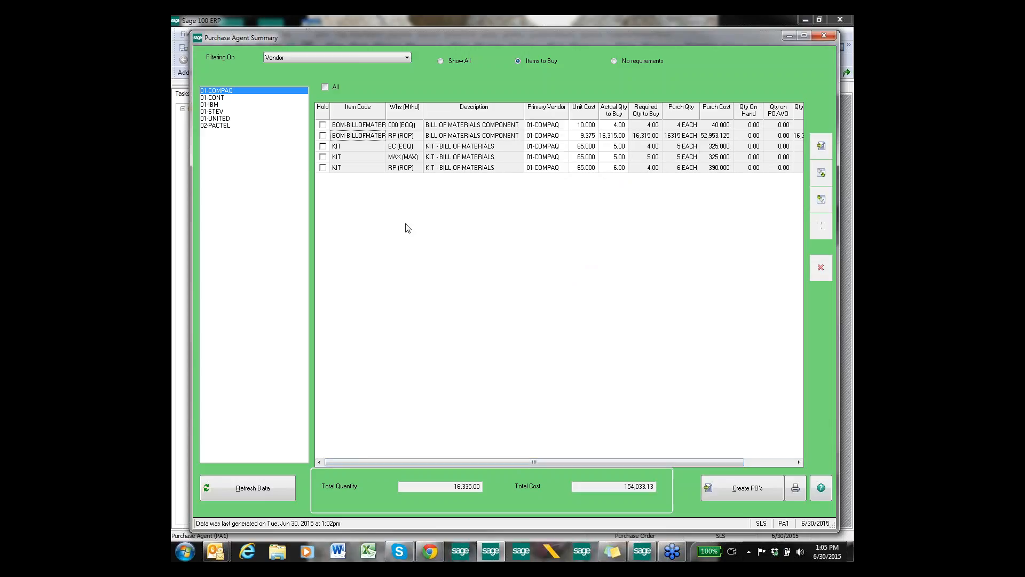
mouse_move(569, 139)
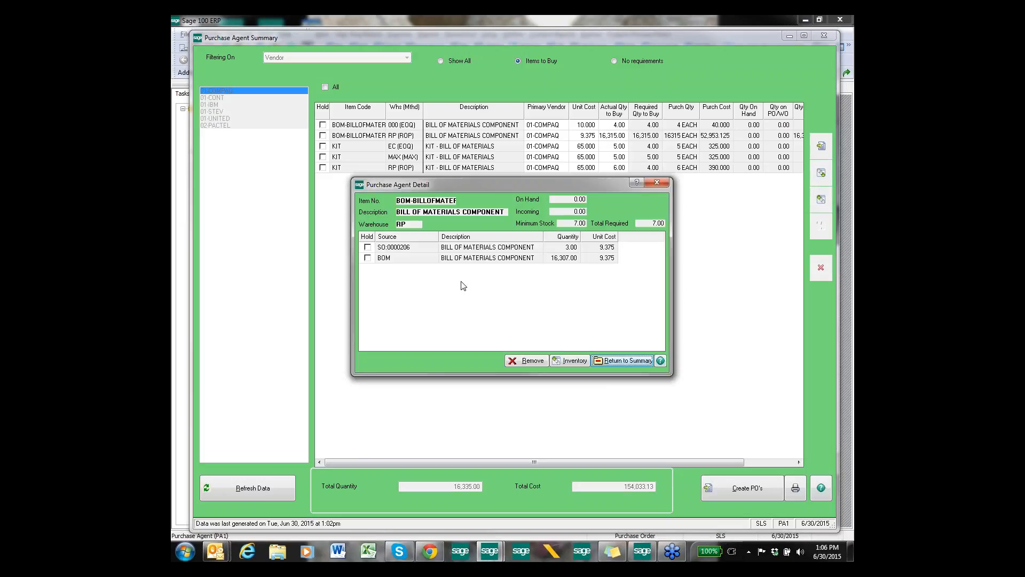
left_click(570, 361)
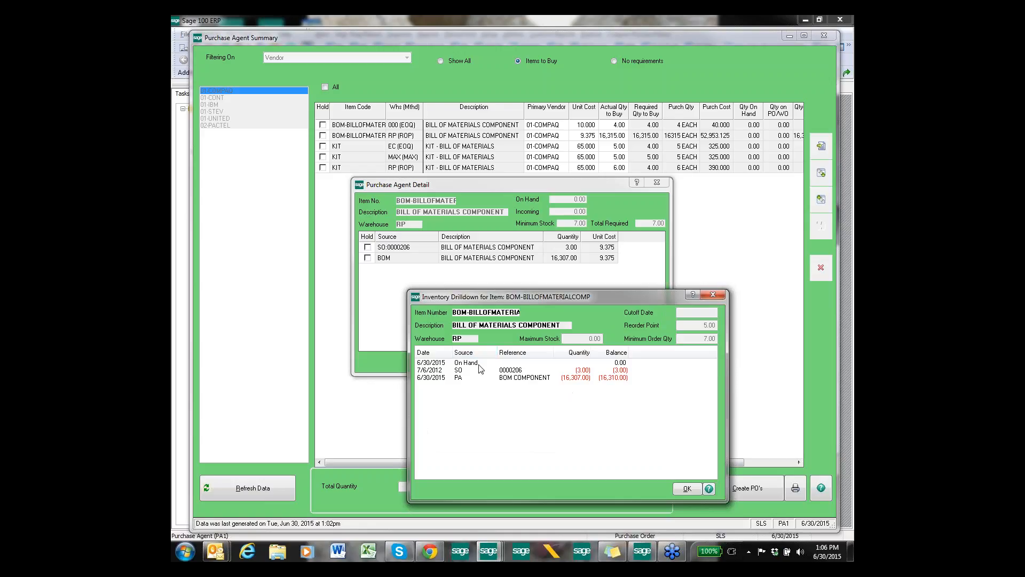
mouse_move(461, 484)
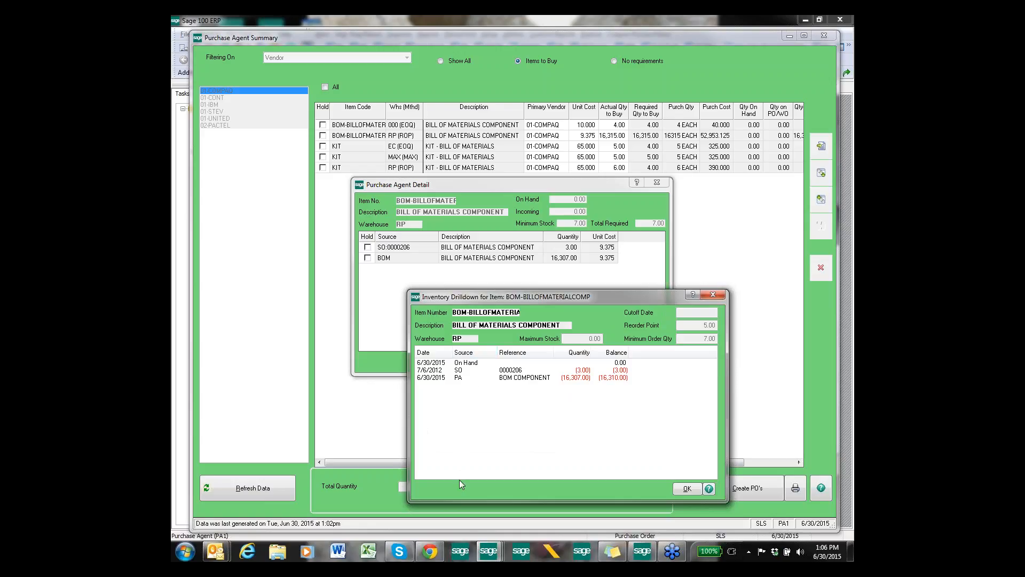
mouse_move(476, 480)
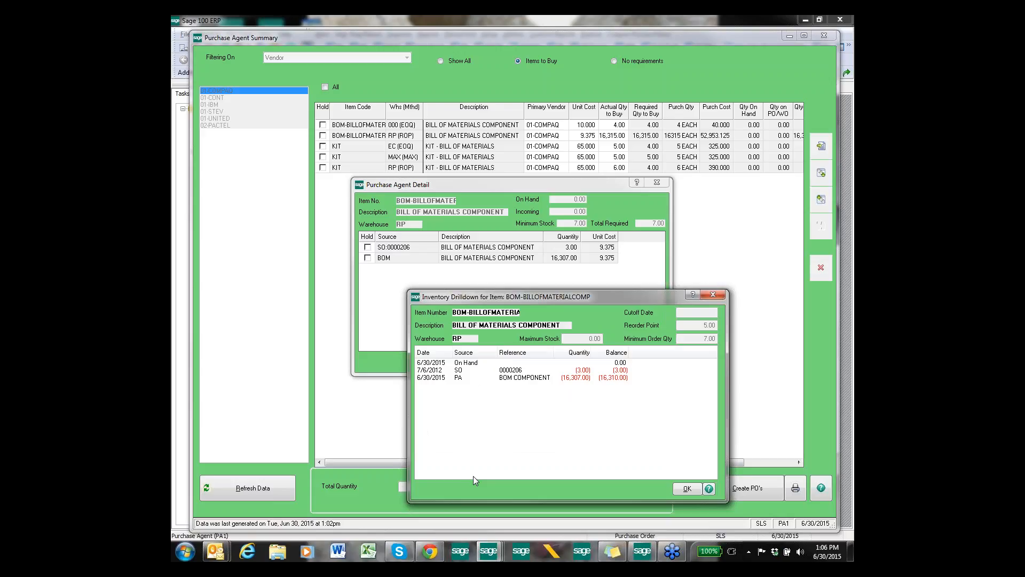
mouse_move(690, 325)
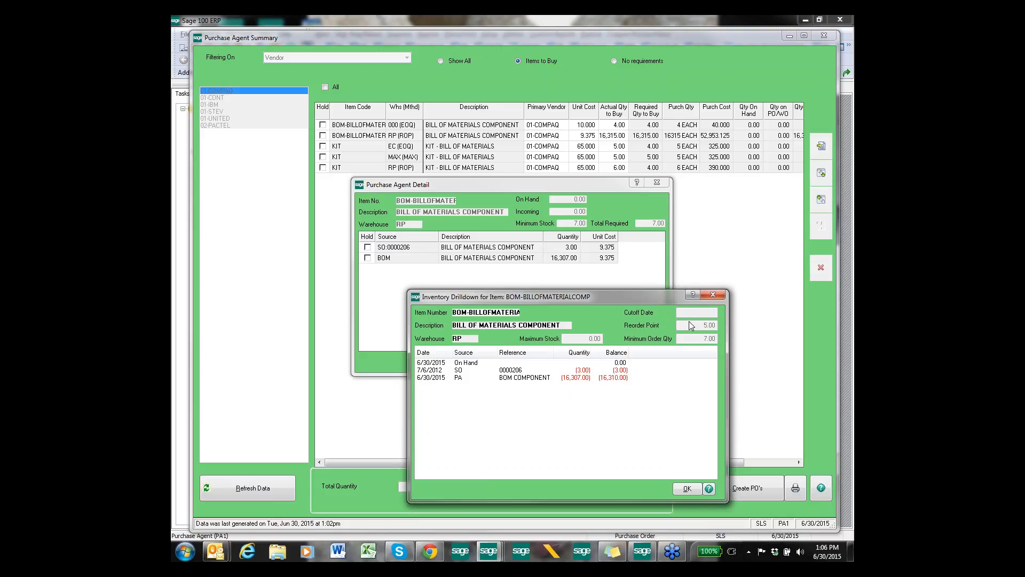
mouse_move(706, 359)
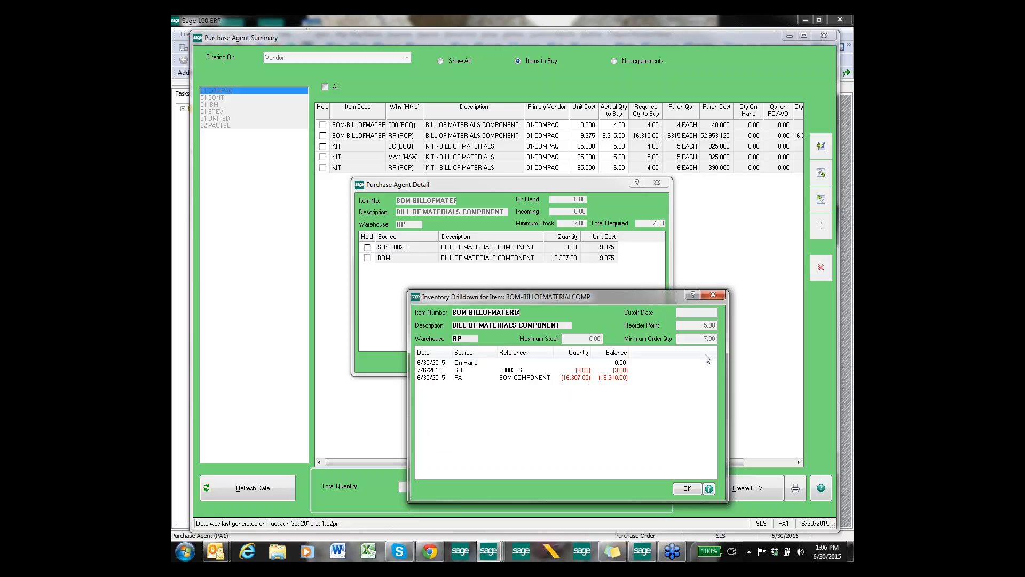
mouse_move(684, 496)
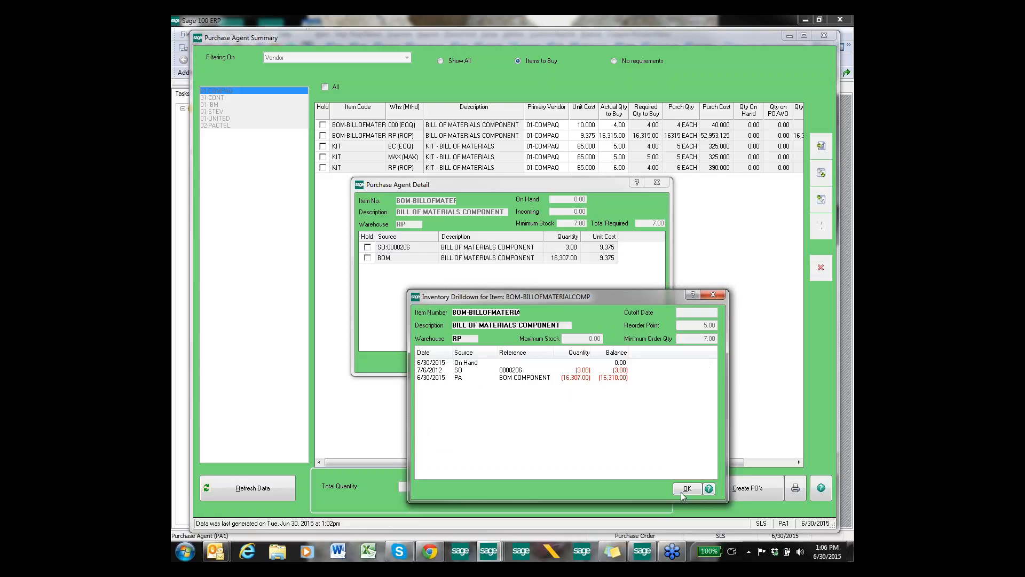
left_click(687, 489)
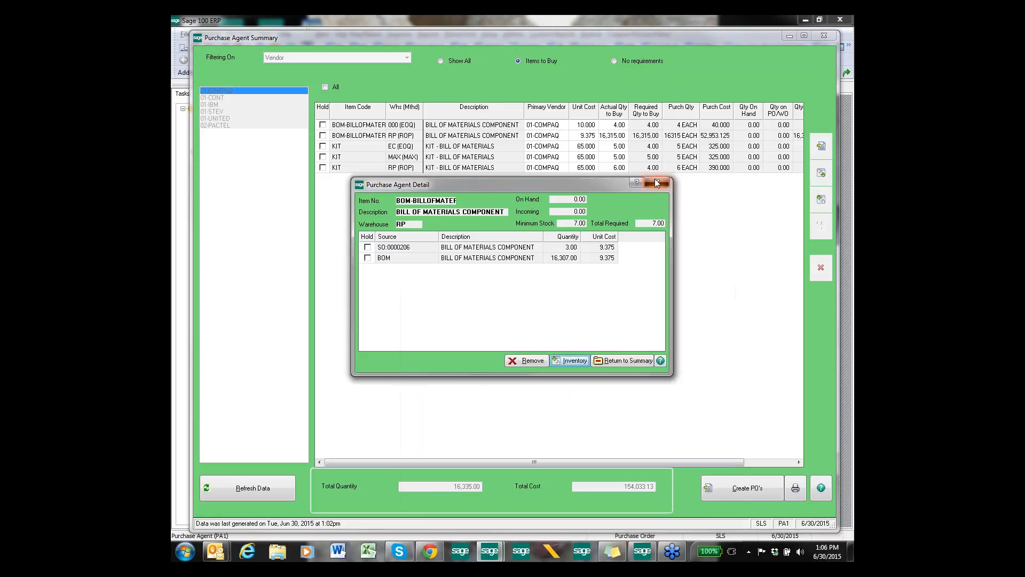
left_click(657, 182)
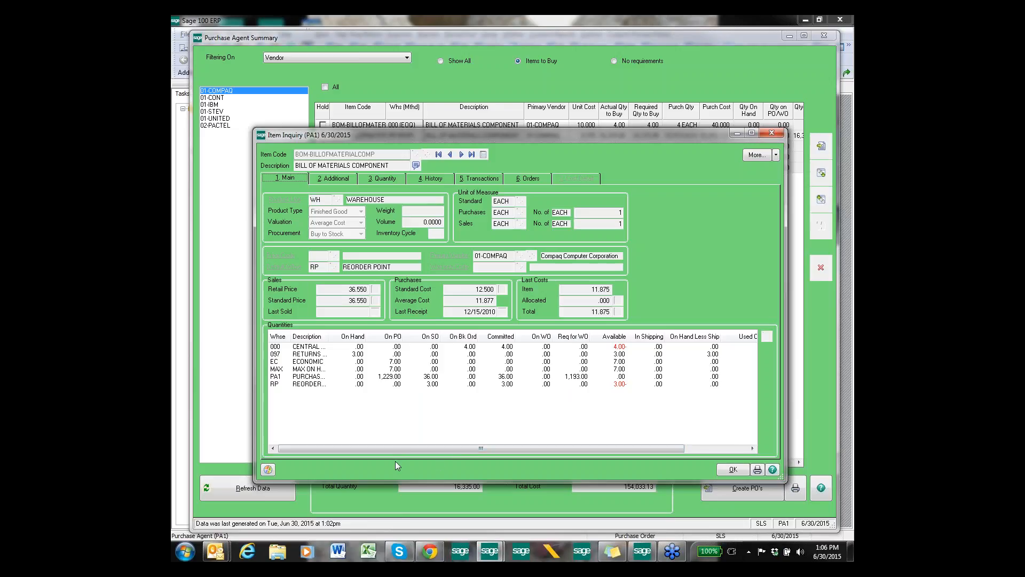
mouse_move(772, 133)
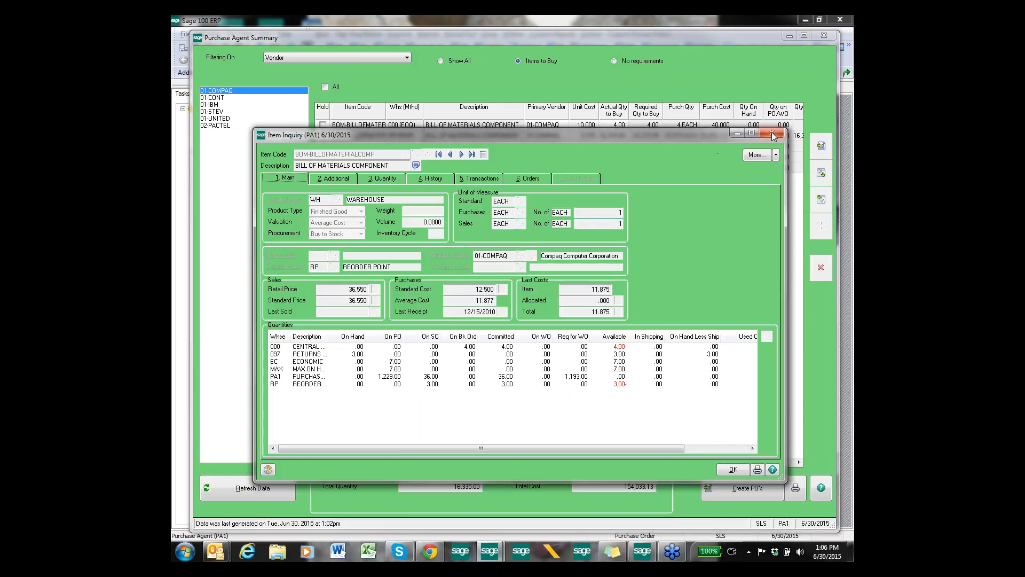
Close the BOM-BILLOFMATERIALCOMP Item Inquiry window to return to the summary
left_click(773, 135)
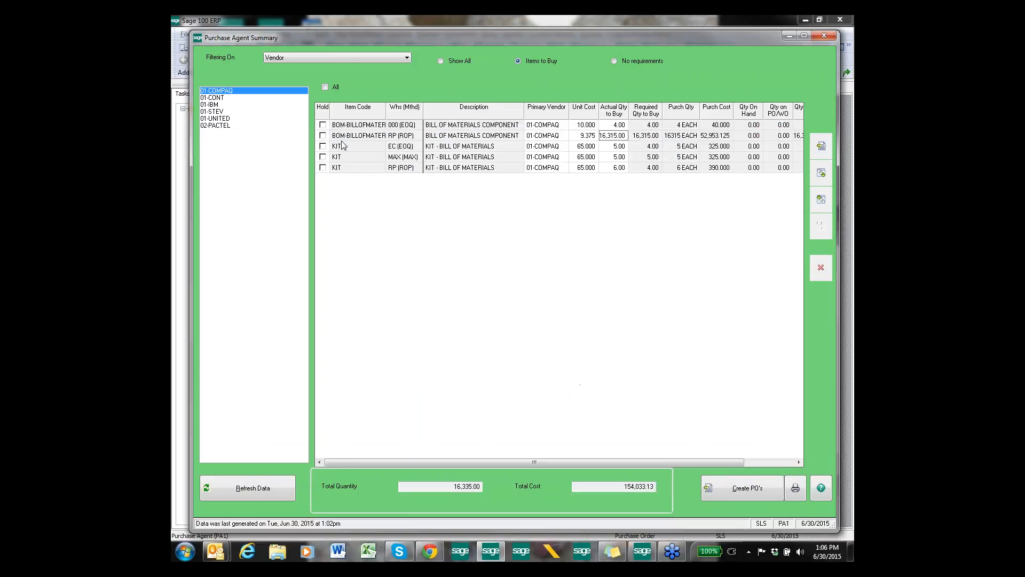
mouse_move(379, 136)
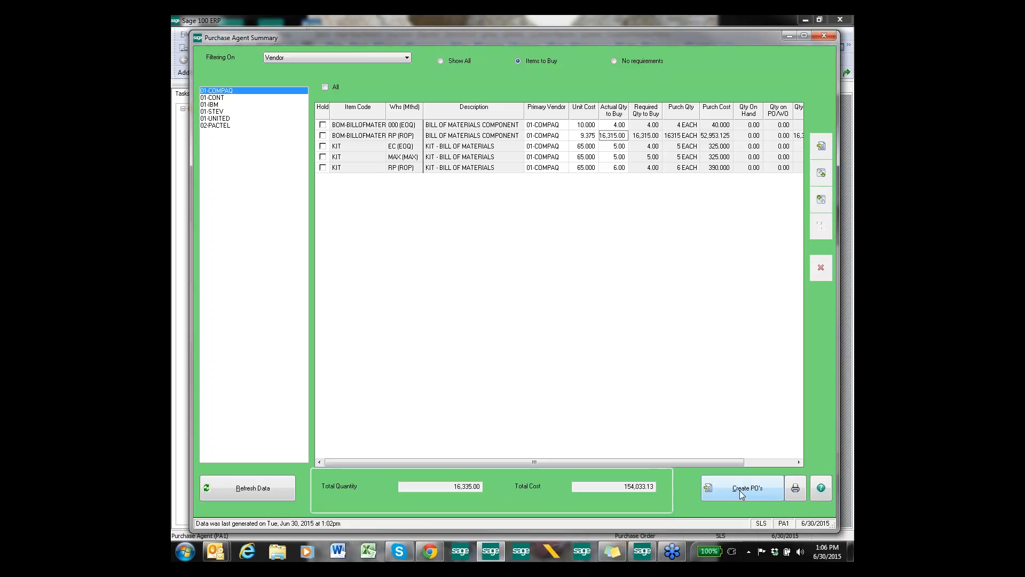
Start Create PO's from the Purchase Agent Summary and choose the generation option
left_click(745, 487)
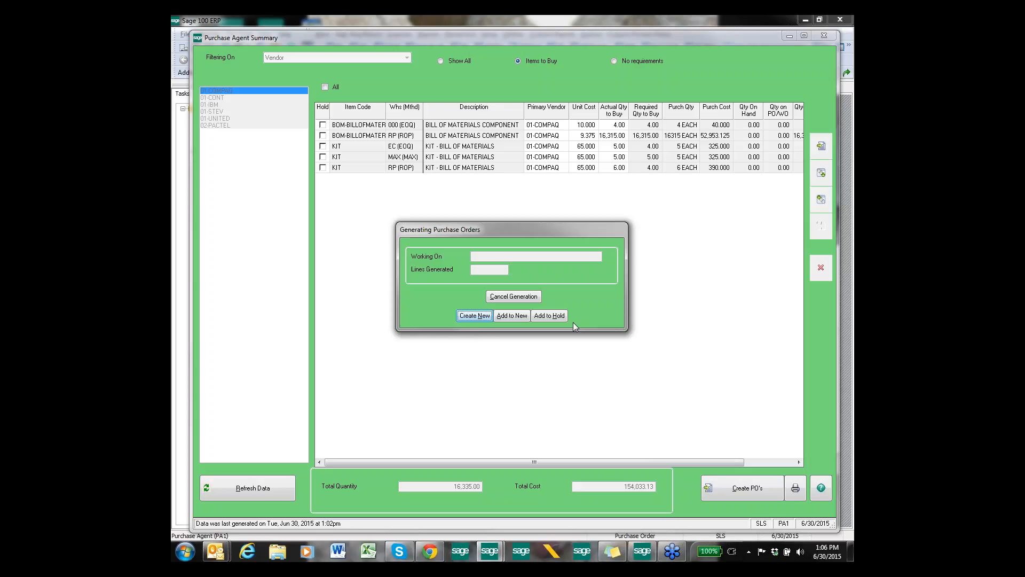
left_click(474, 315)
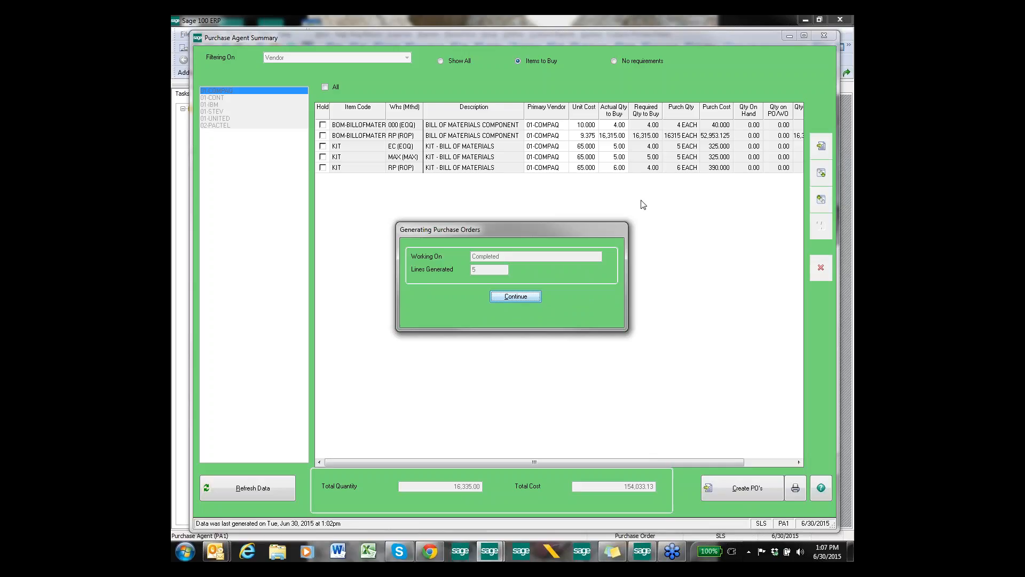
mouse_move(627, 210)
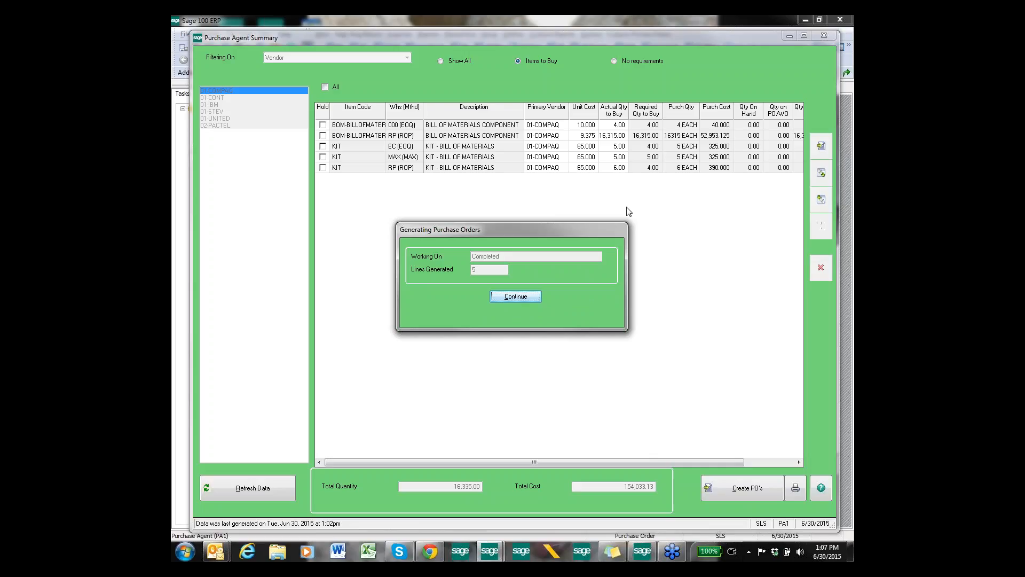
mouse_move(618, 210)
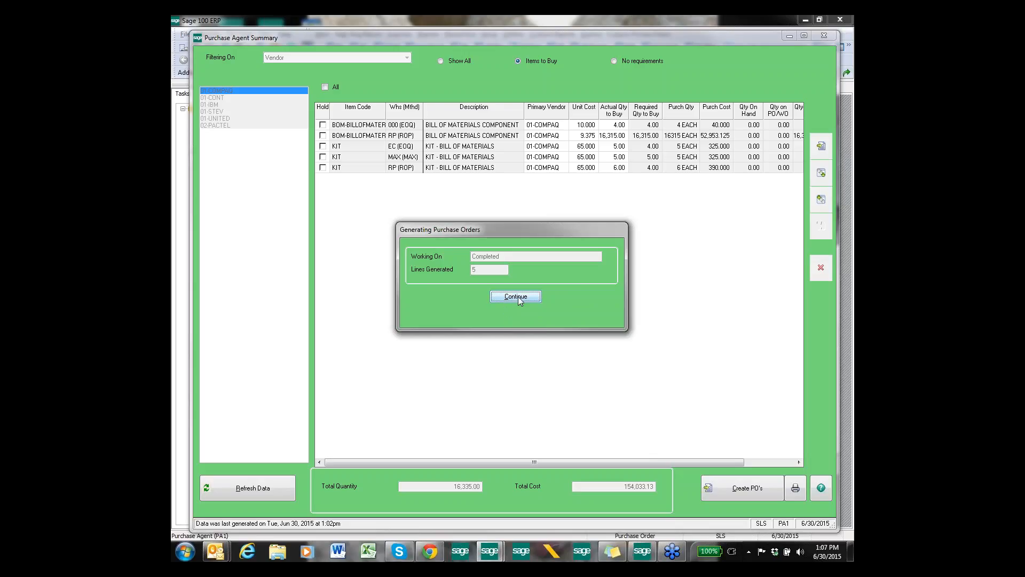
Dismiss the generation confirmation, leaving 01-COMPAQ's items cleared in the summary
left_click(516, 296)
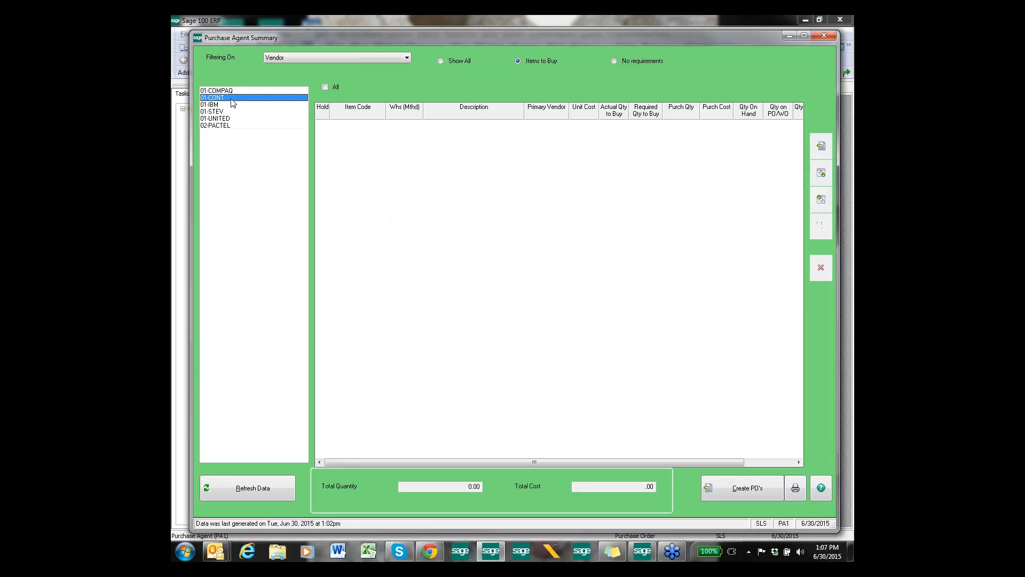
Show all vendors' items in the summary again, then minimize the summary window
left_click(216, 97)
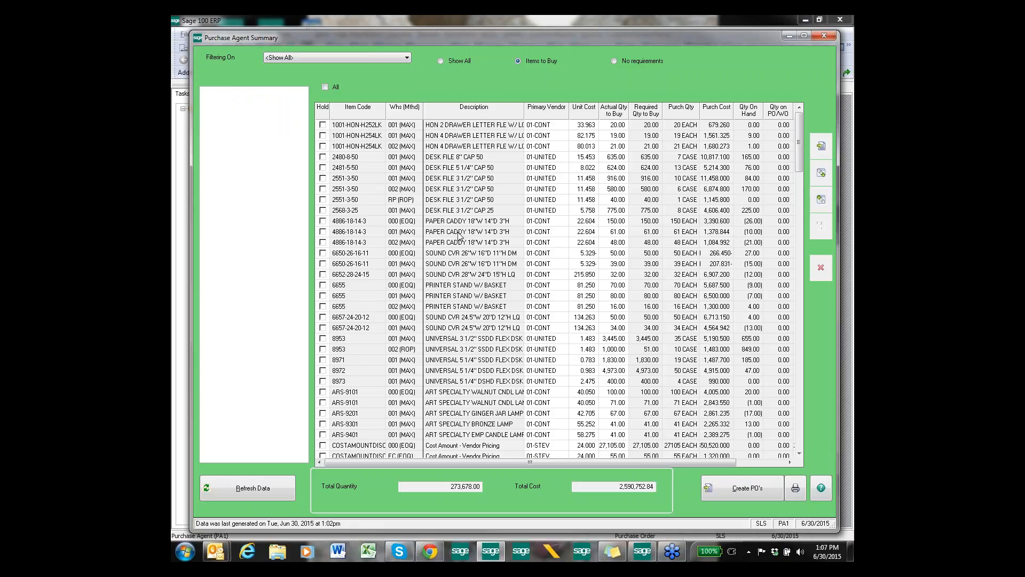
mouse_move(722, 86)
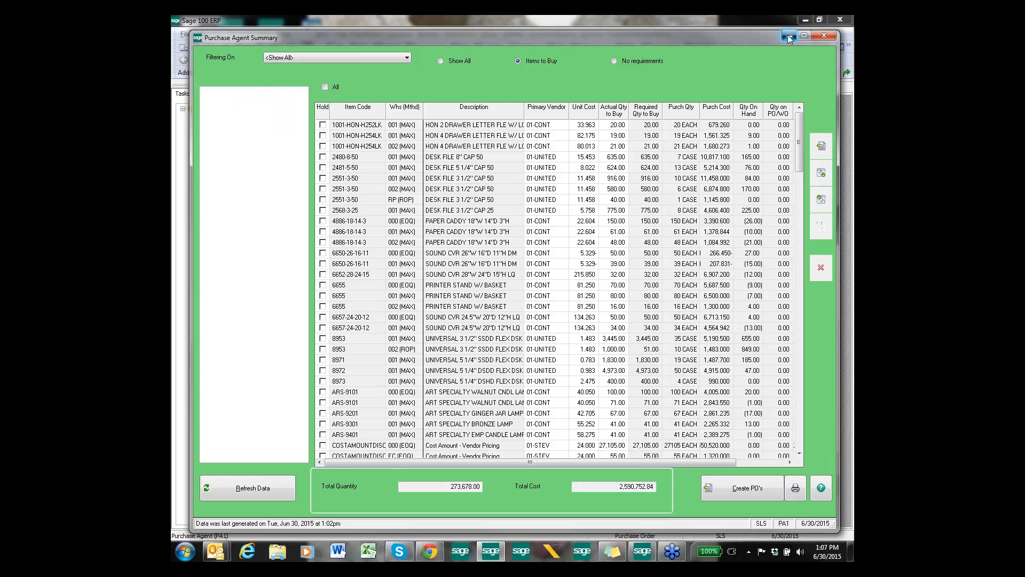
left_click(825, 36)
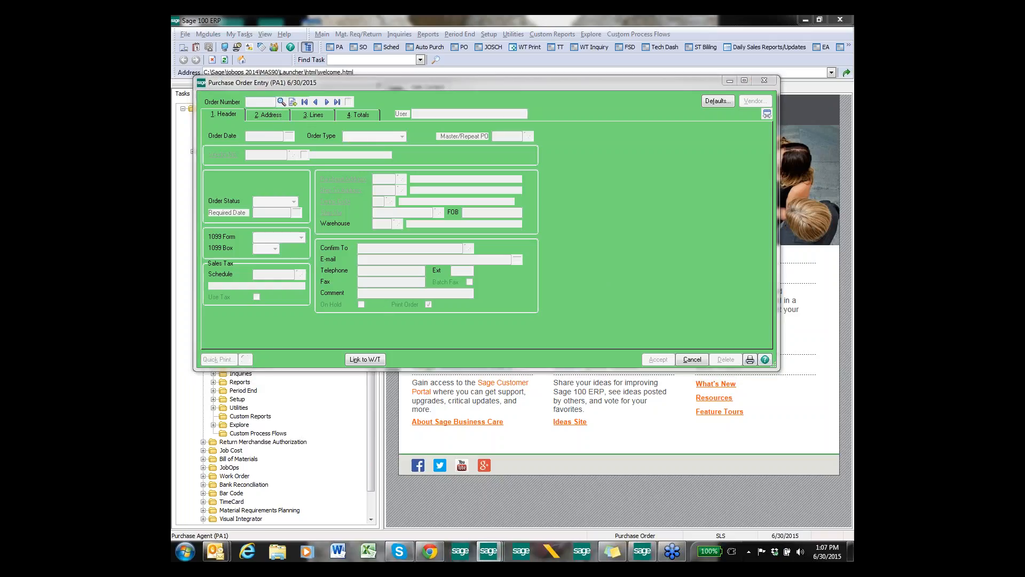
Load purchase order 0010115 for 01-COMPAQ from the order lookup to view its five lines
left_click(282, 103)
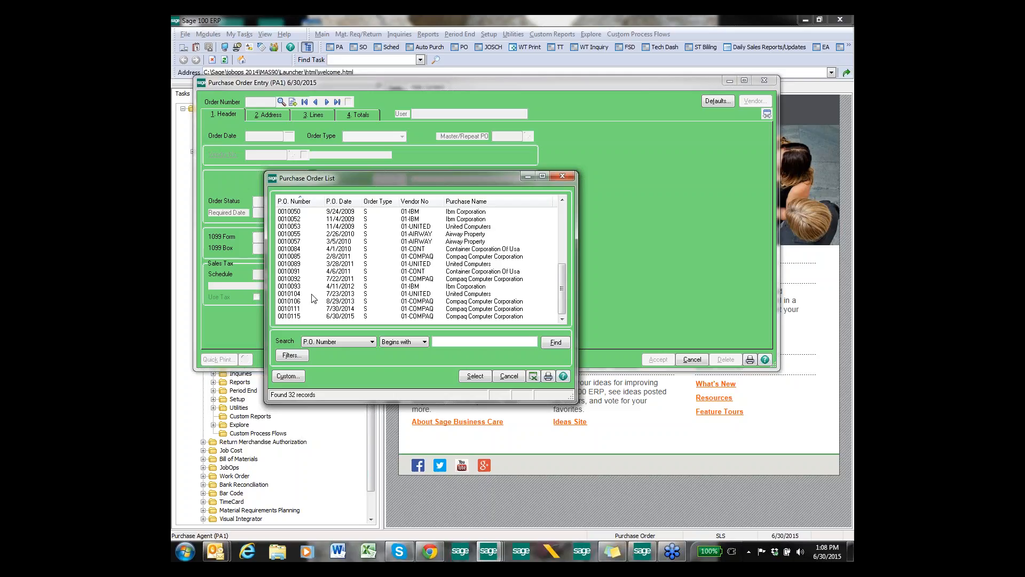
left_click(300, 316)
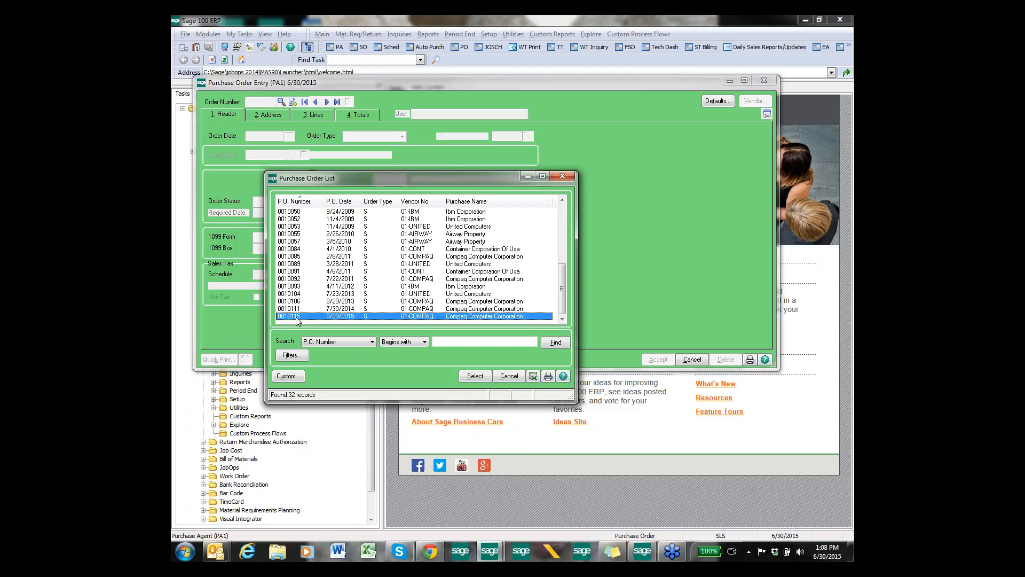
left_click(475, 376)
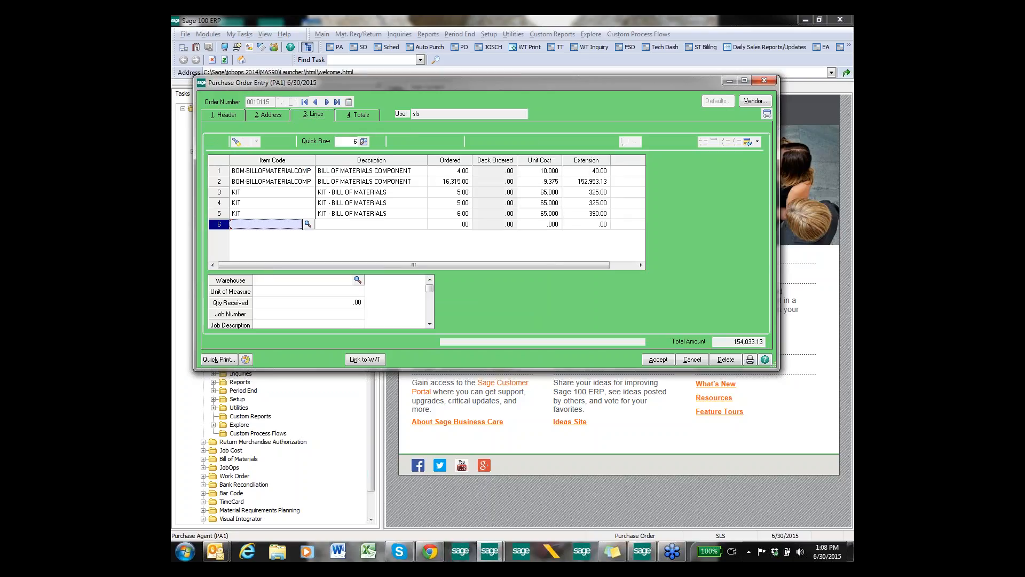
mouse_move(268, 272)
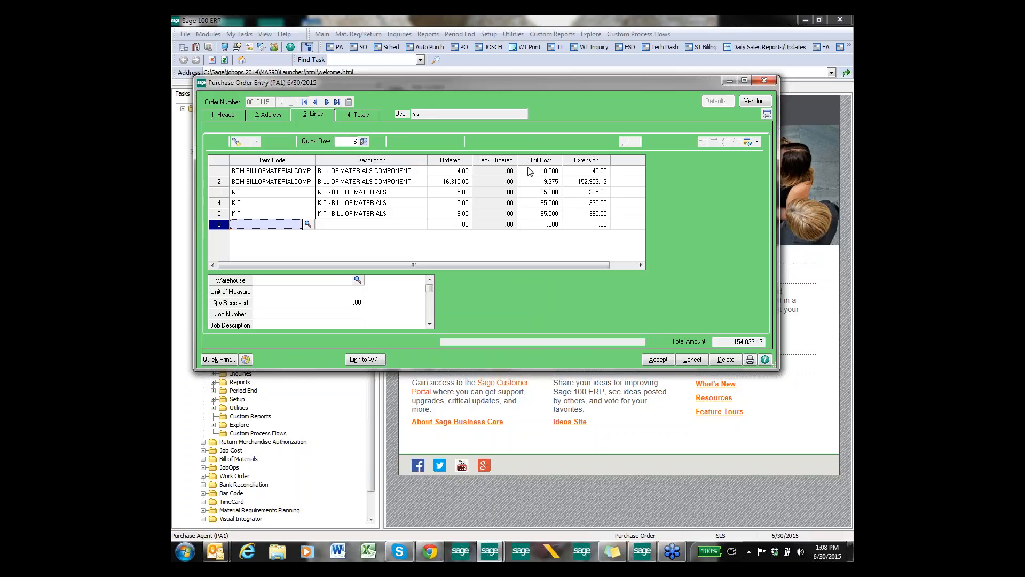
mouse_move(699, 119)
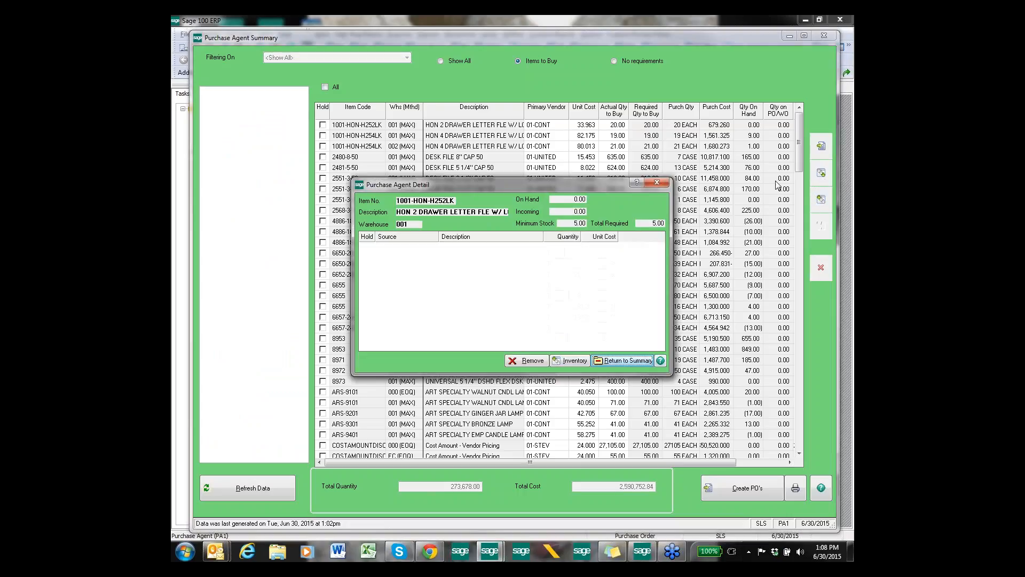
Return to the summary and set Actual Qty to Buy for 1001-HON-H252LK to 25
left_click(626, 360)
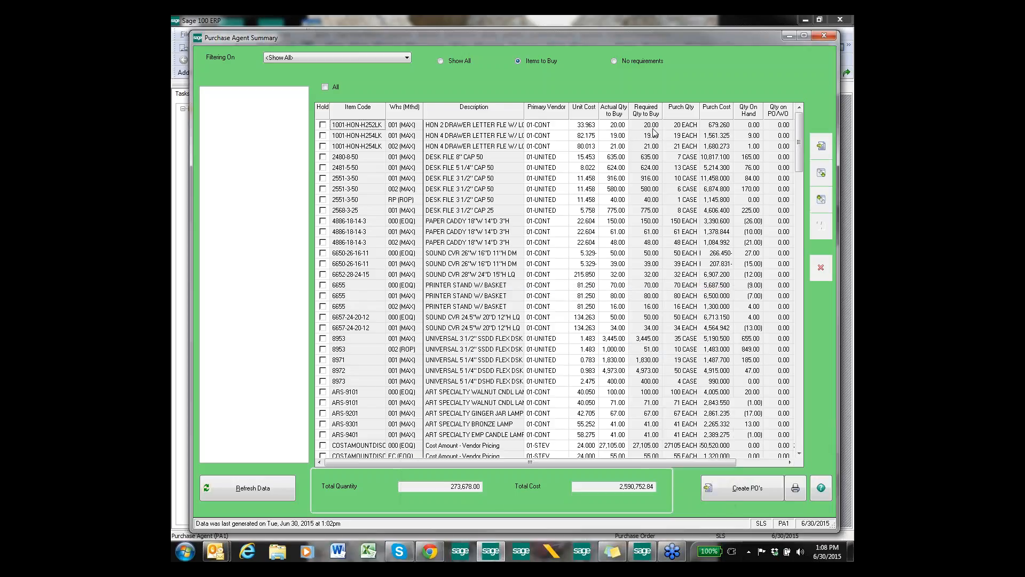
mouse_move(548, 149)
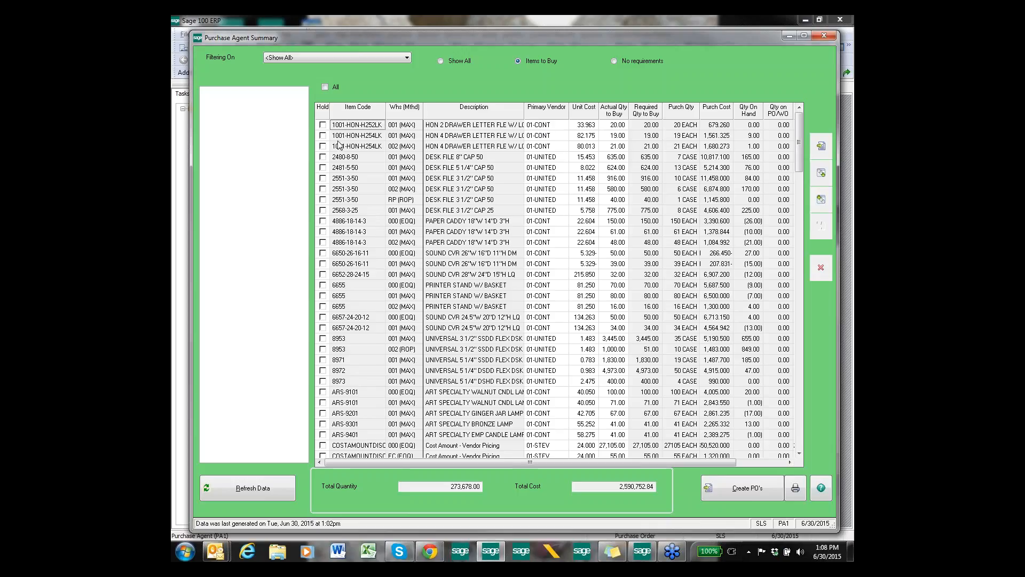
mouse_move(621, 135)
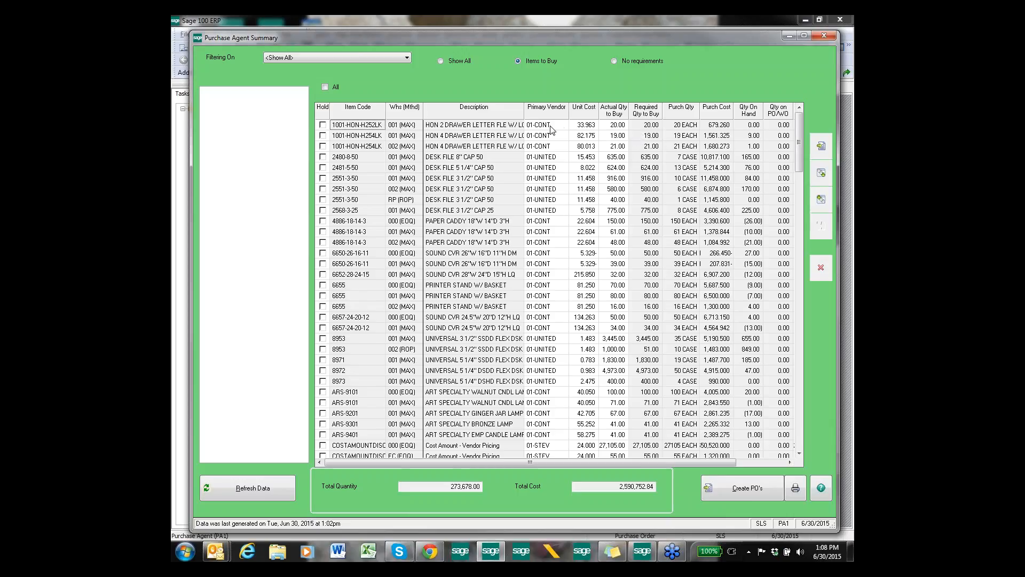
mouse_move(618, 126)
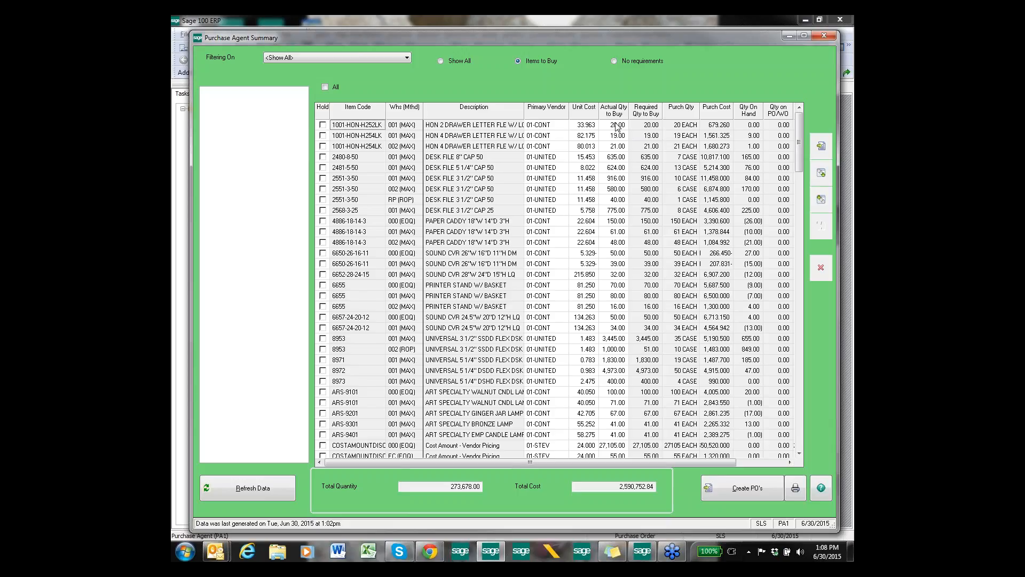
mouse_move(621, 146)
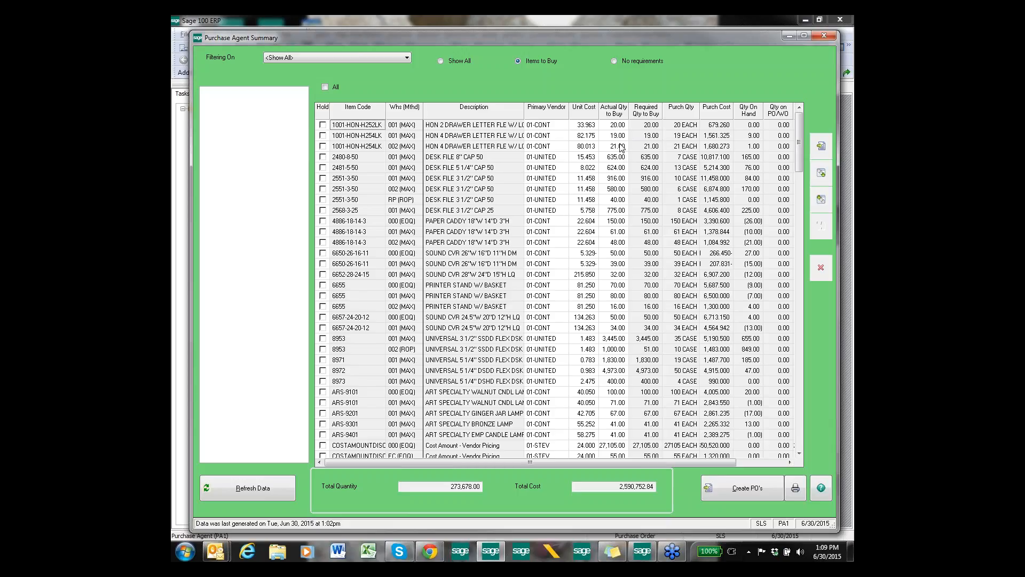
left_click(613, 124)
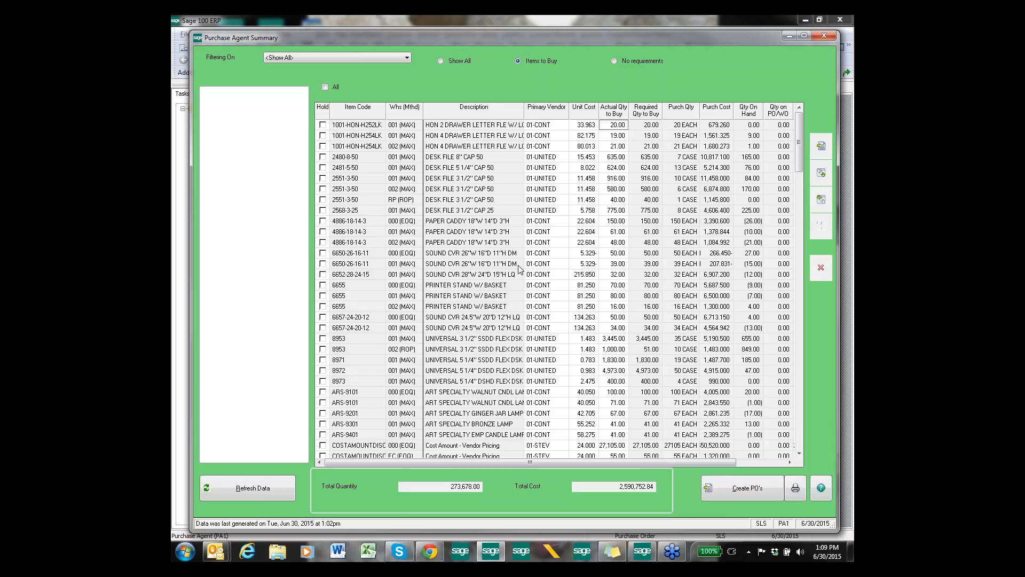
type("25")
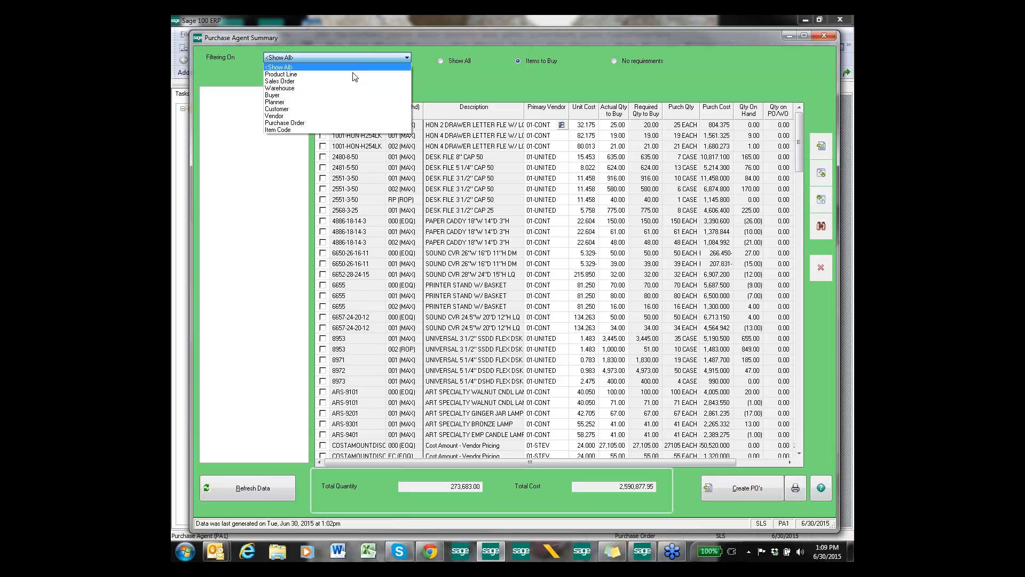
mouse_move(538, 177)
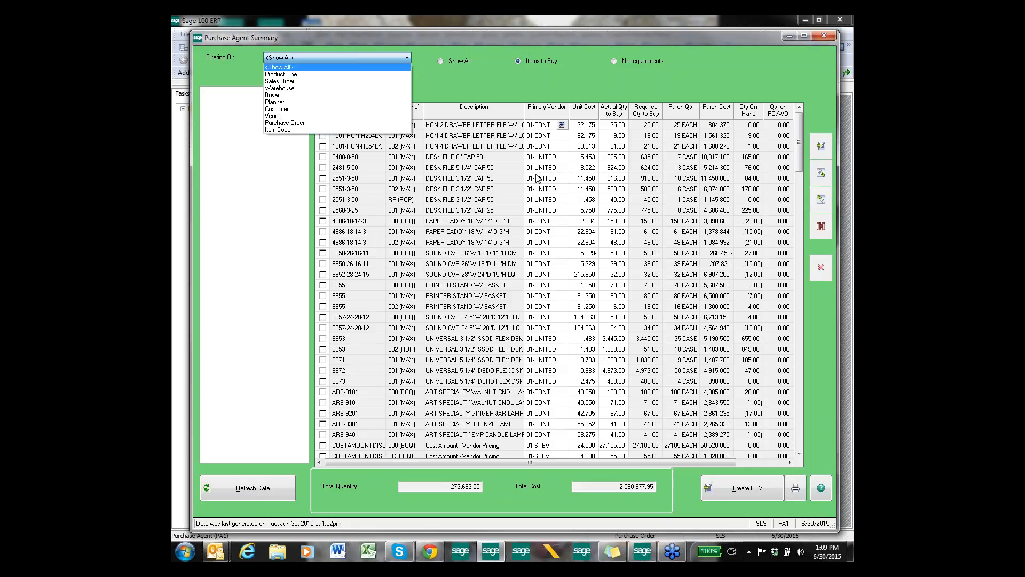
Filter the summary to vendor 01-UNITED showing all items, then close the summary
left_click(279, 66)
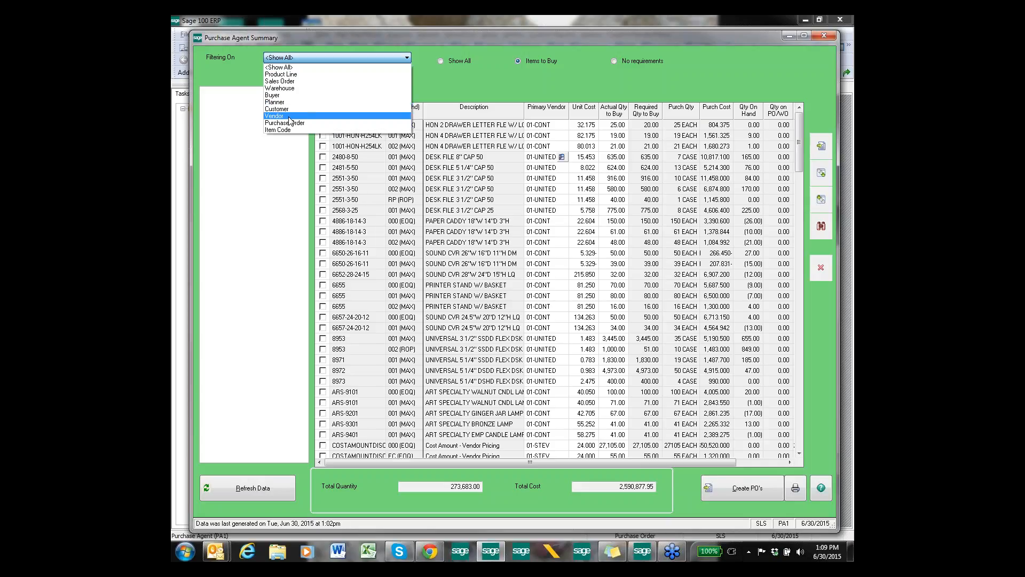
left_click(272, 115)
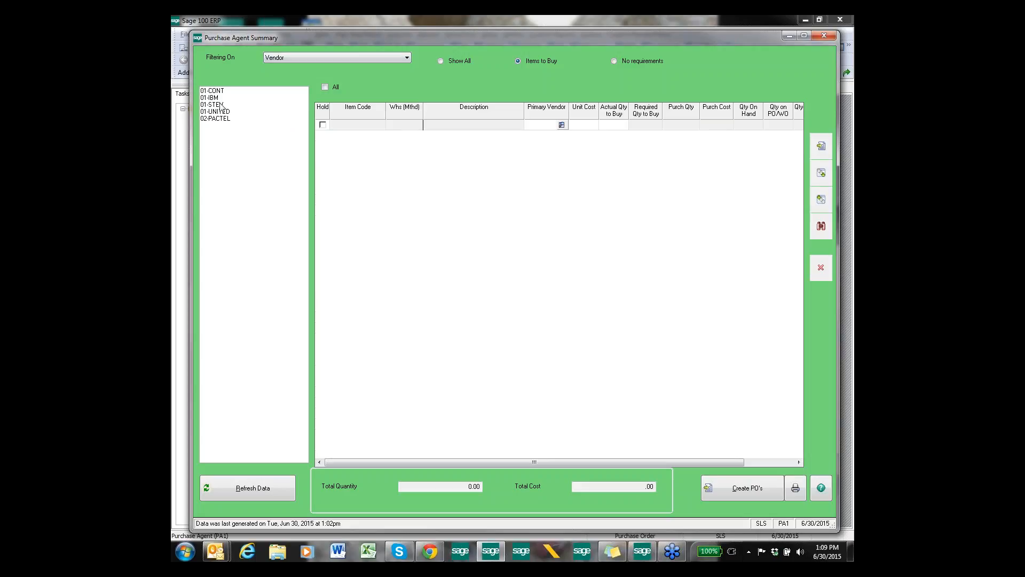
left_click(214, 112)
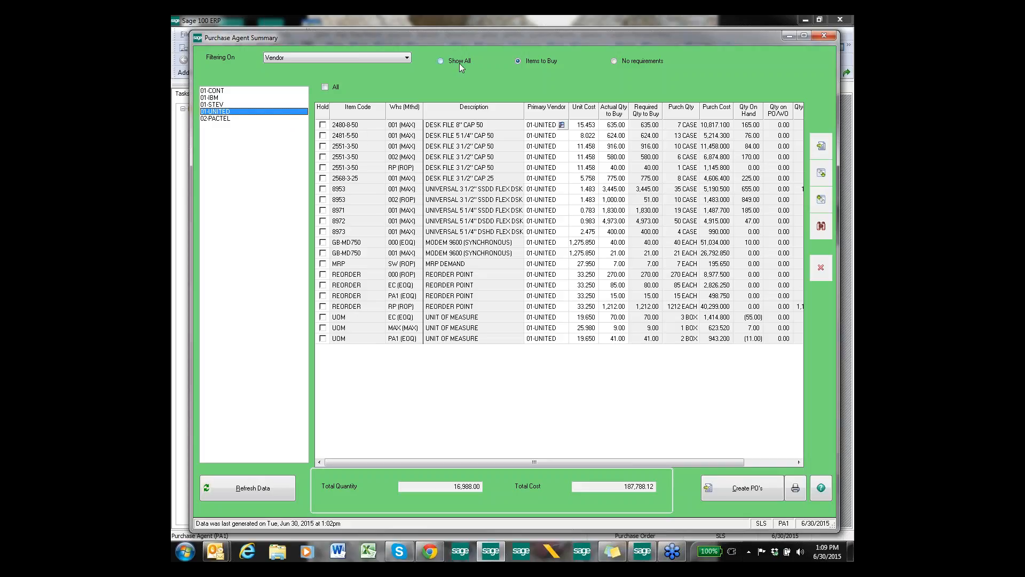
left_click(439, 61)
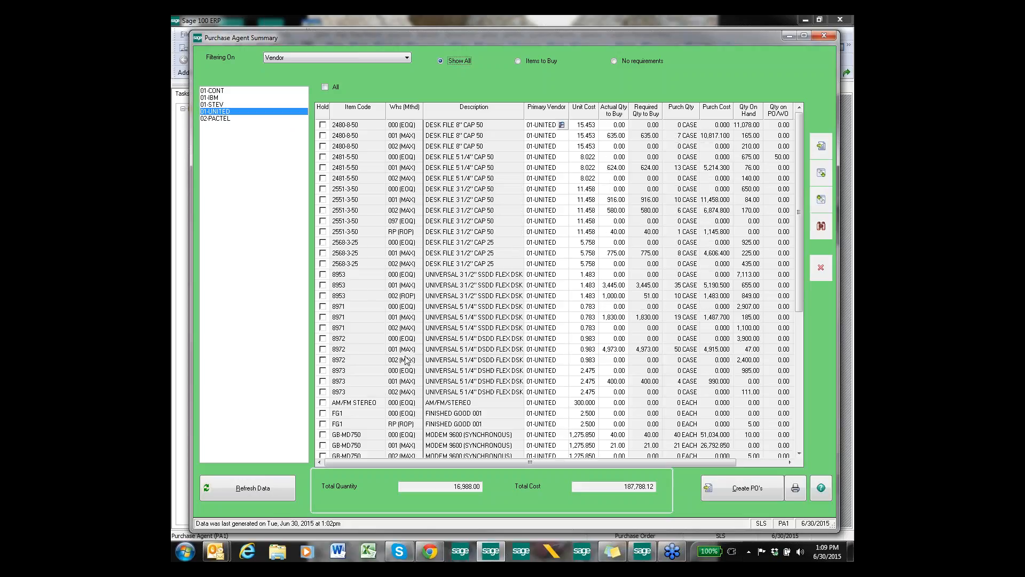
mouse_move(401, 375)
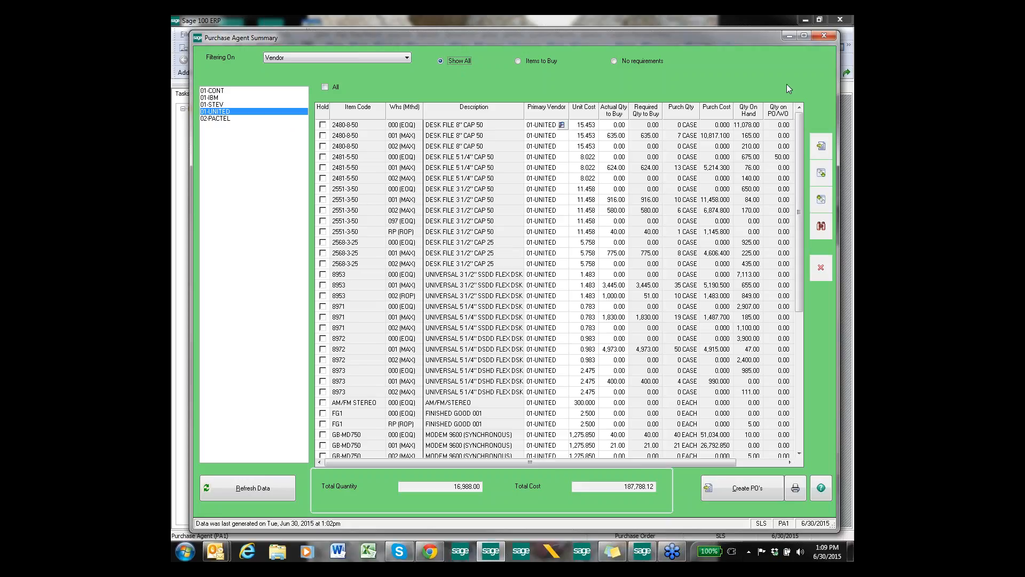
mouse_move(272, 130)
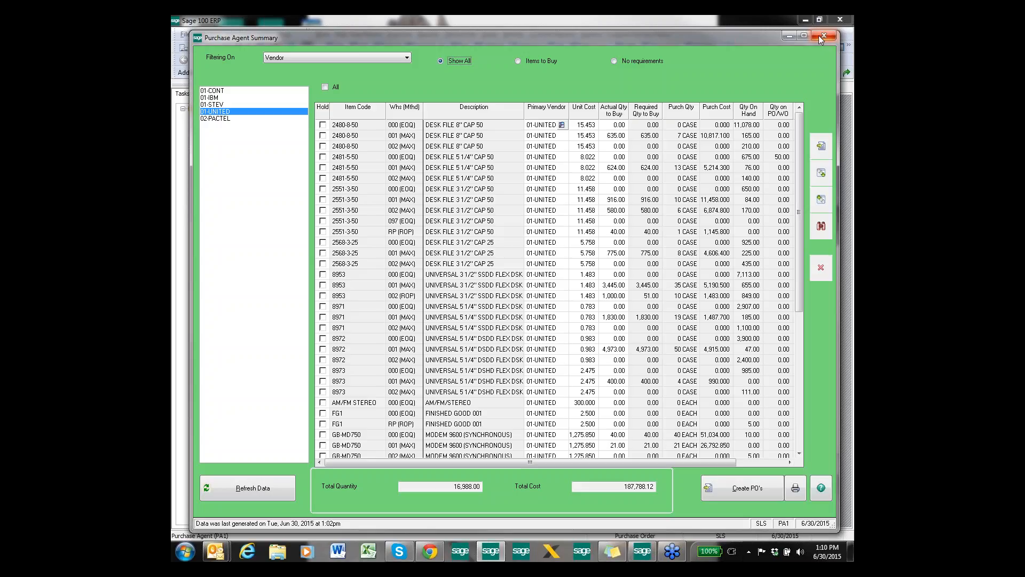
mouse_move(823, 36)
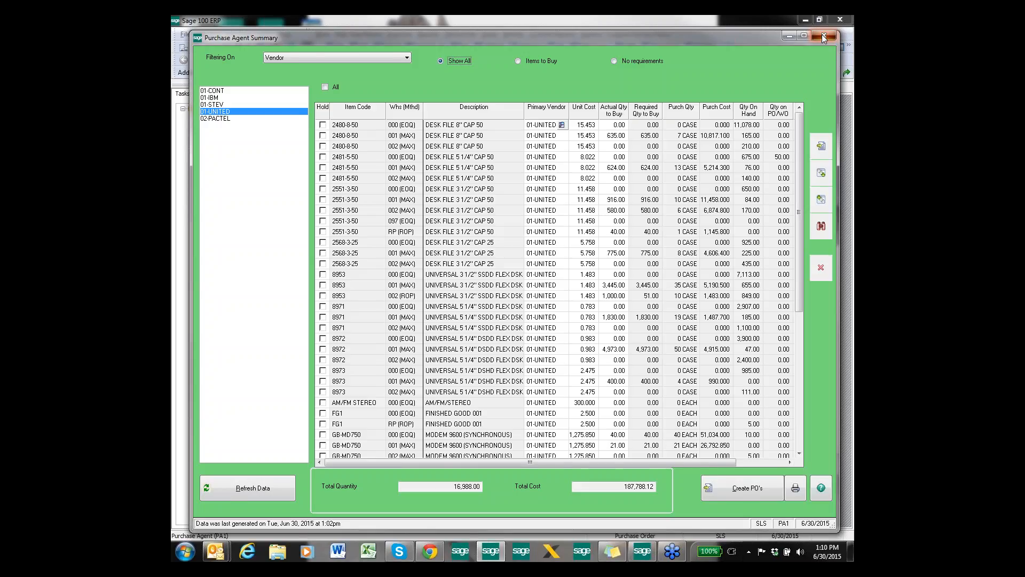
left_click(823, 36)
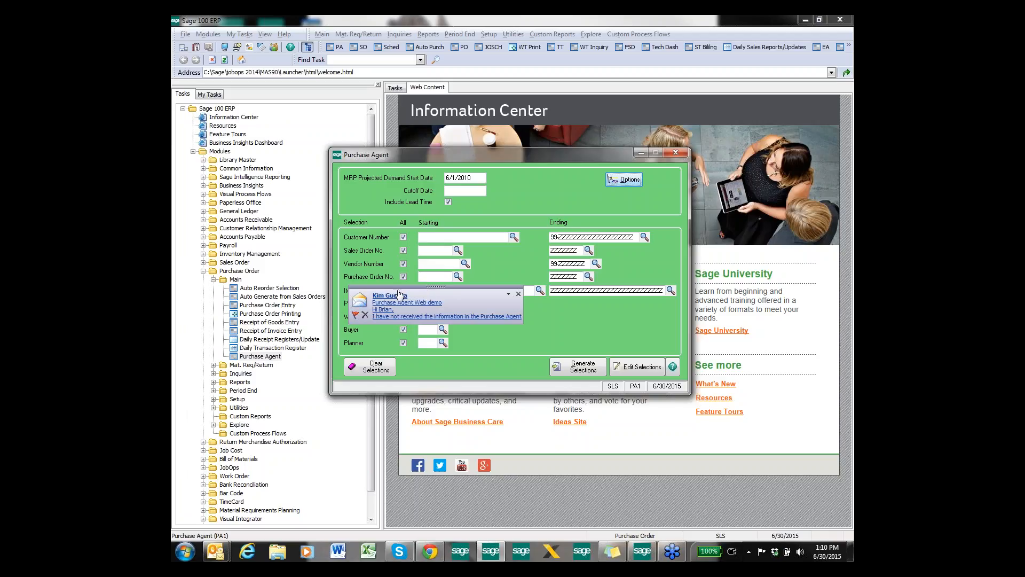
mouse_move(628, 319)
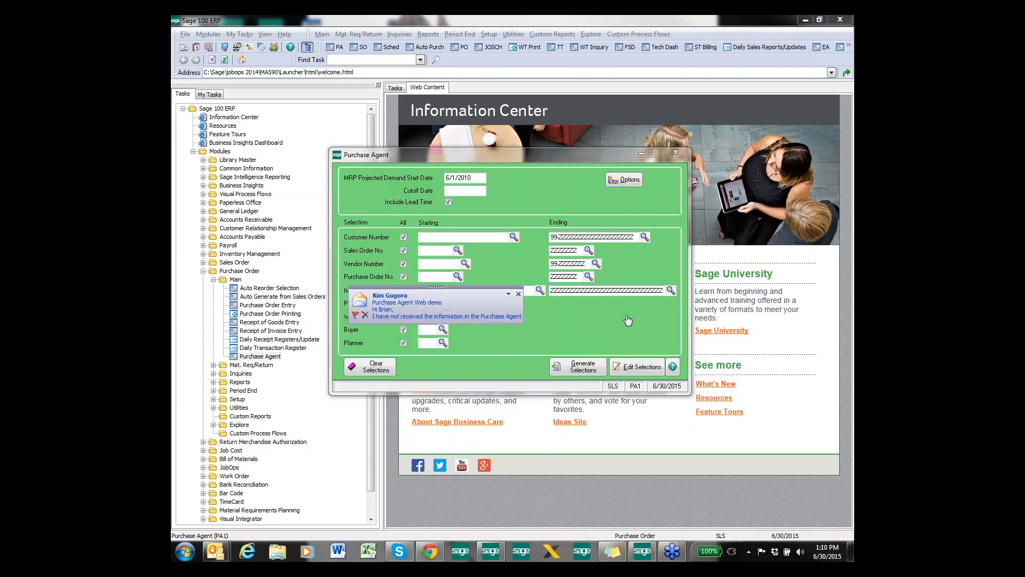
left_click(518, 294)
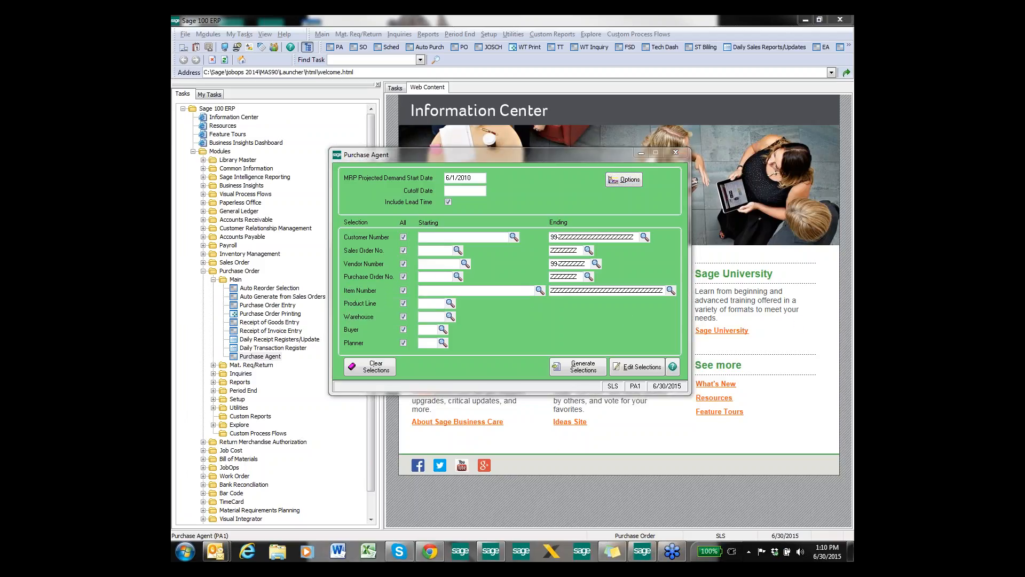
mouse_move(537, 354)
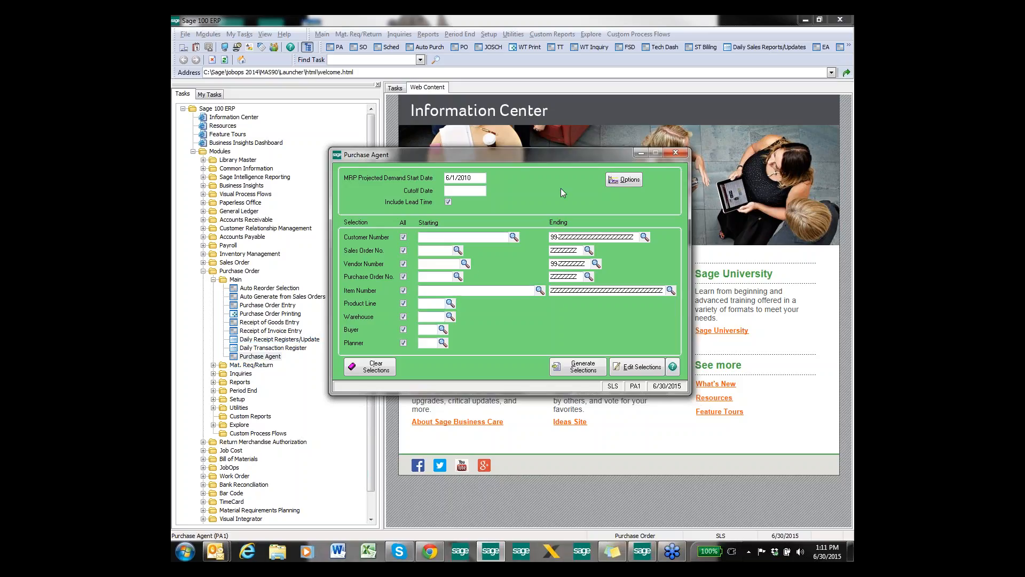
left_click(623, 179)
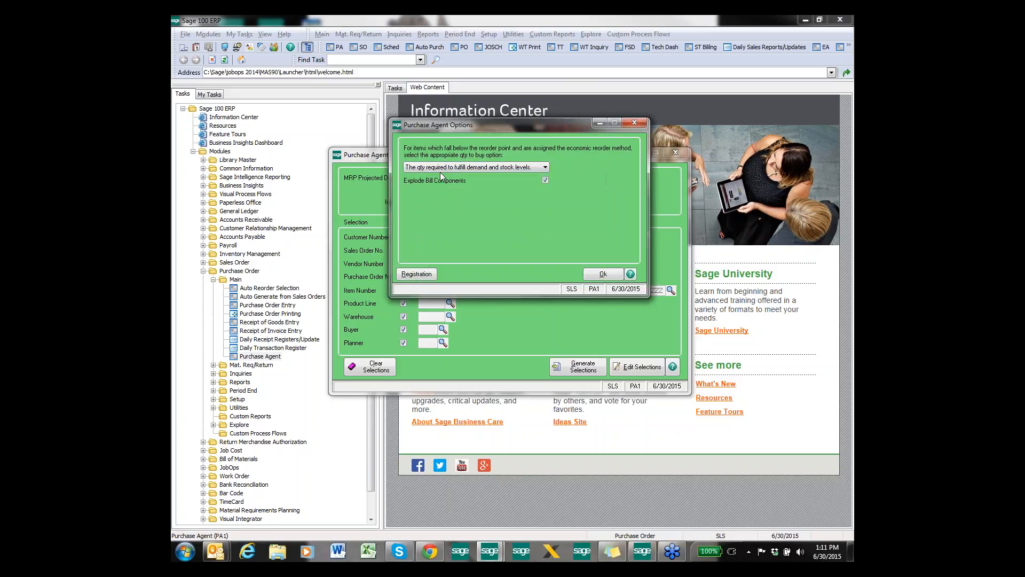
mouse_move(514, 181)
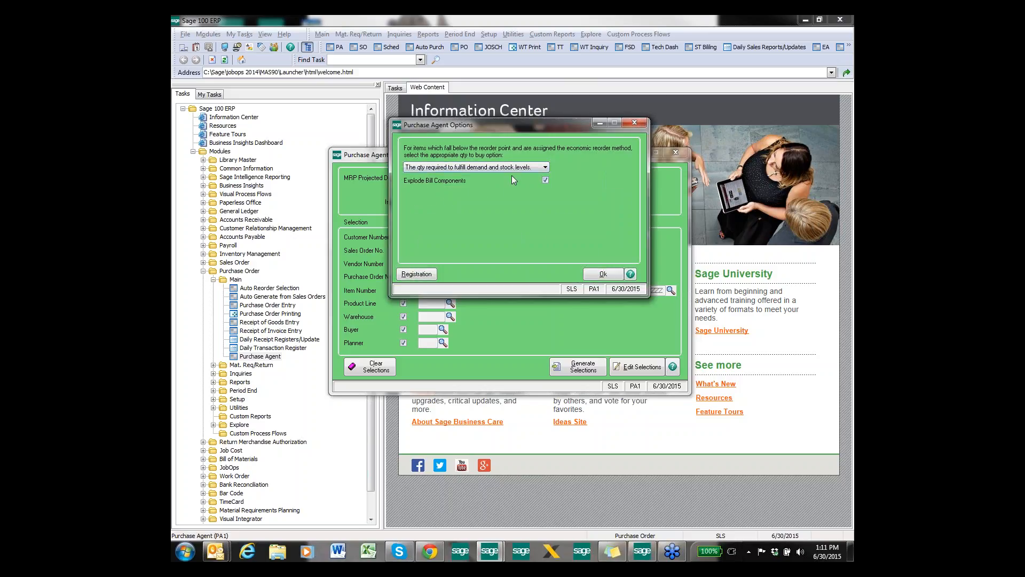
left_click(544, 167)
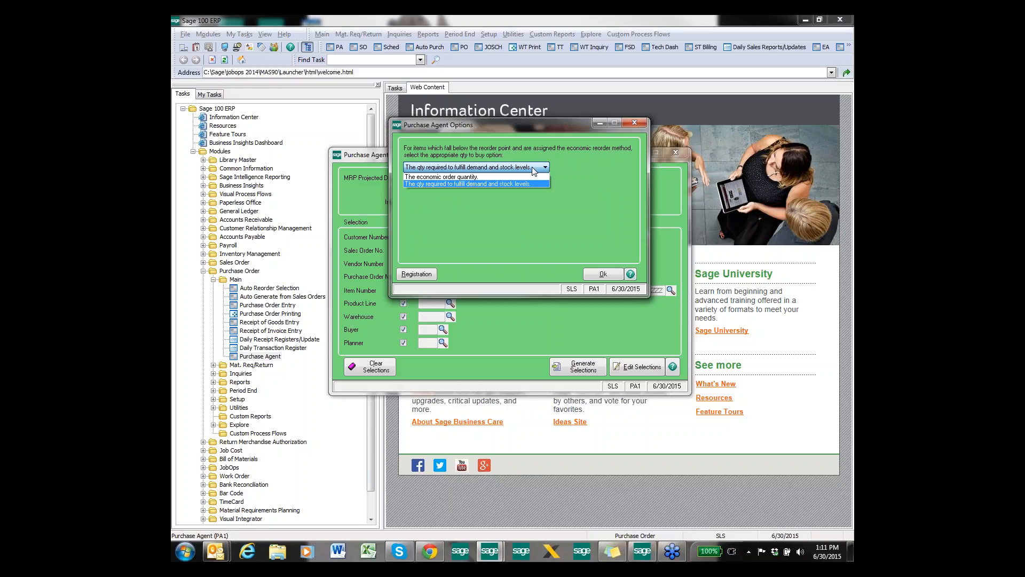
left_click(476, 184)
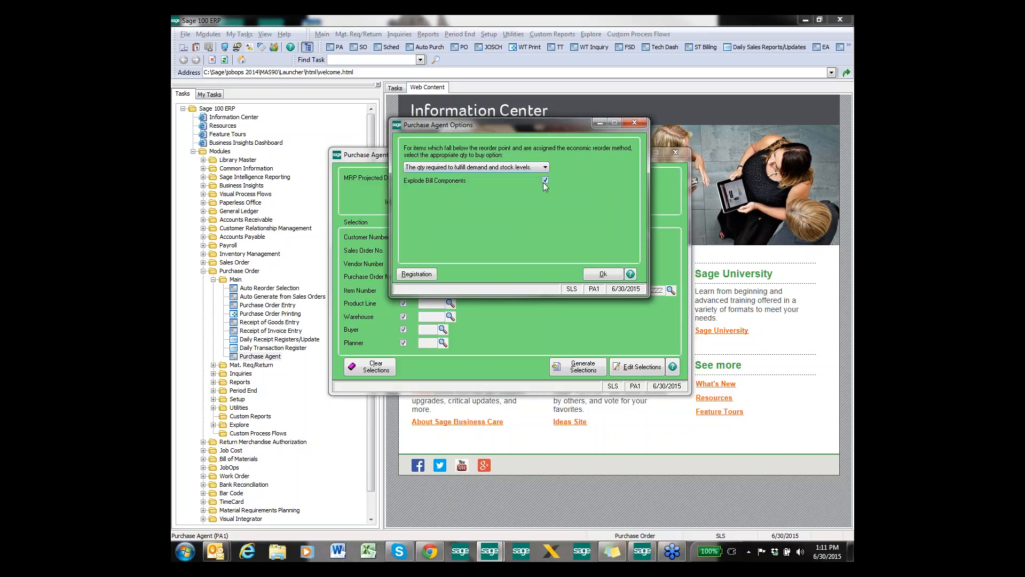
mouse_move(546, 196)
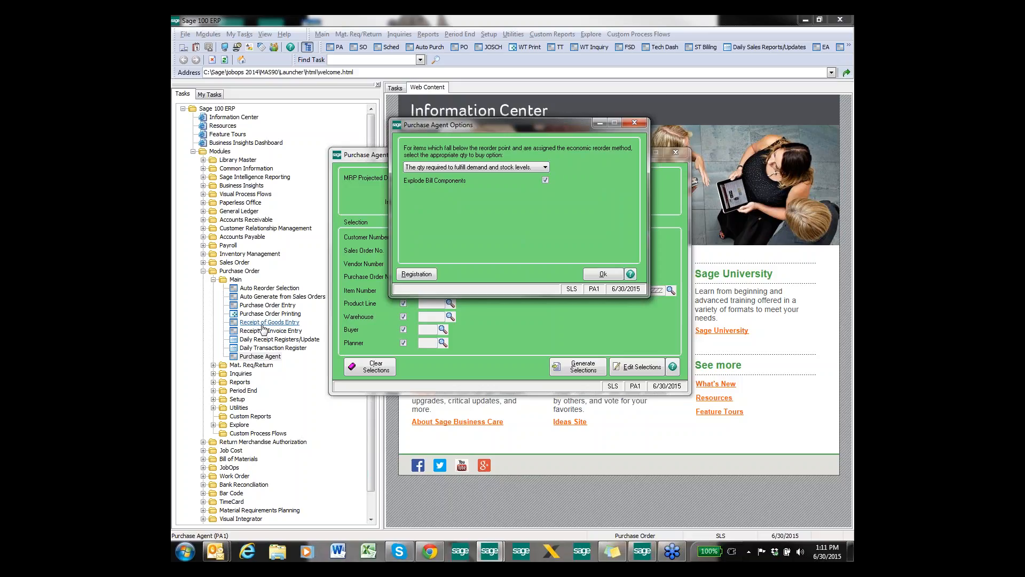
mouse_move(239, 406)
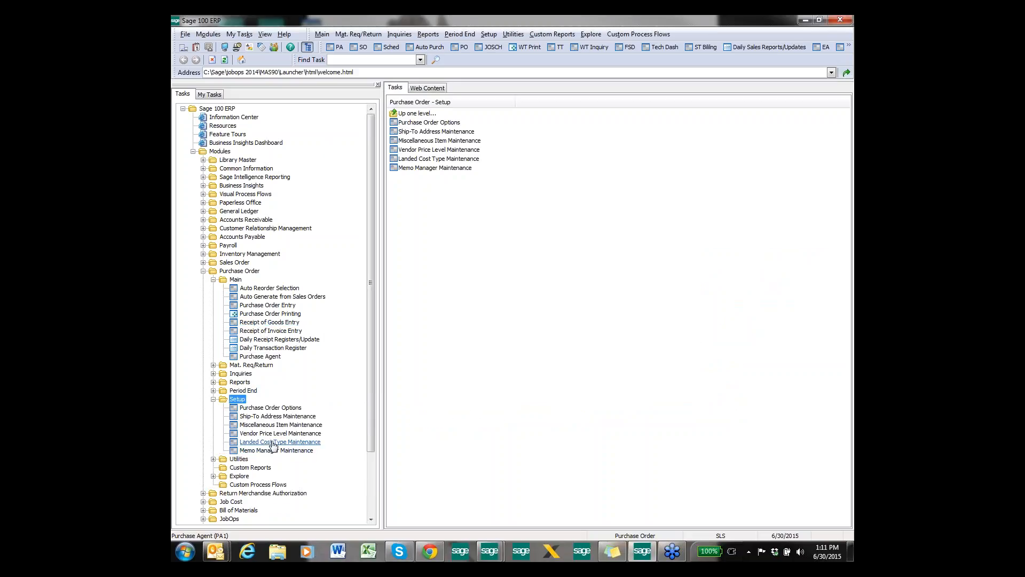
Launch Warehouse Code Maintenance from Inventory Management Setup and load warehouse 000 CENTRAL WAREHOUSE
scroll("down", 3)
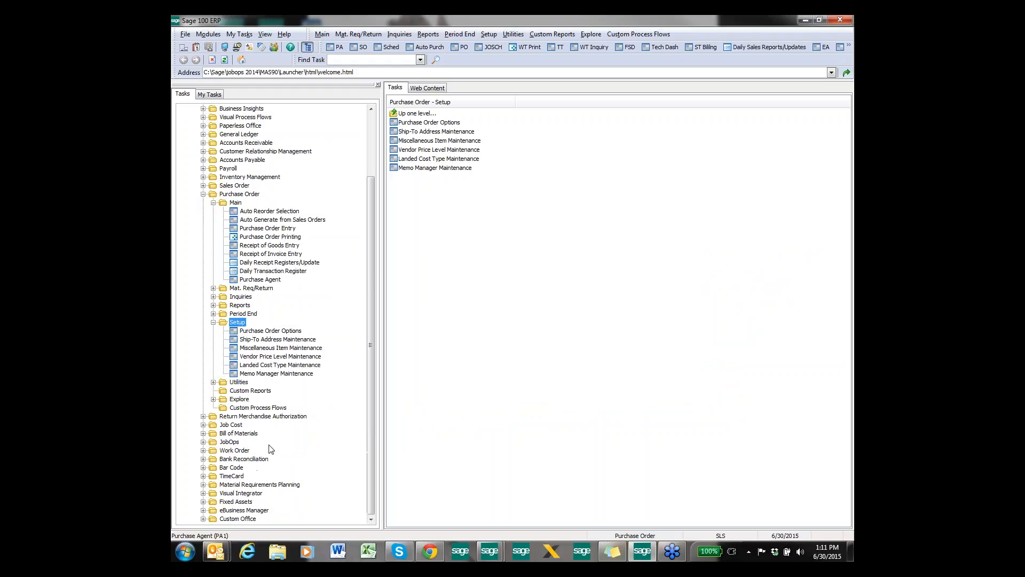
mouse_move(269, 246)
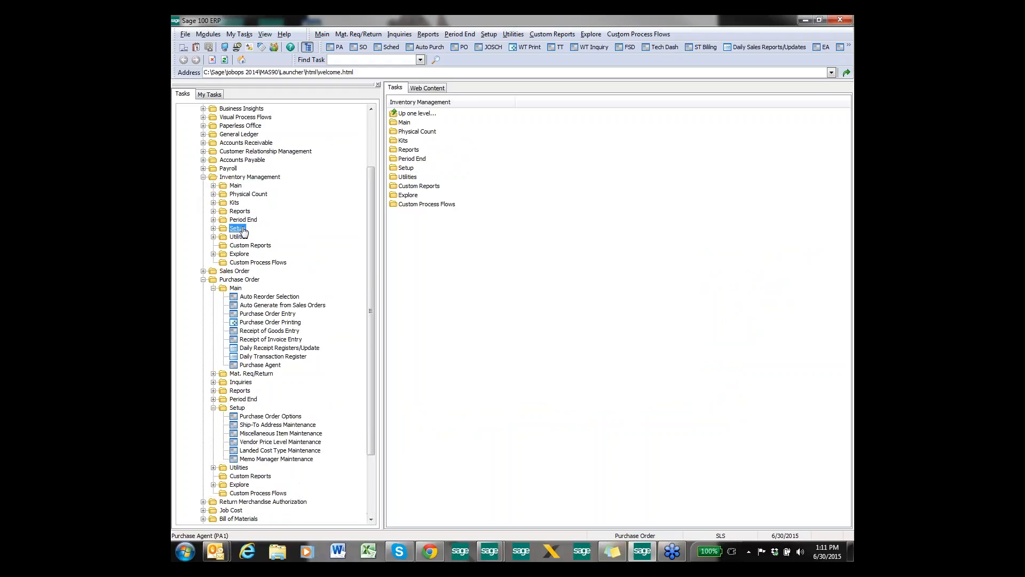
left_click(213, 227)
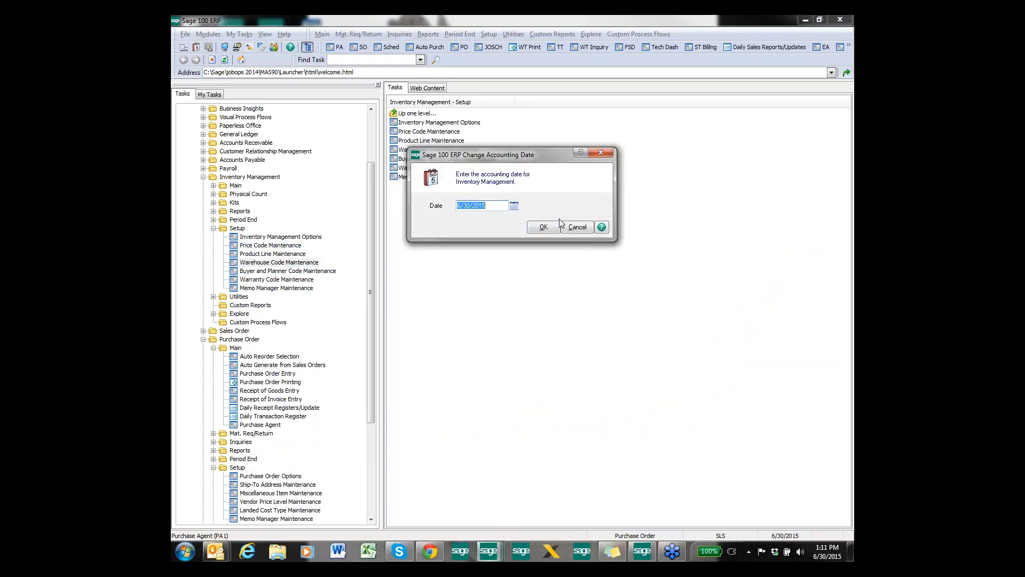
left_click(544, 227)
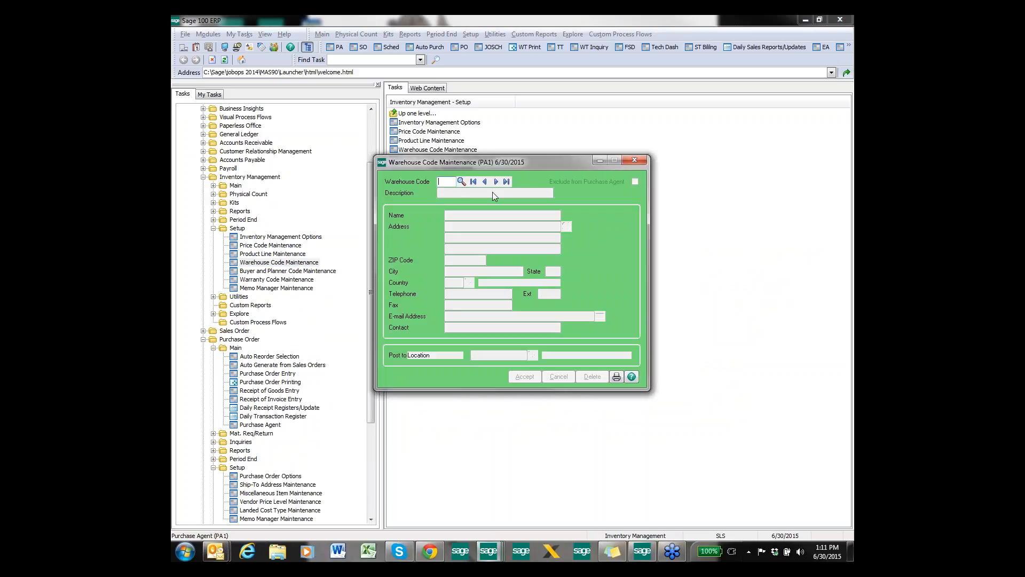
left_click(461, 182)
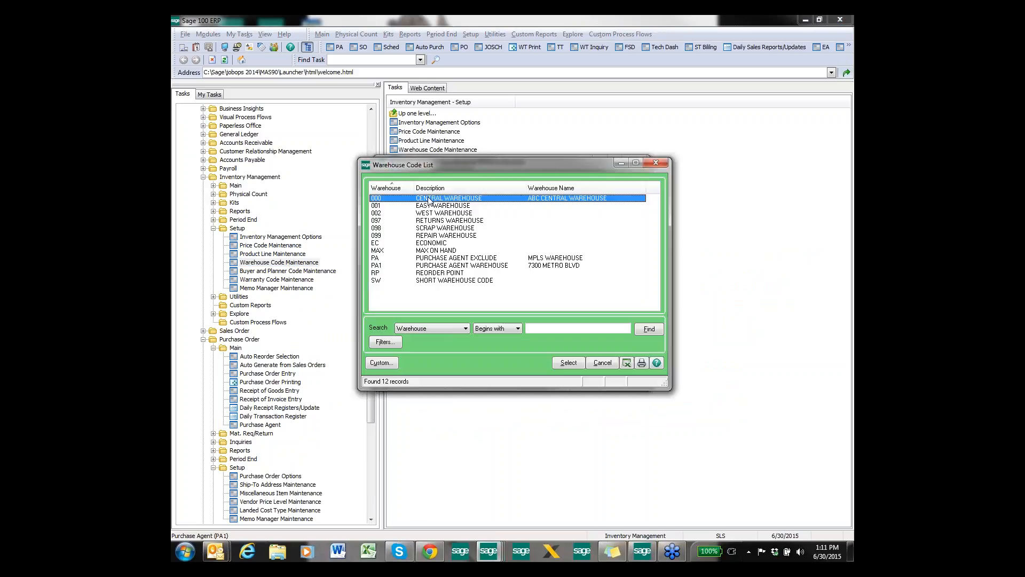
double_click(448, 198)
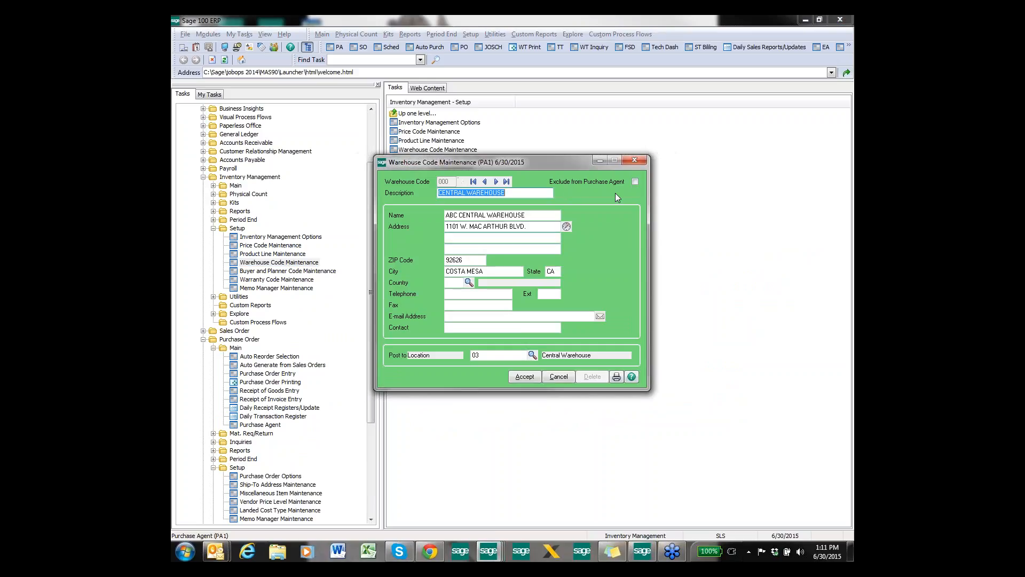
mouse_move(619, 209)
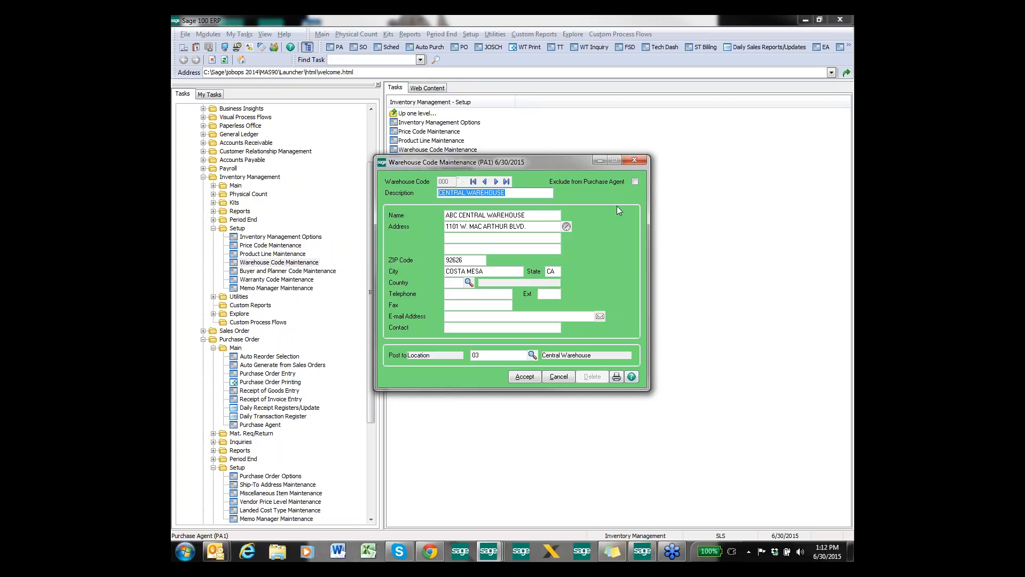
mouse_move(613, 210)
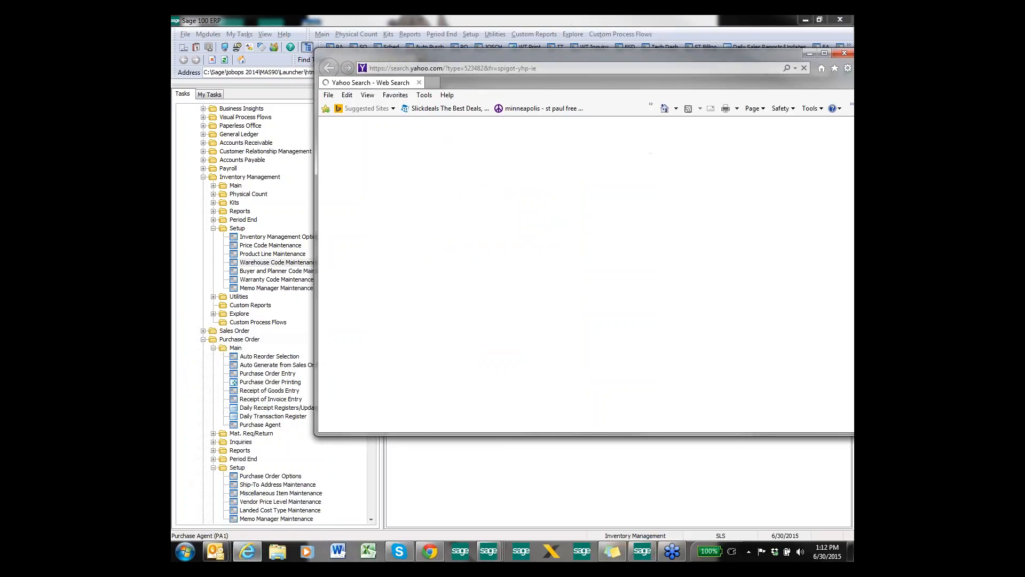
Go to thepurchaseagent.com in Internet Explorer, declining the default browser prompt
type("thepurchaseagent.com/")
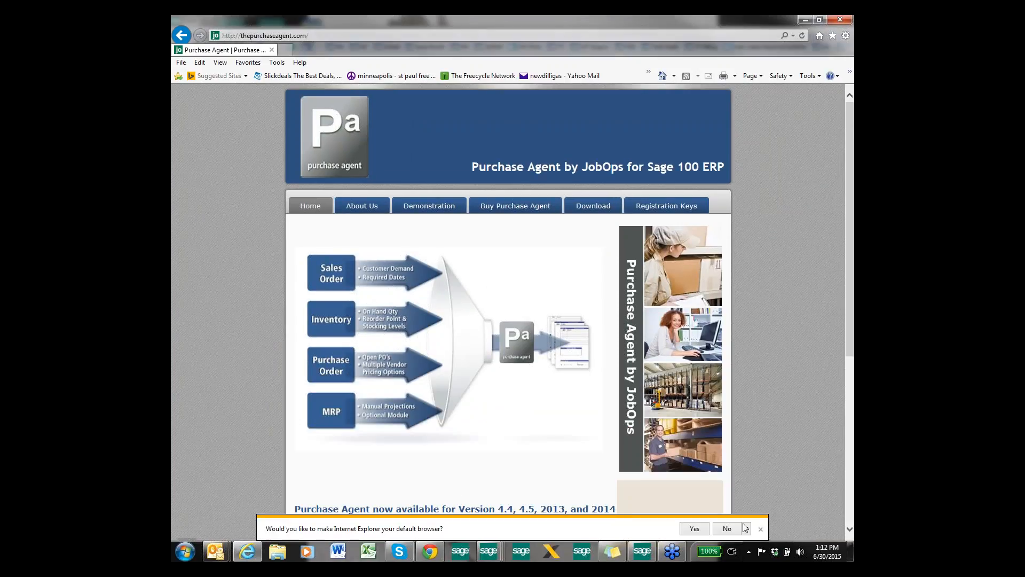
left_click(726, 527)
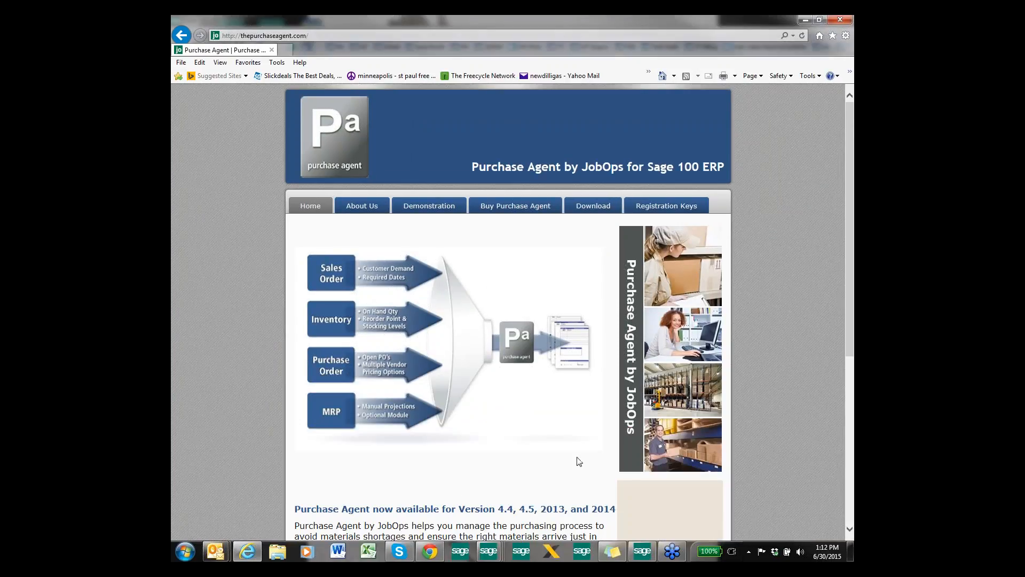
mouse_move(548, 211)
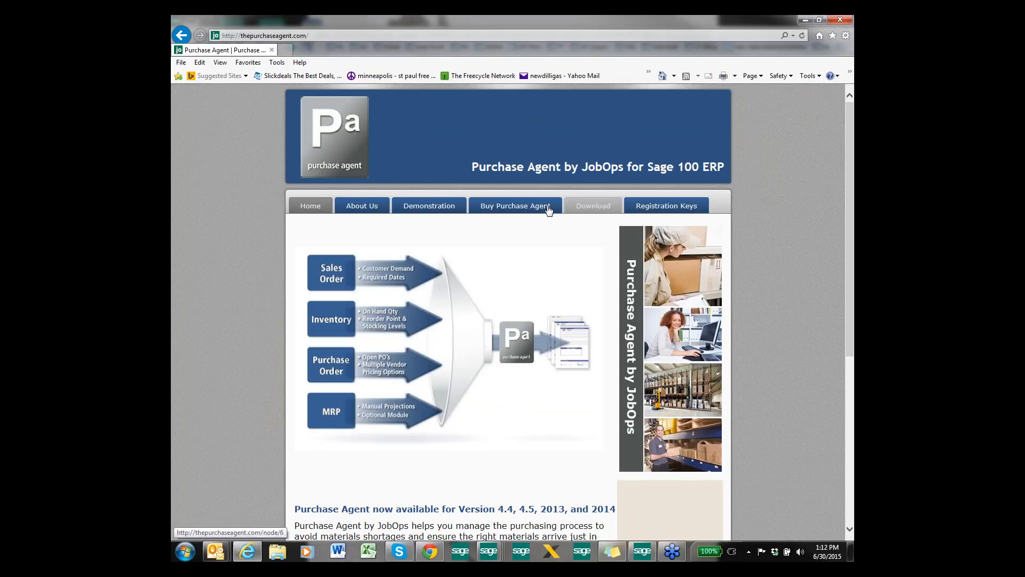
View the Buy Purchase Agent pricing page listing $1495 base and $1995 Work Order edition
left_click(514, 206)
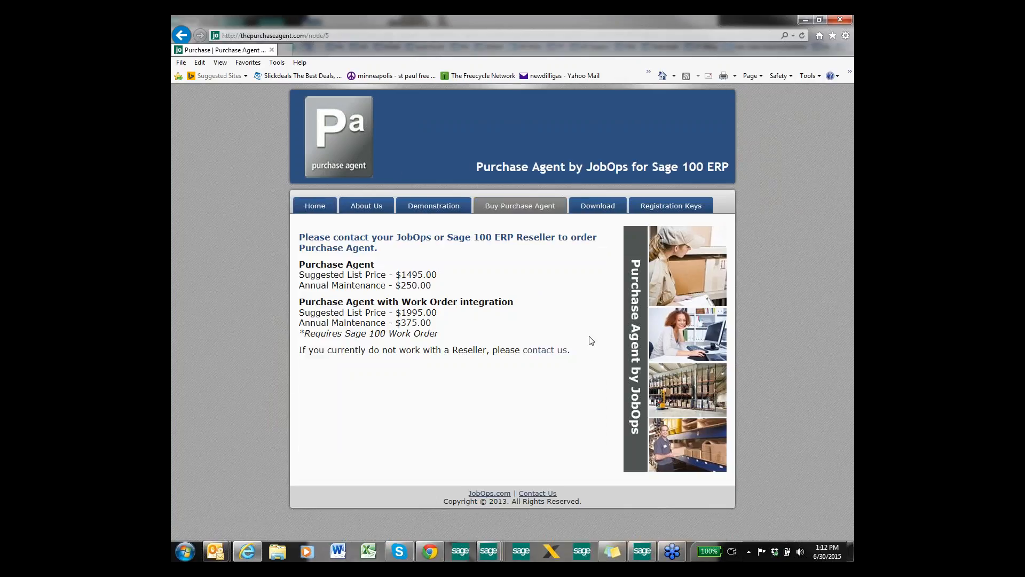
mouse_move(438, 275)
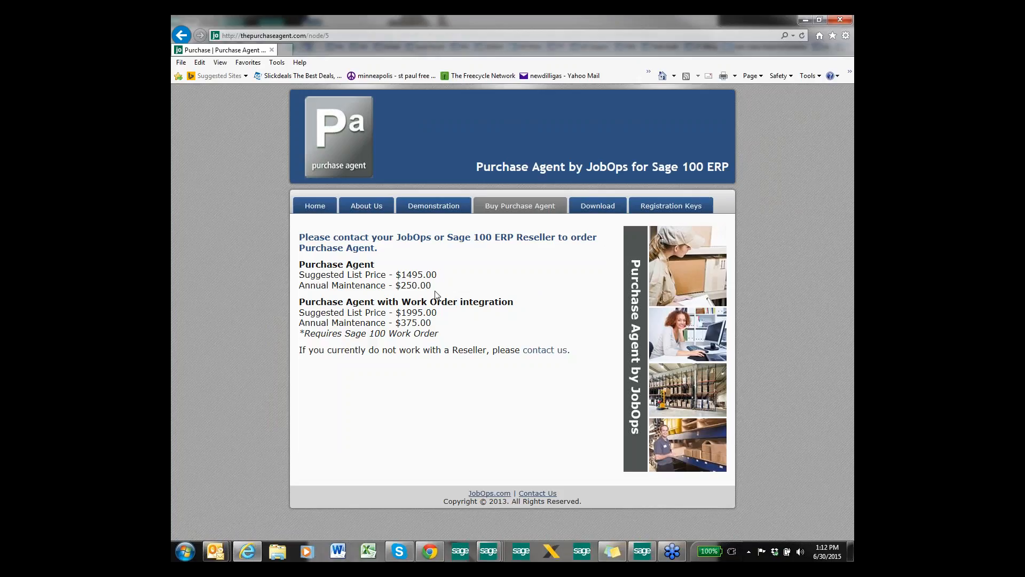
mouse_move(457, 329)
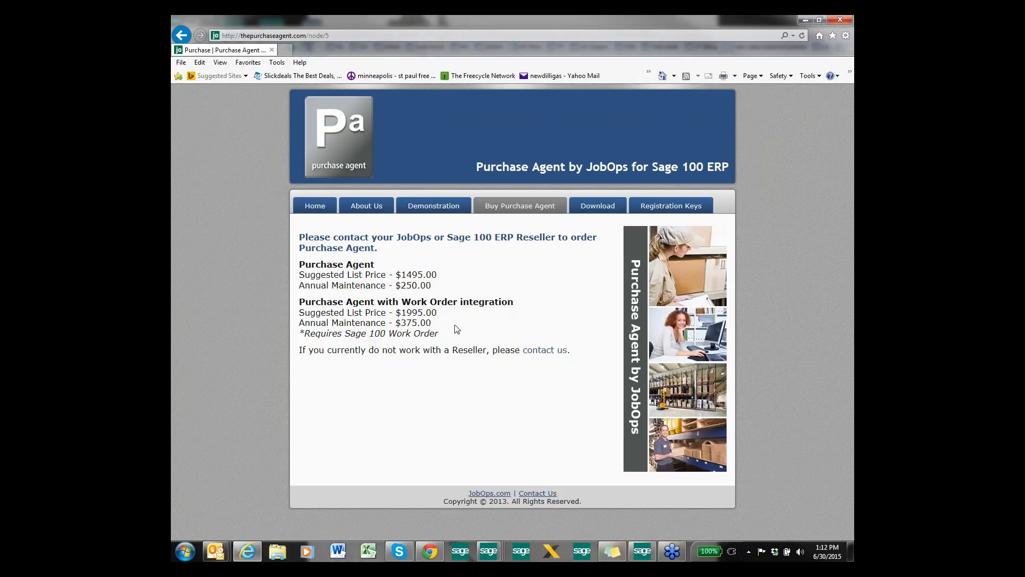
mouse_move(435, 317)
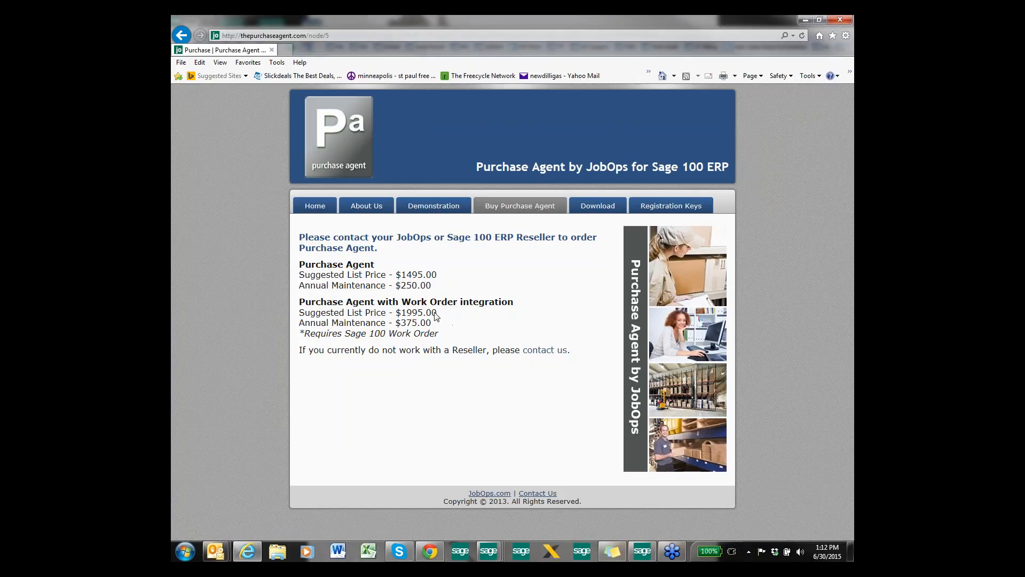
mouse_move(449, 327)
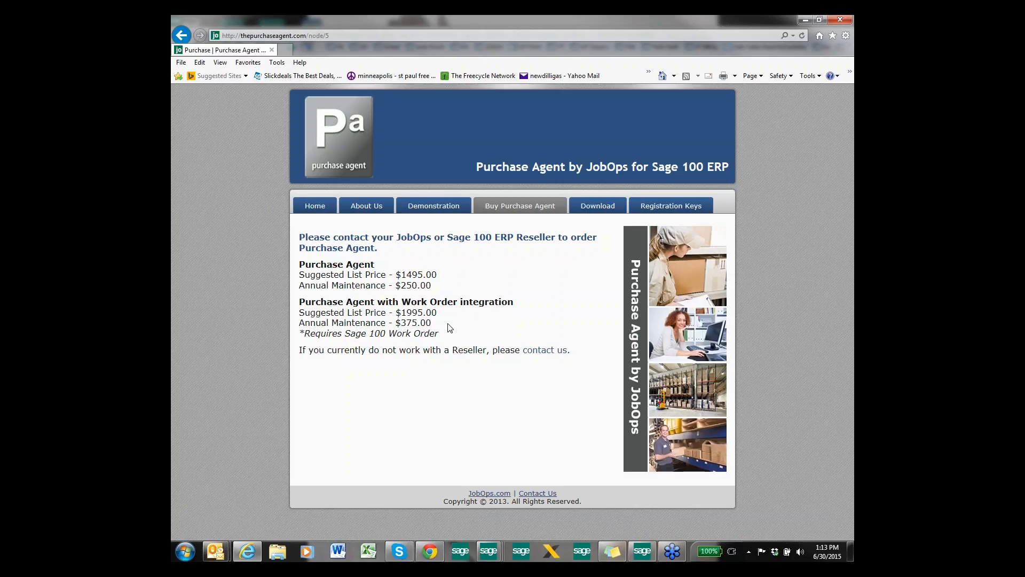
mouse_move(449, 329)
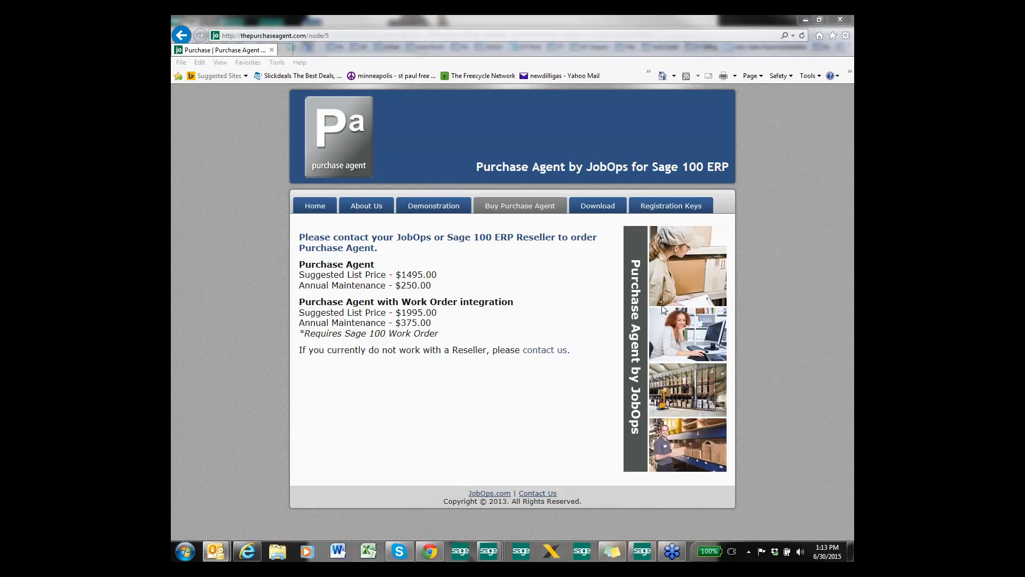
mouse_move(647, 312)
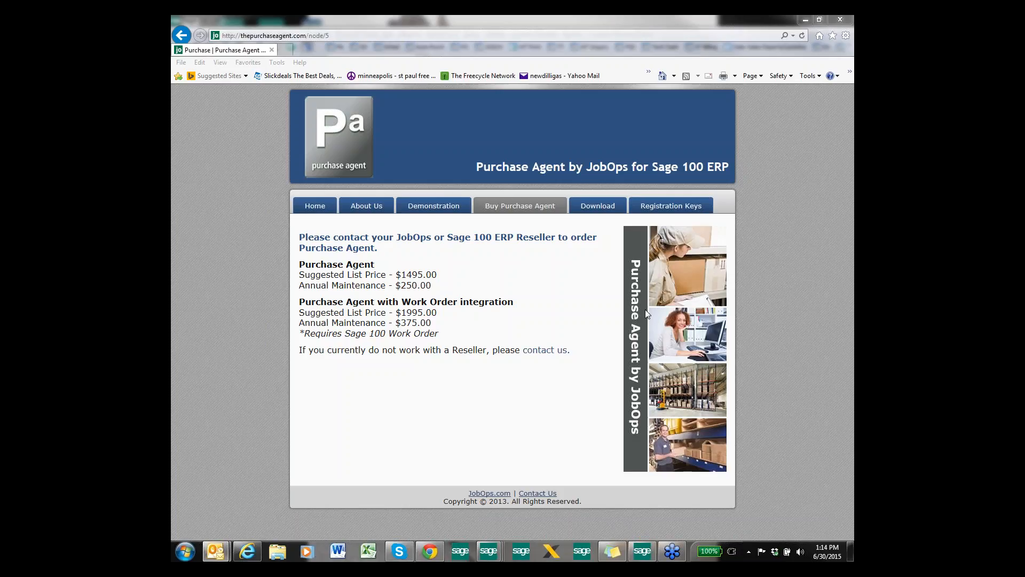
mouse_move(647, 308)
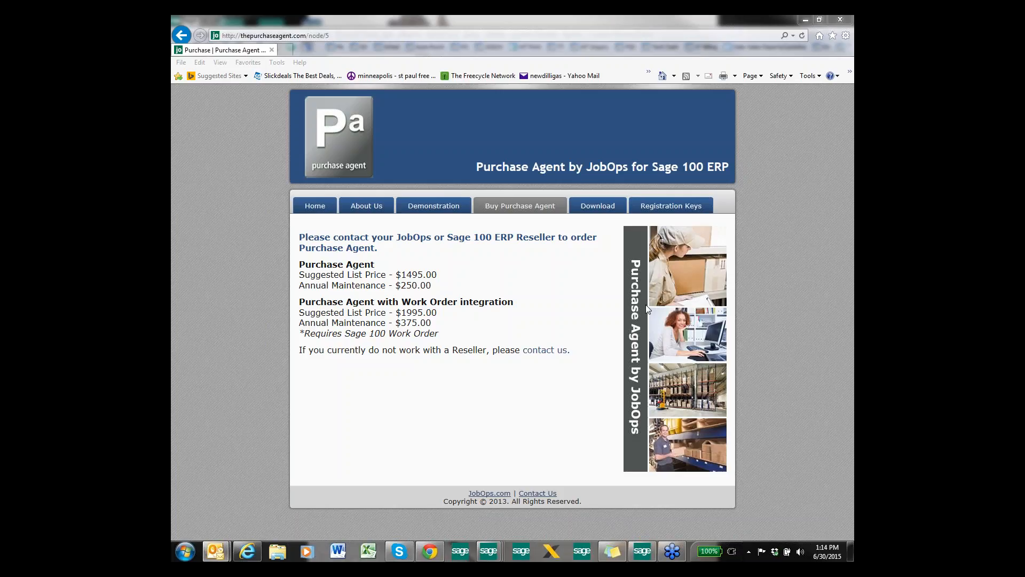